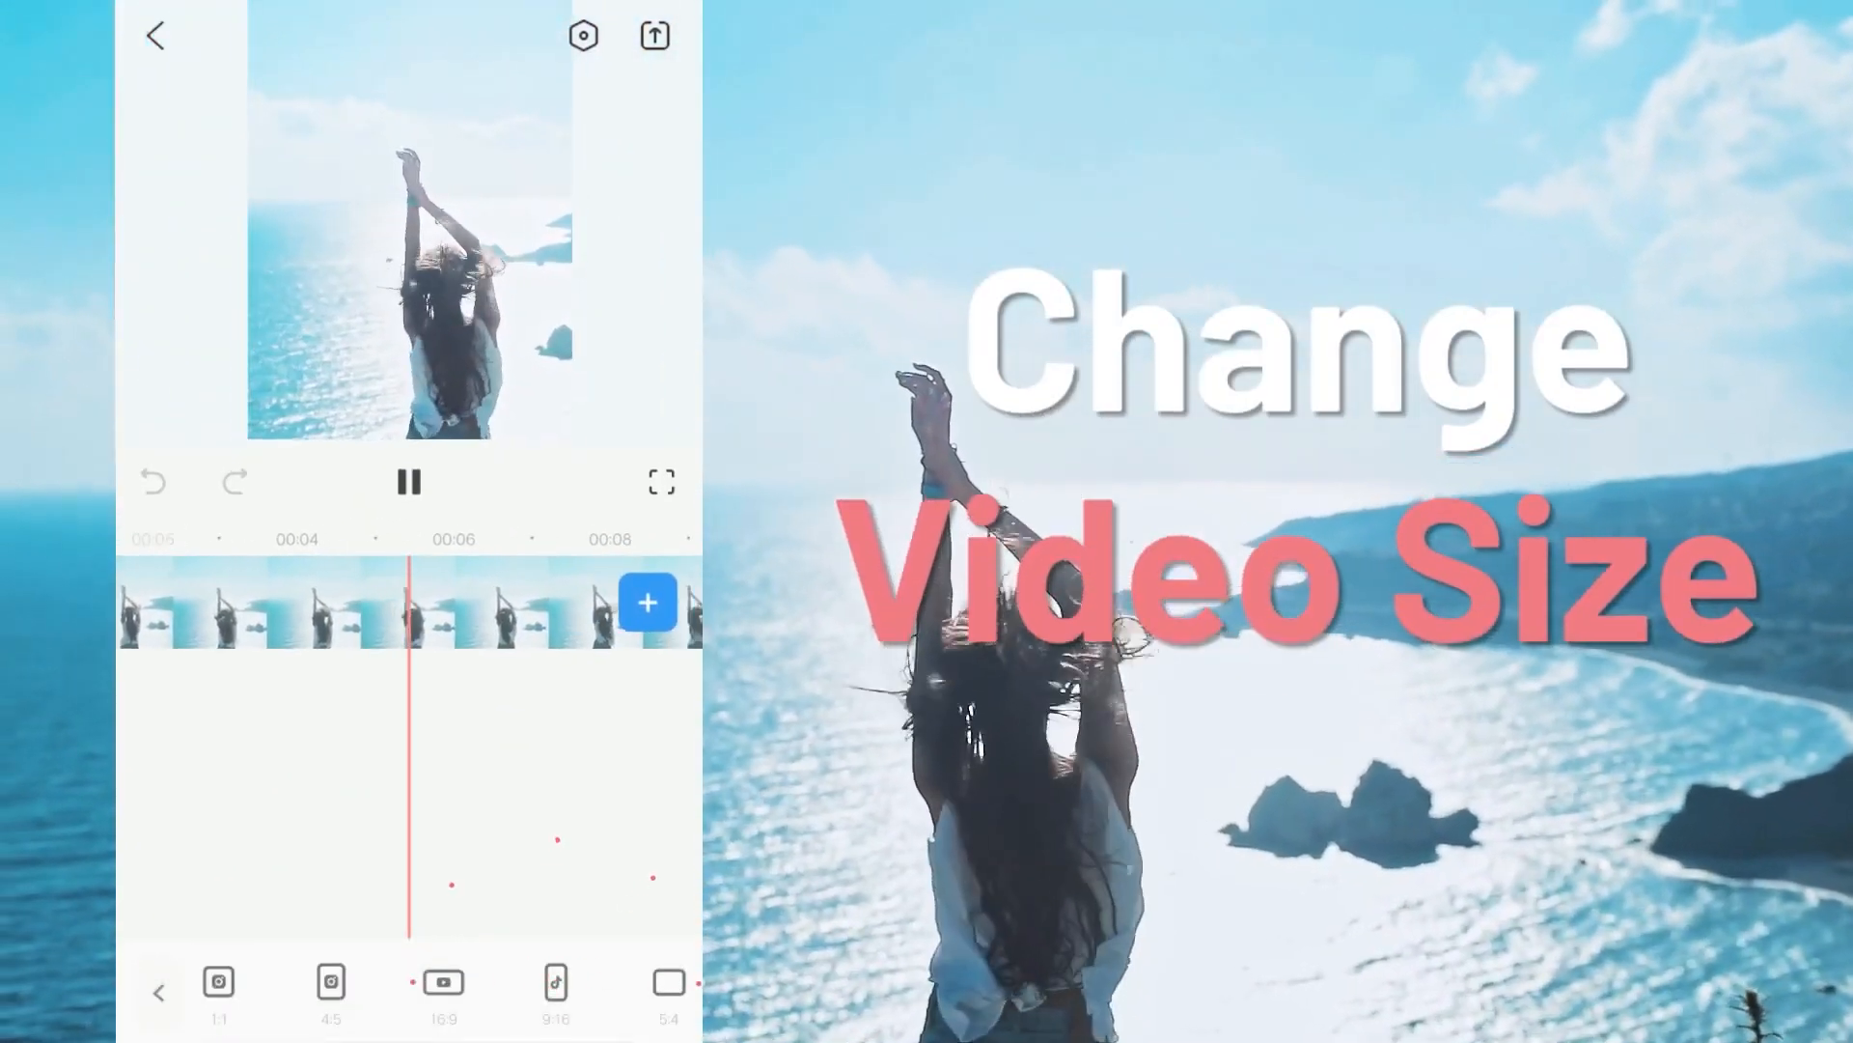
Launch FilmoraGo and import four seaside video clips into a new project.
click(654, 36)
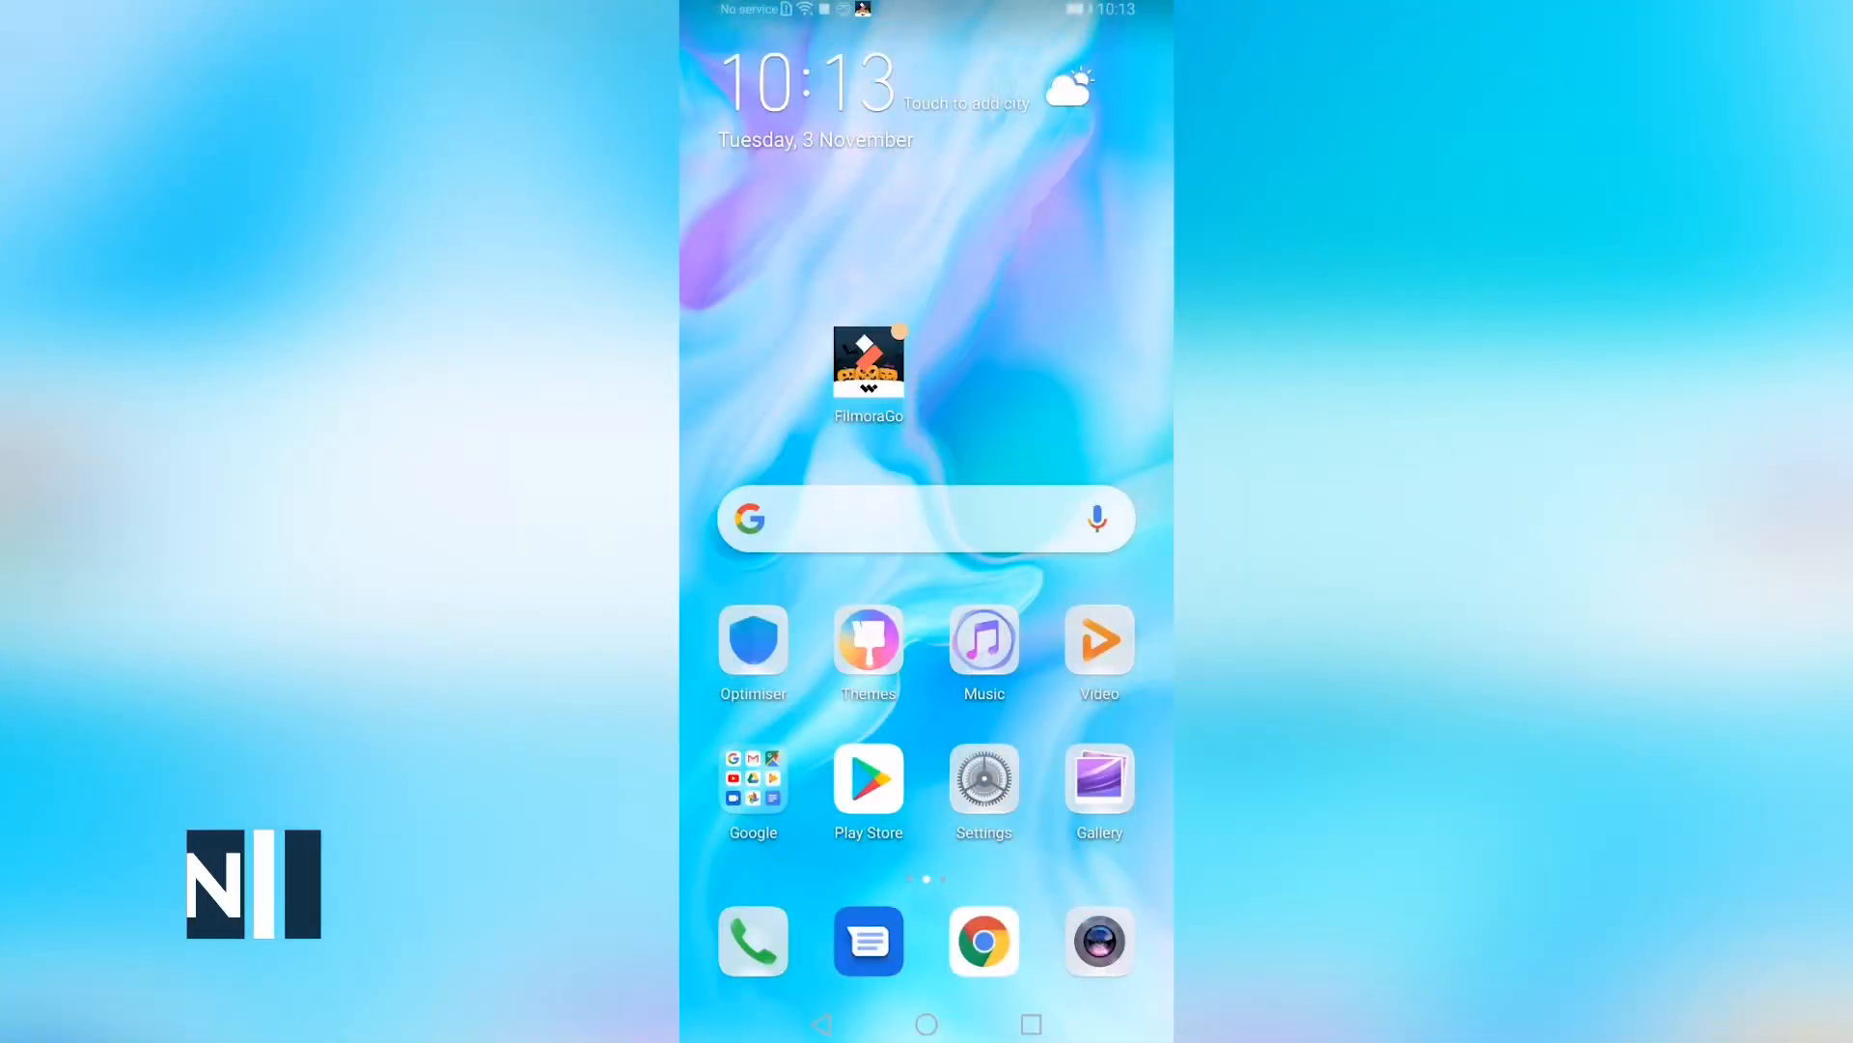
click(868, 360)
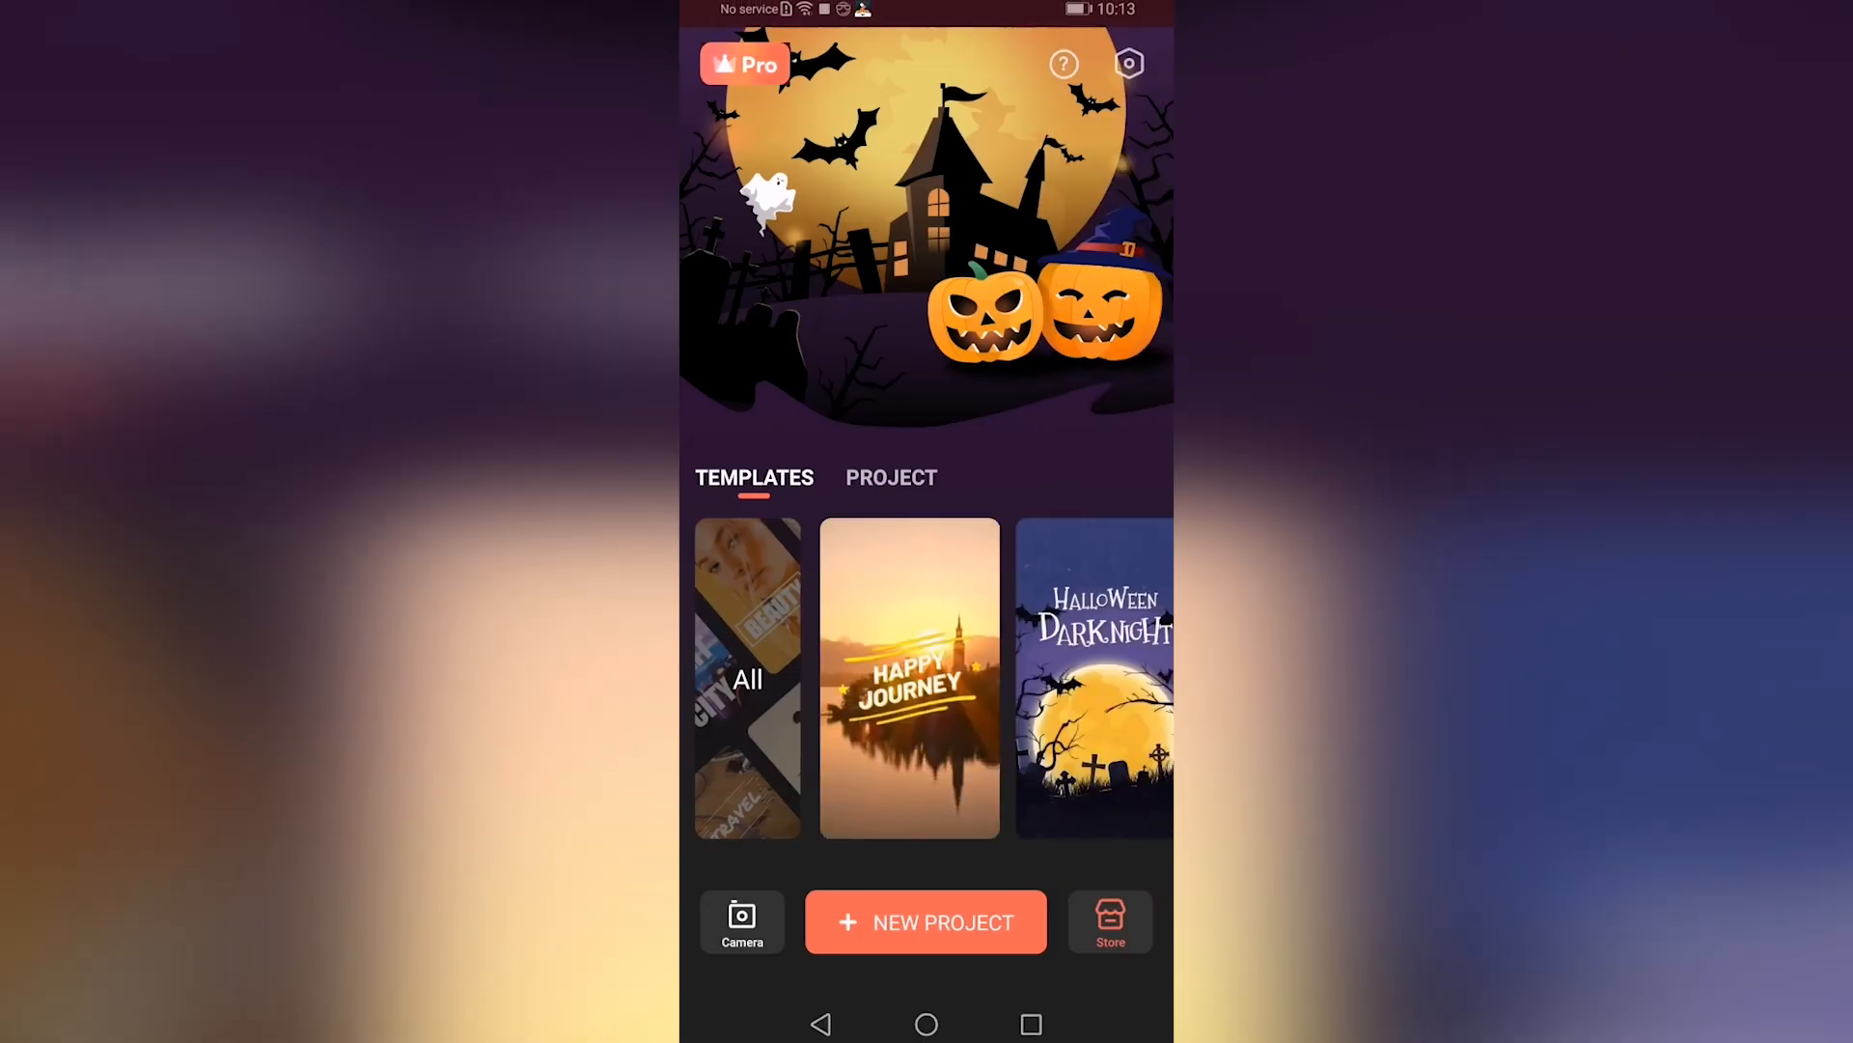
click(926, 921)
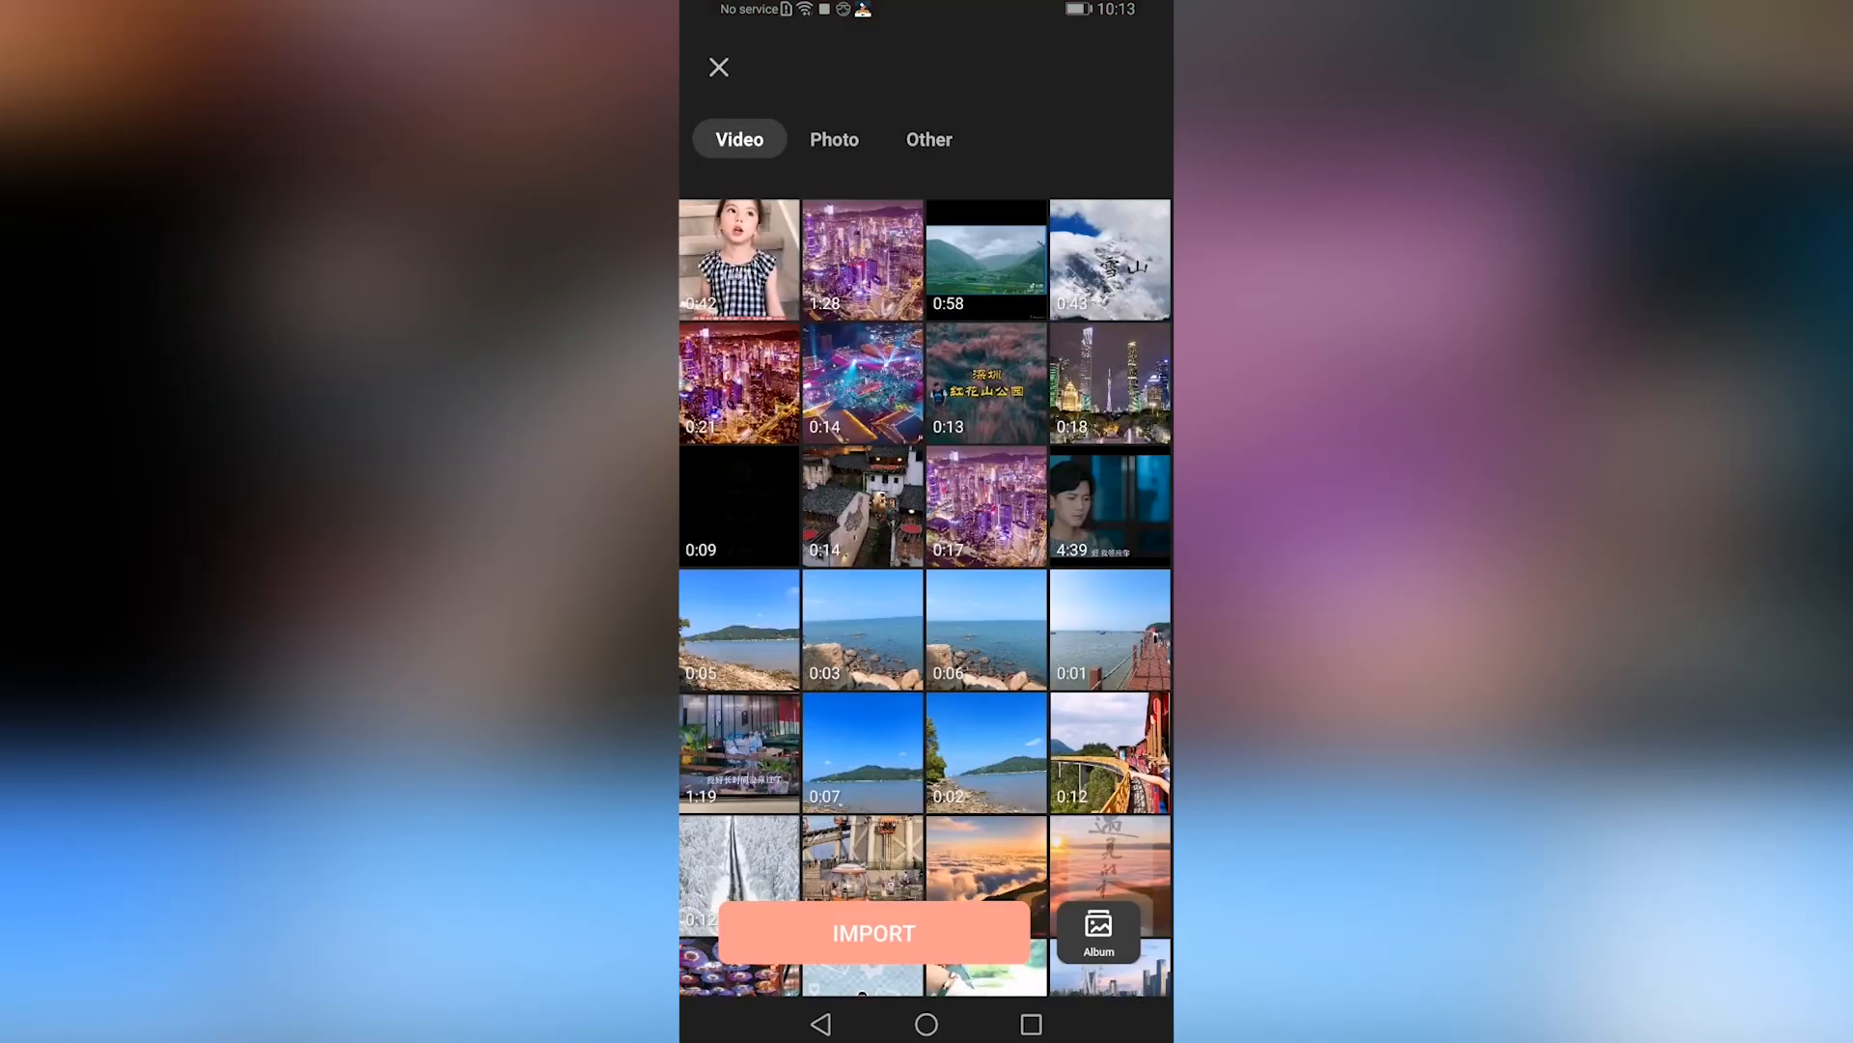
click(984, 752)
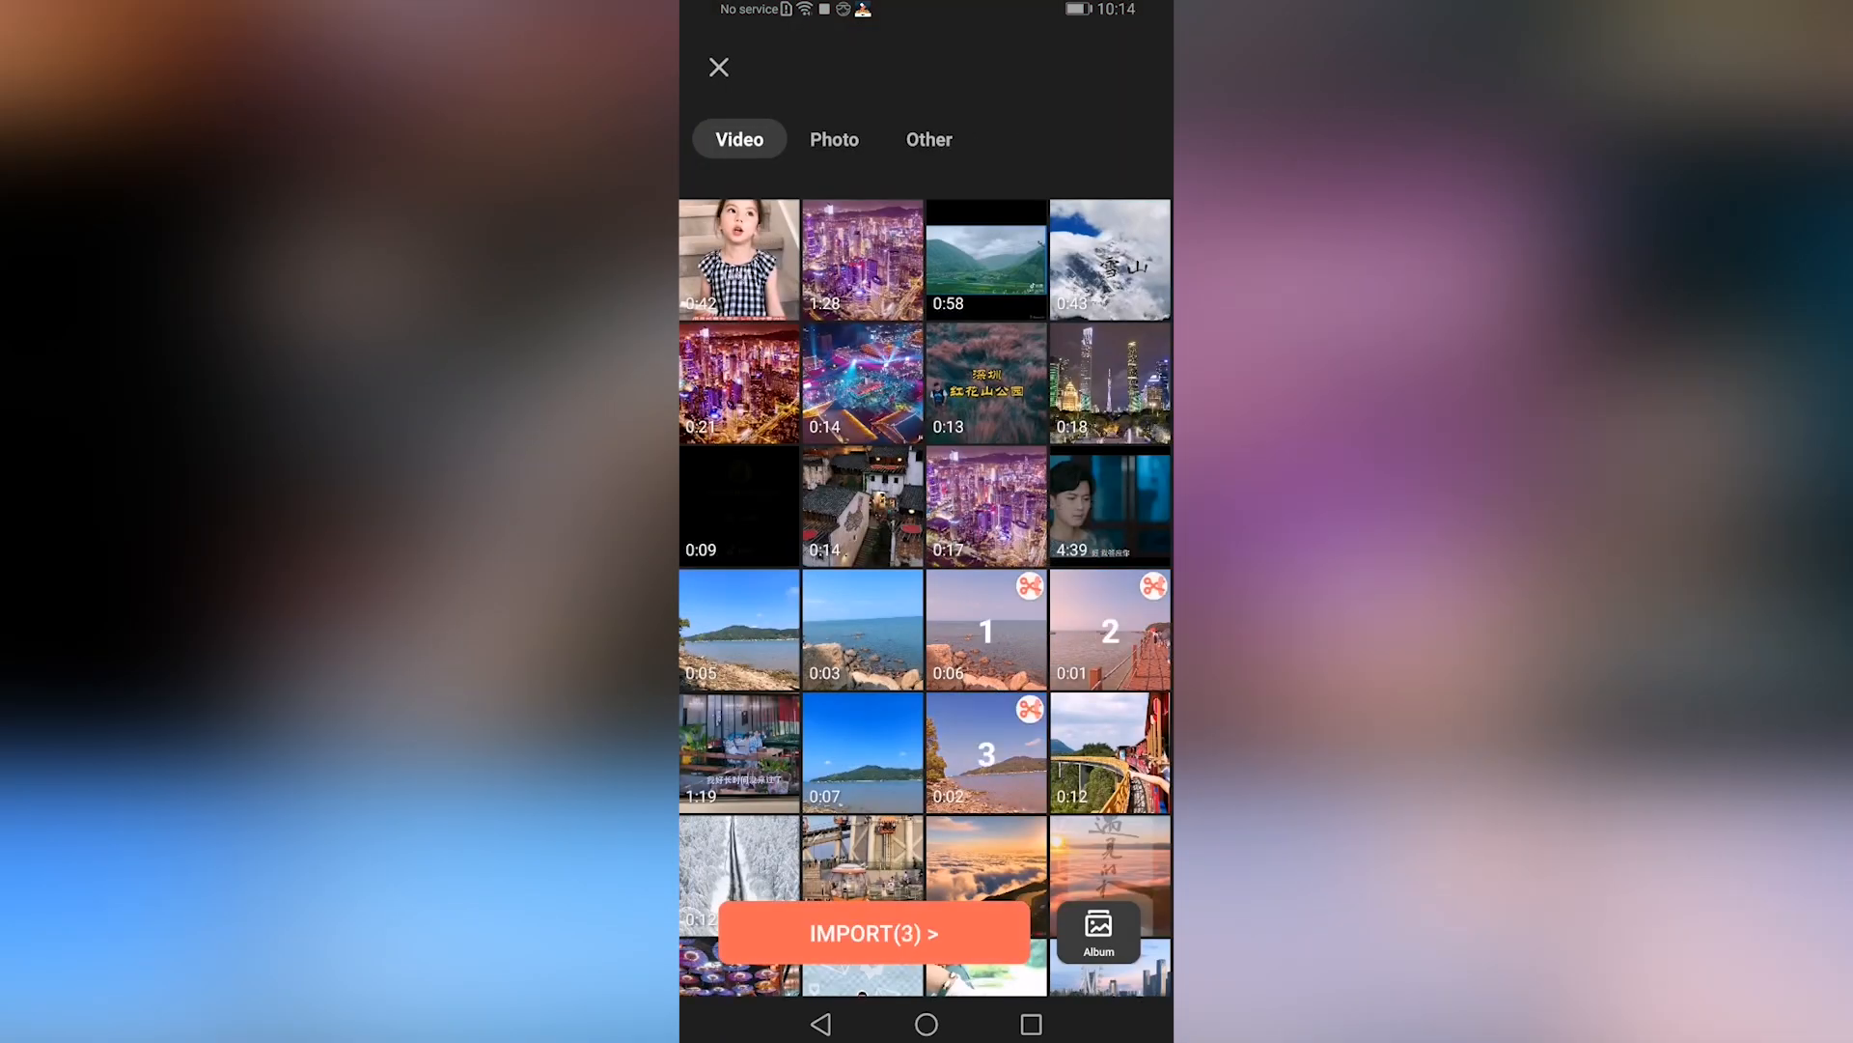
click(862, 751)
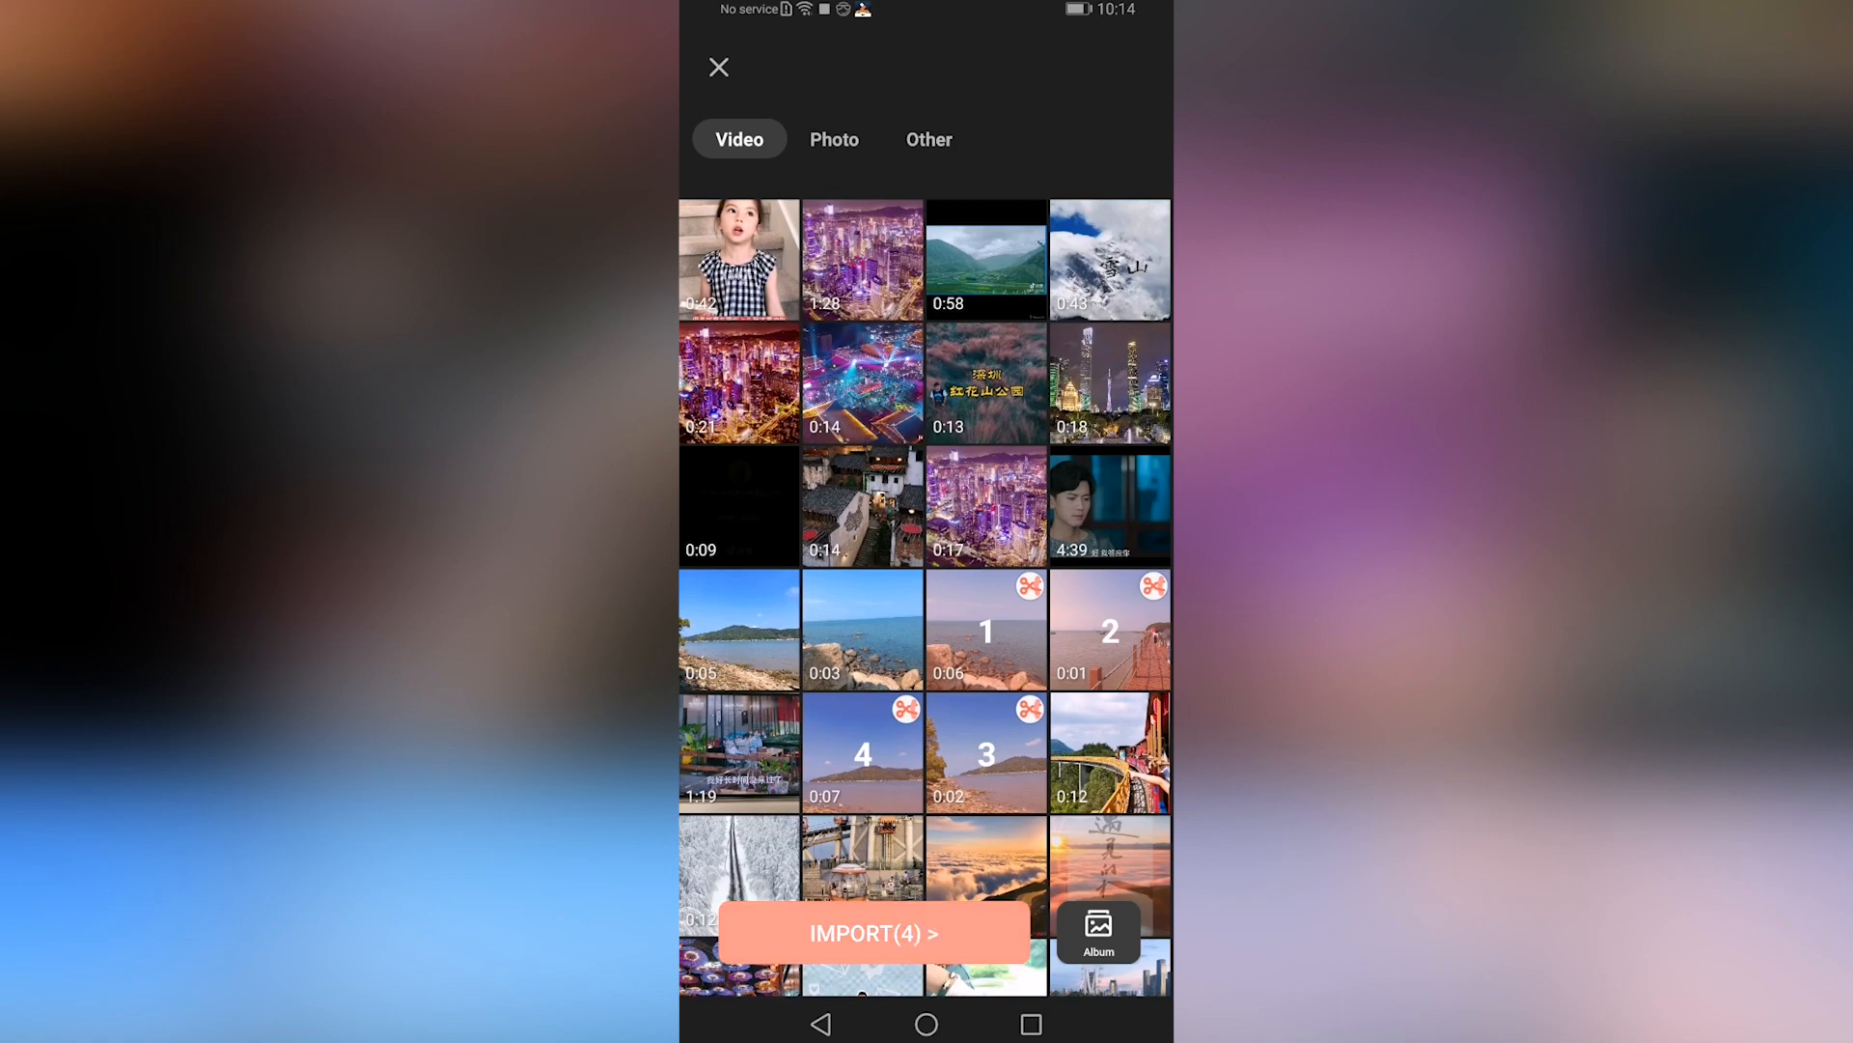
click(871, 932)
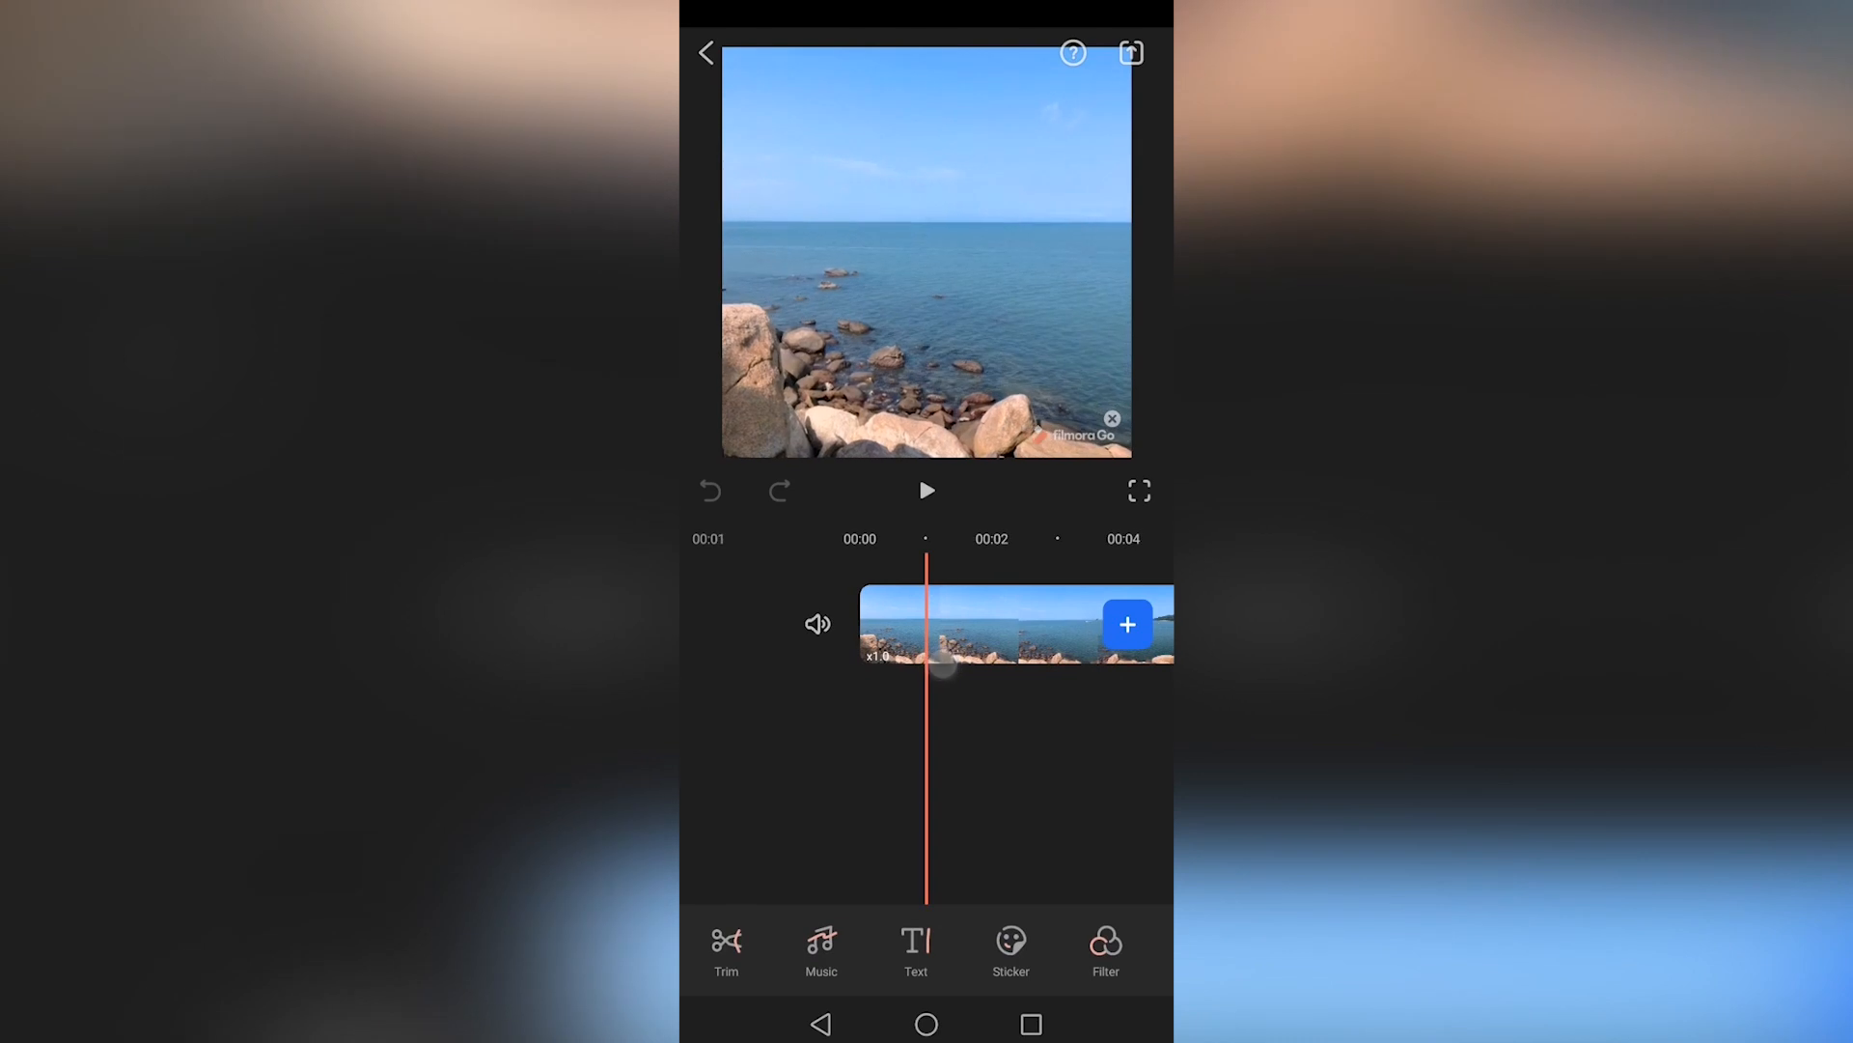
Select the first seaside clip and drag its left trim handle inward to shorten its start.
click(1011, 625)
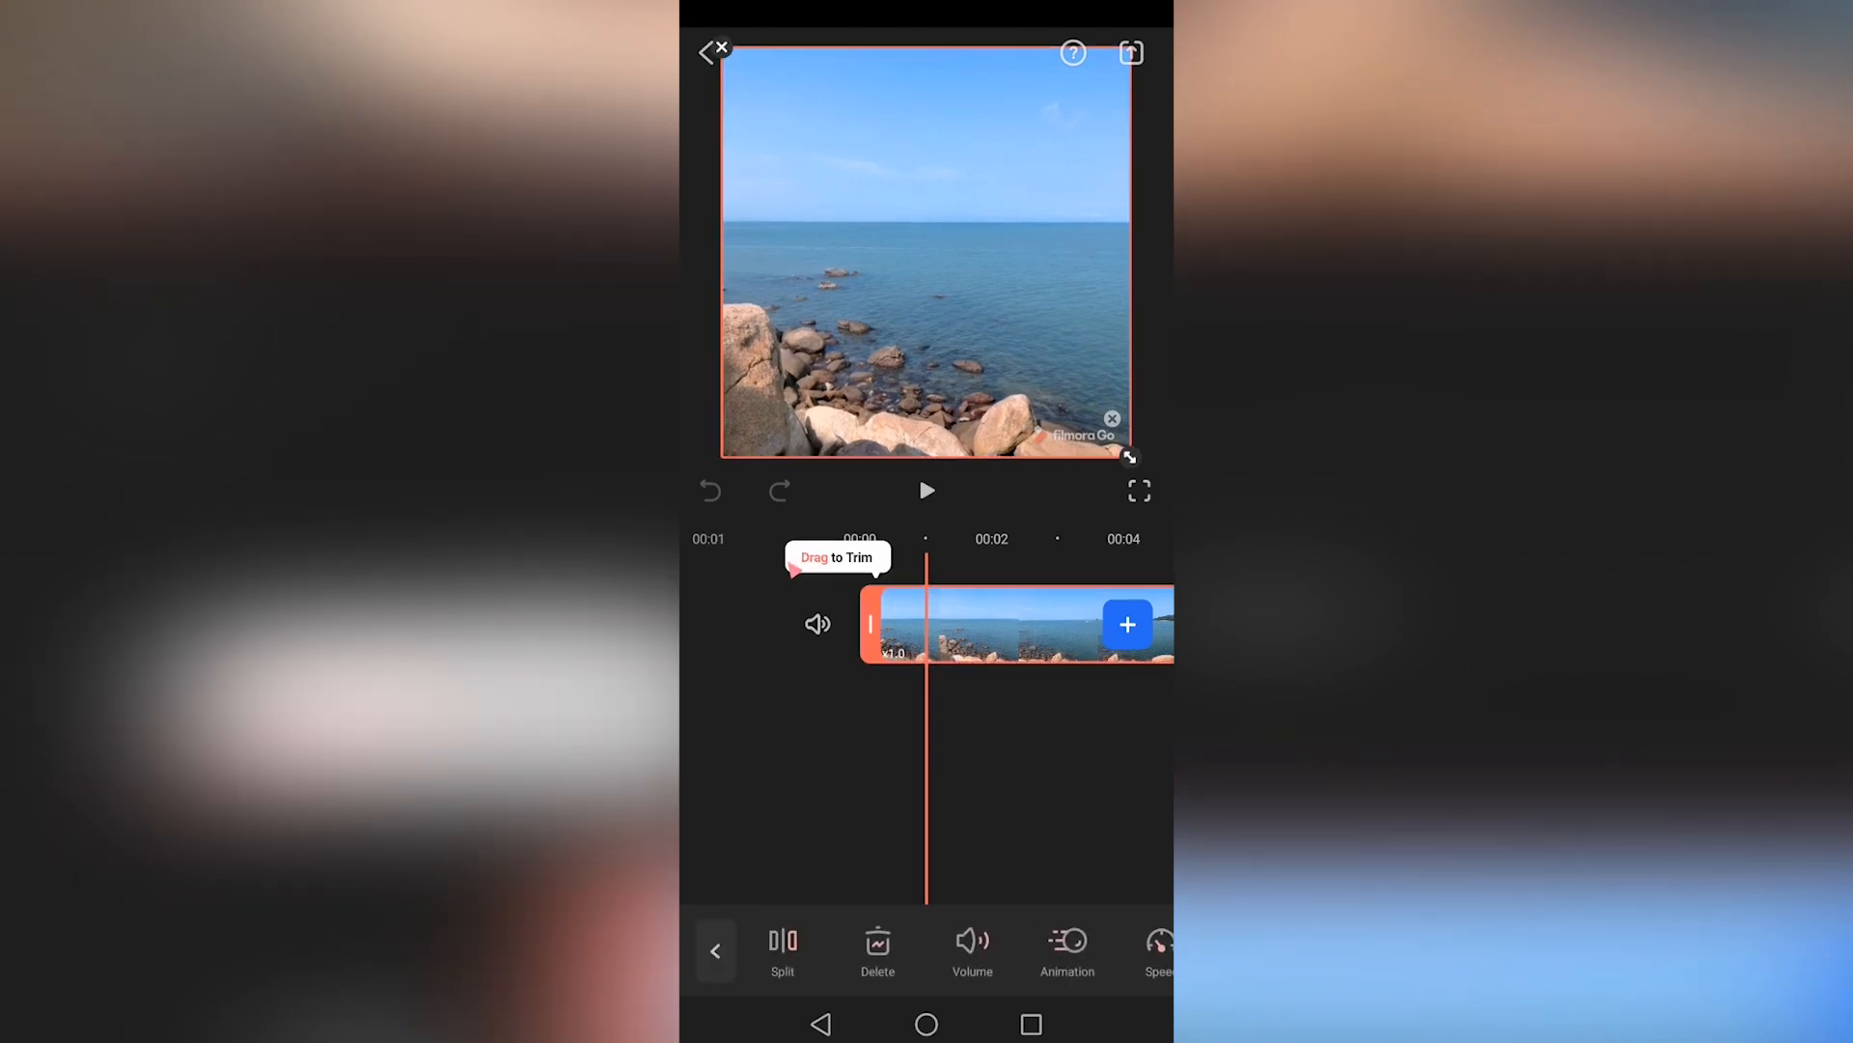
drag(870, 623, 958, 642)
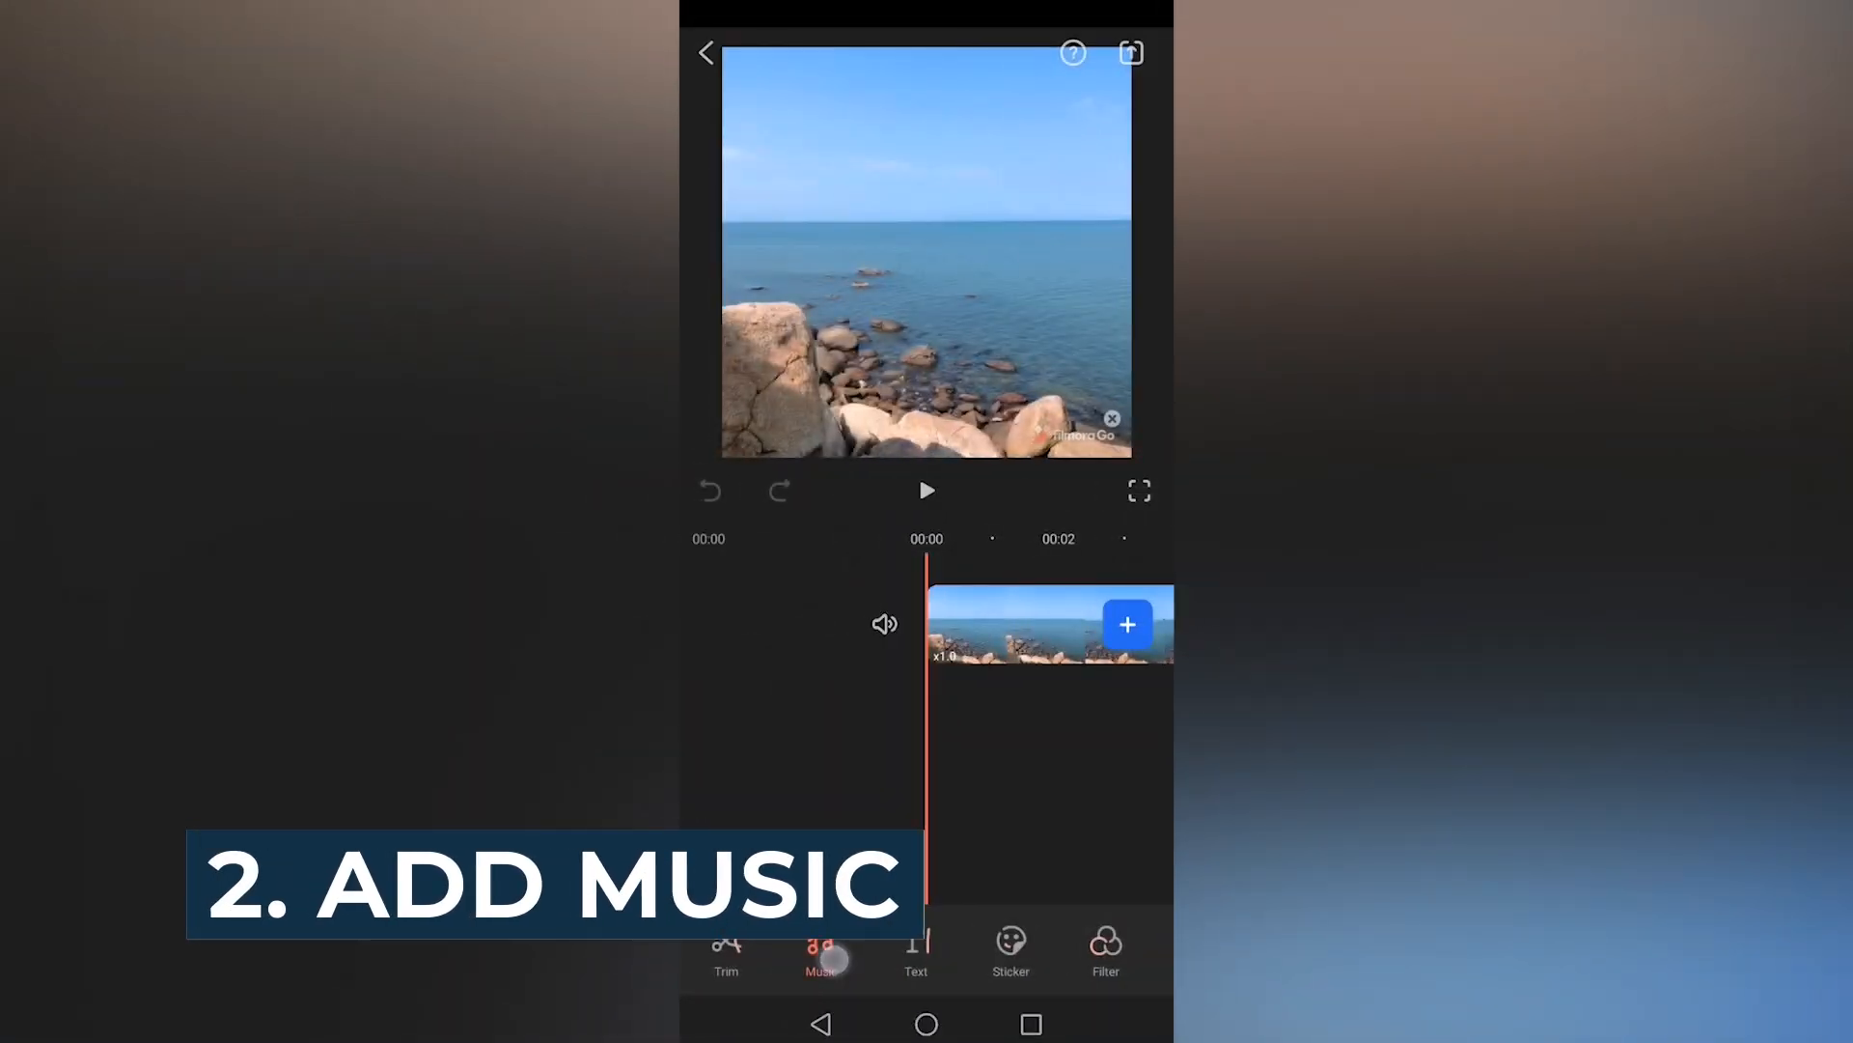
Extract audio from a gallery video, import it as the music track, and select it.
click(822, 952)
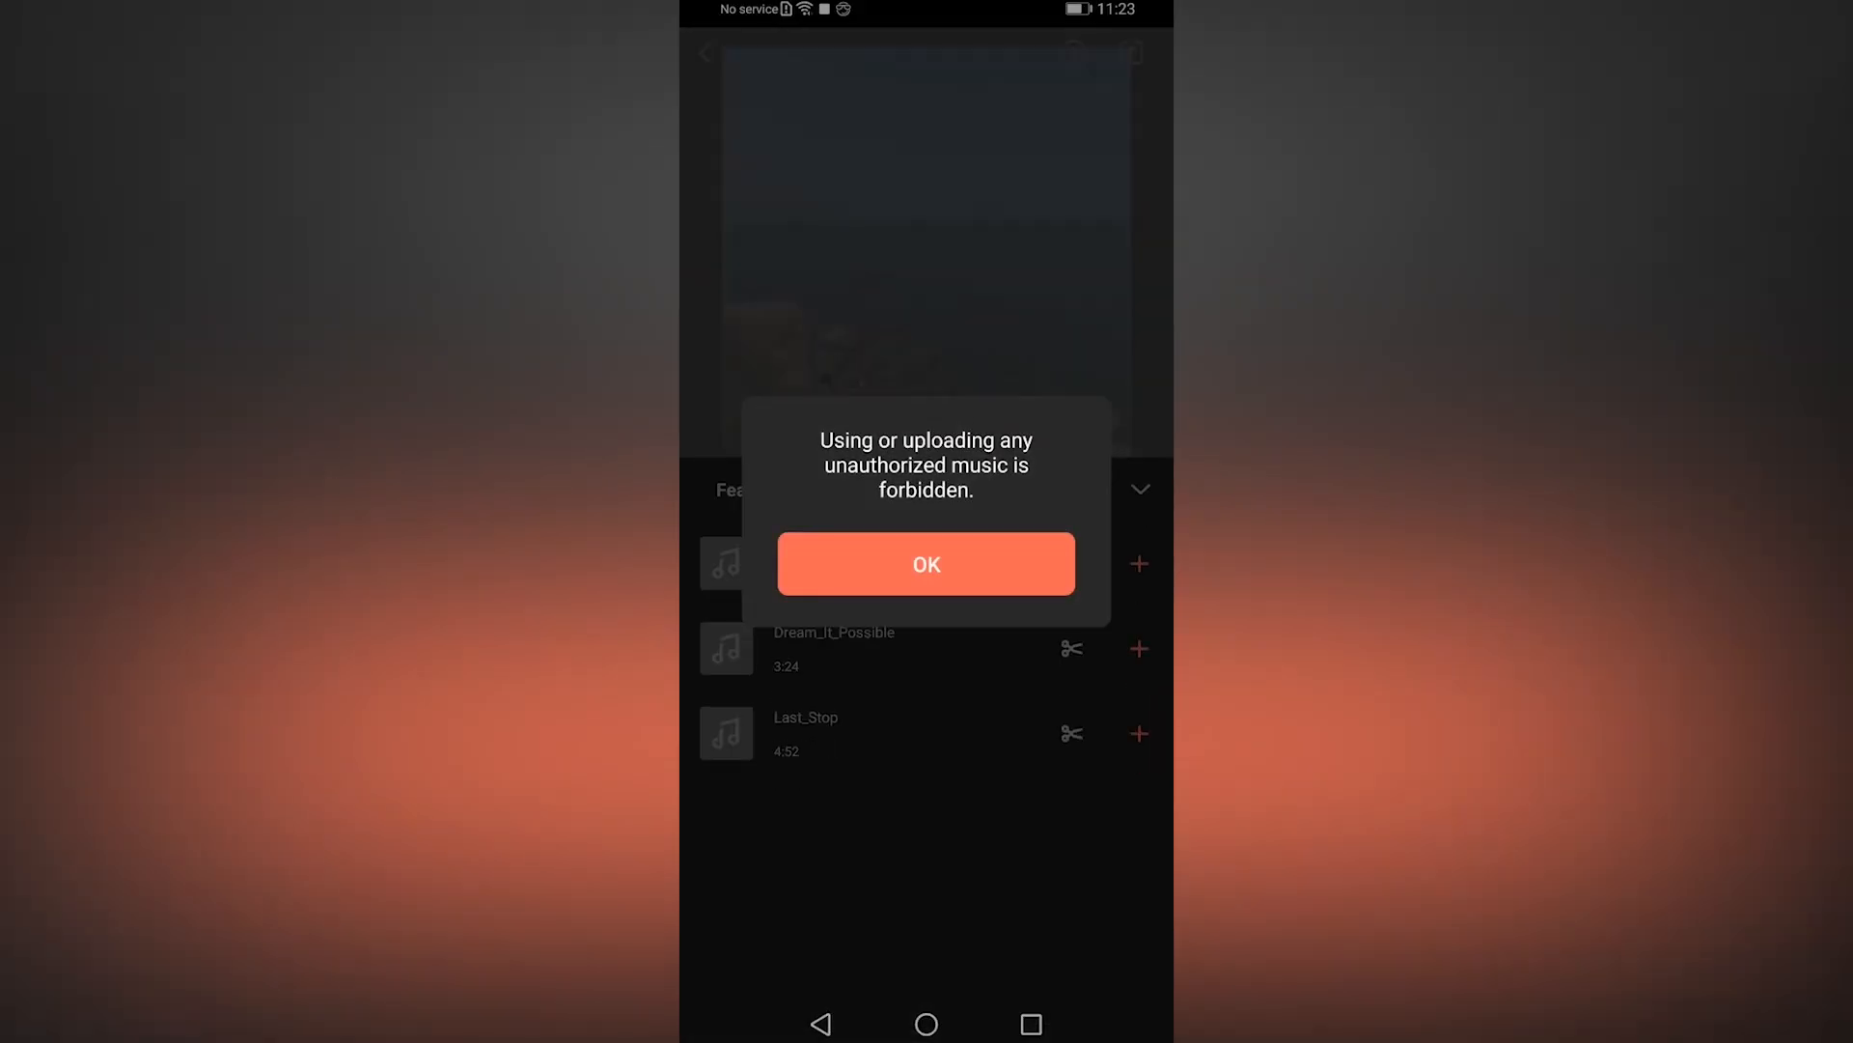
click(926, 564)
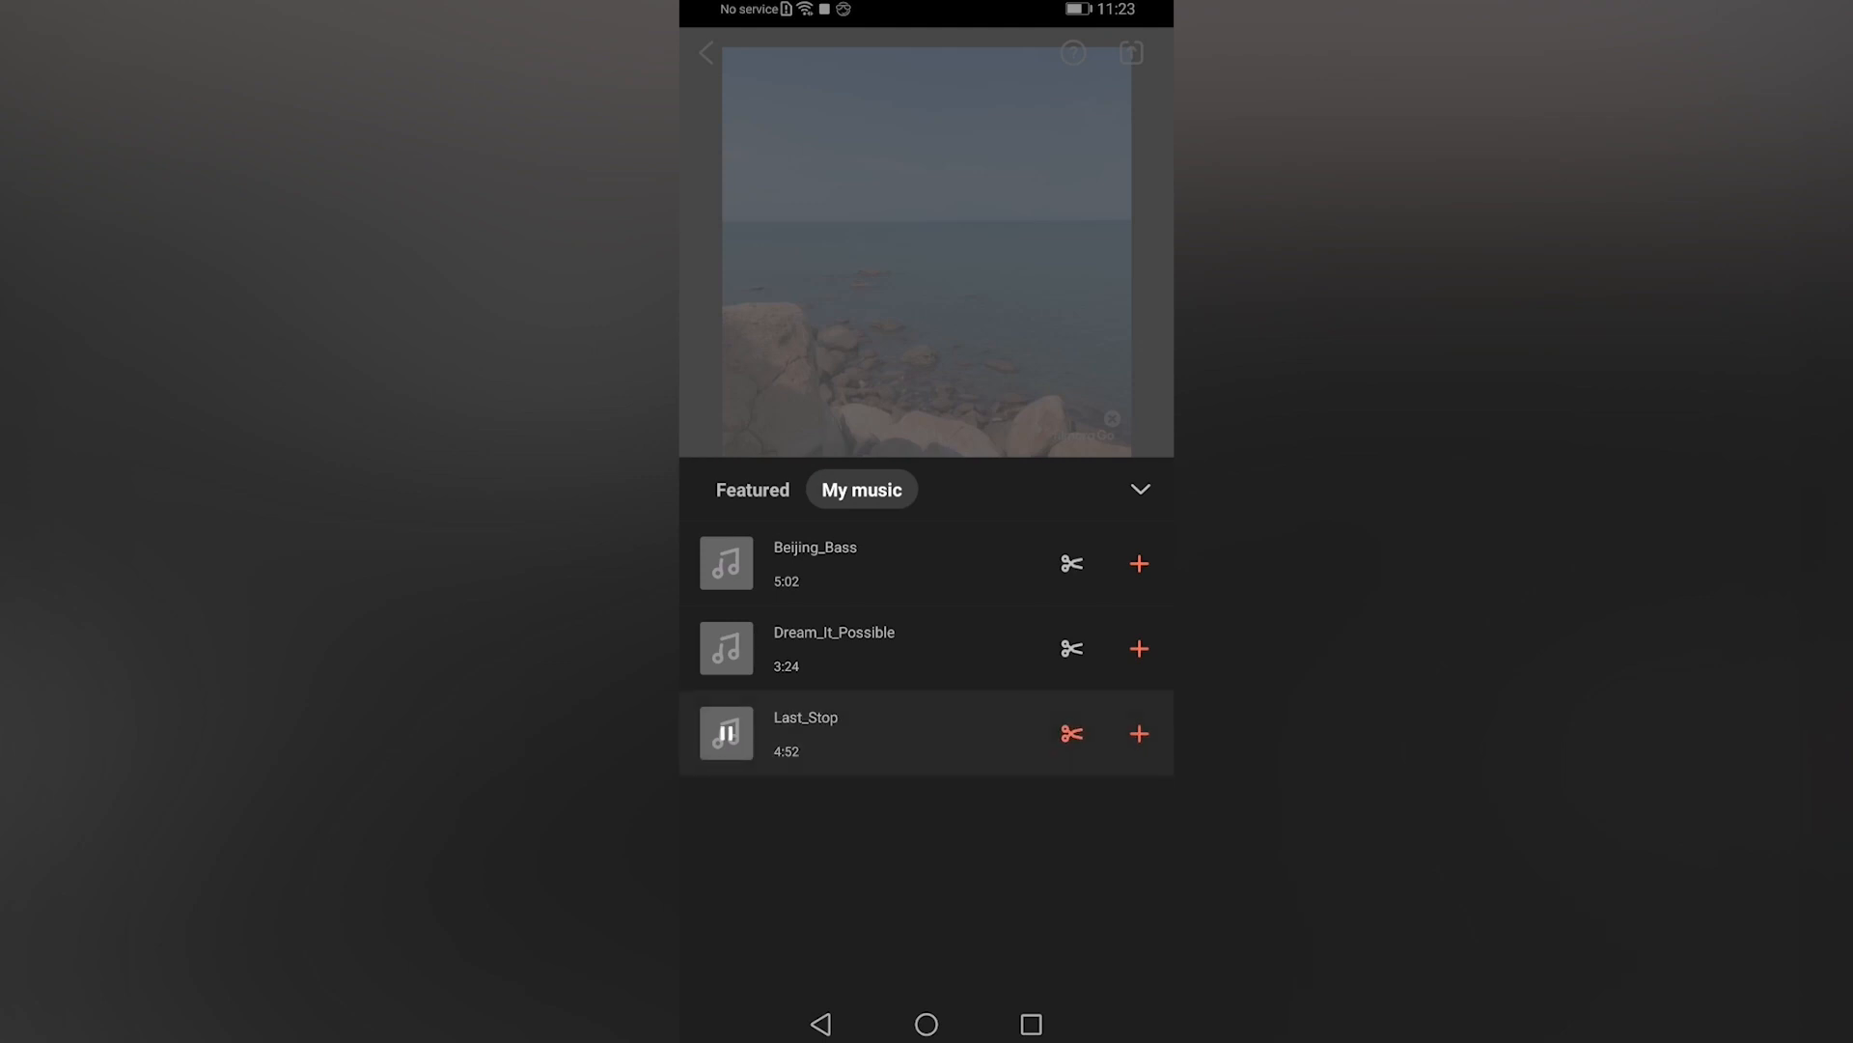
click(752, 489)
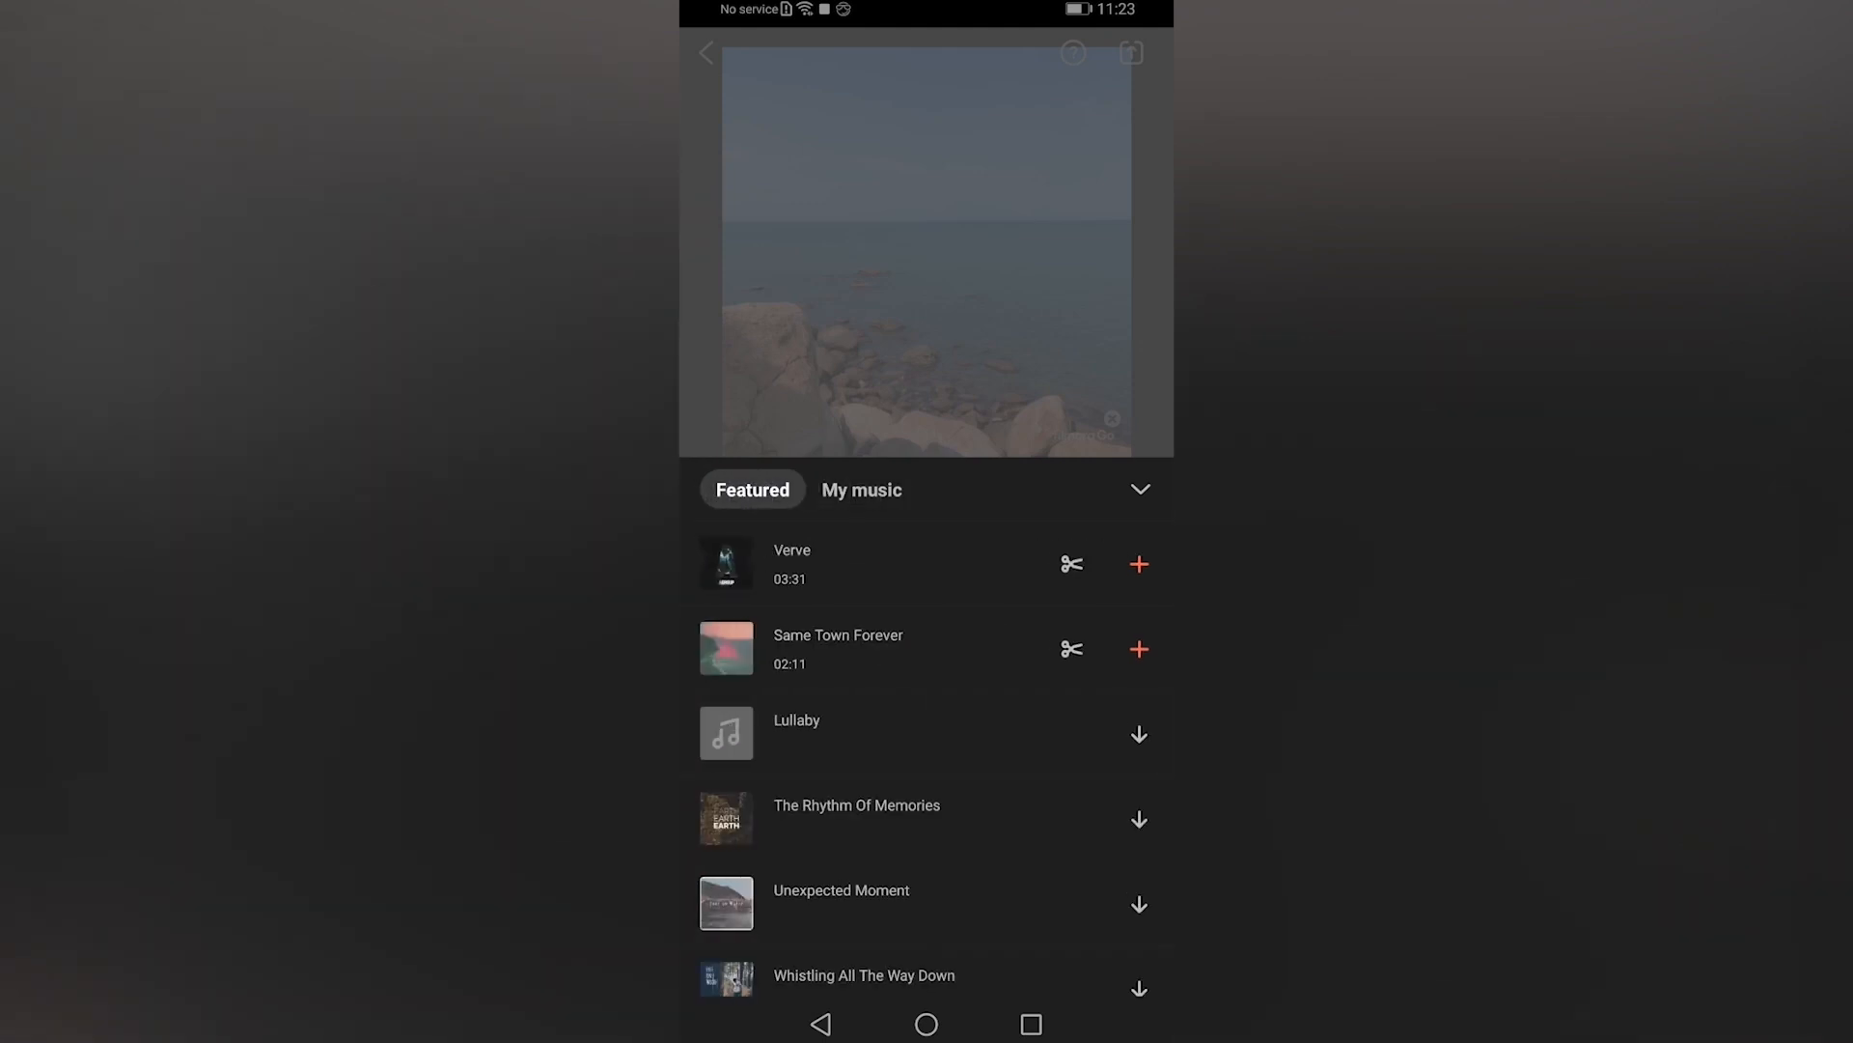
click(1138, 733)
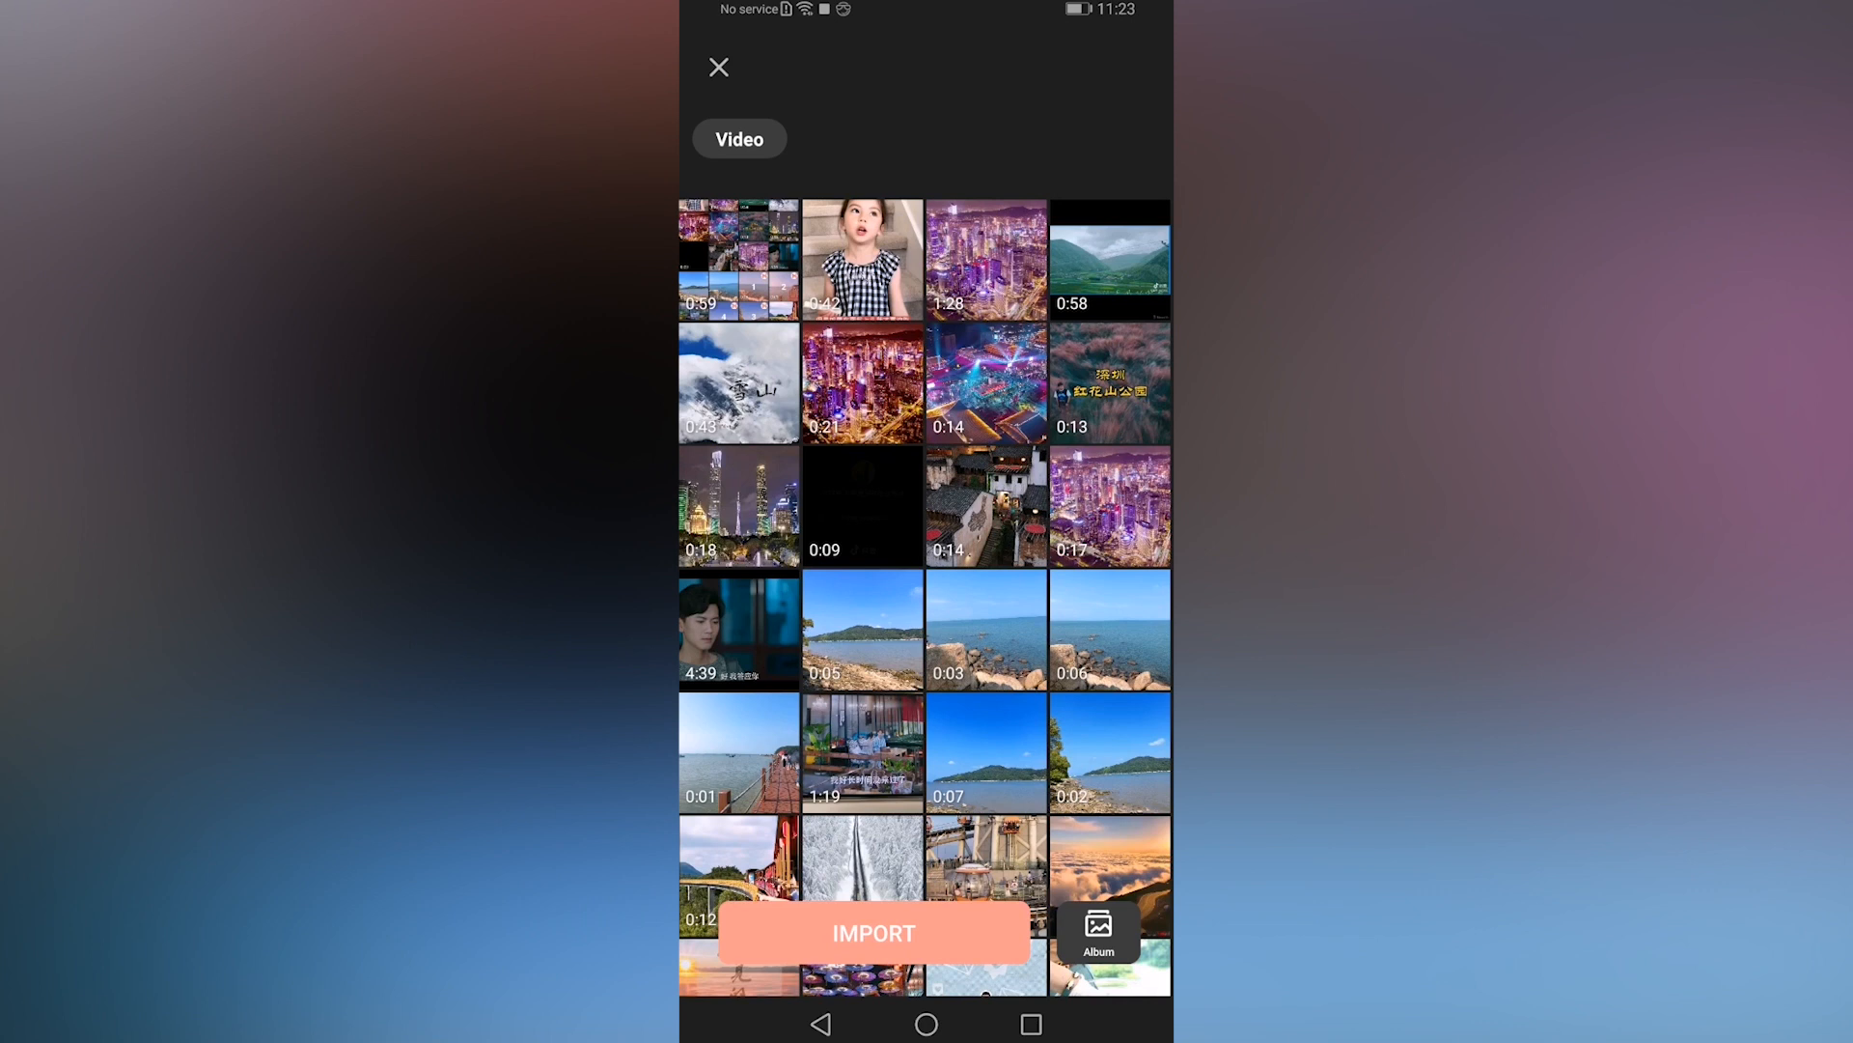
click(862, 504)
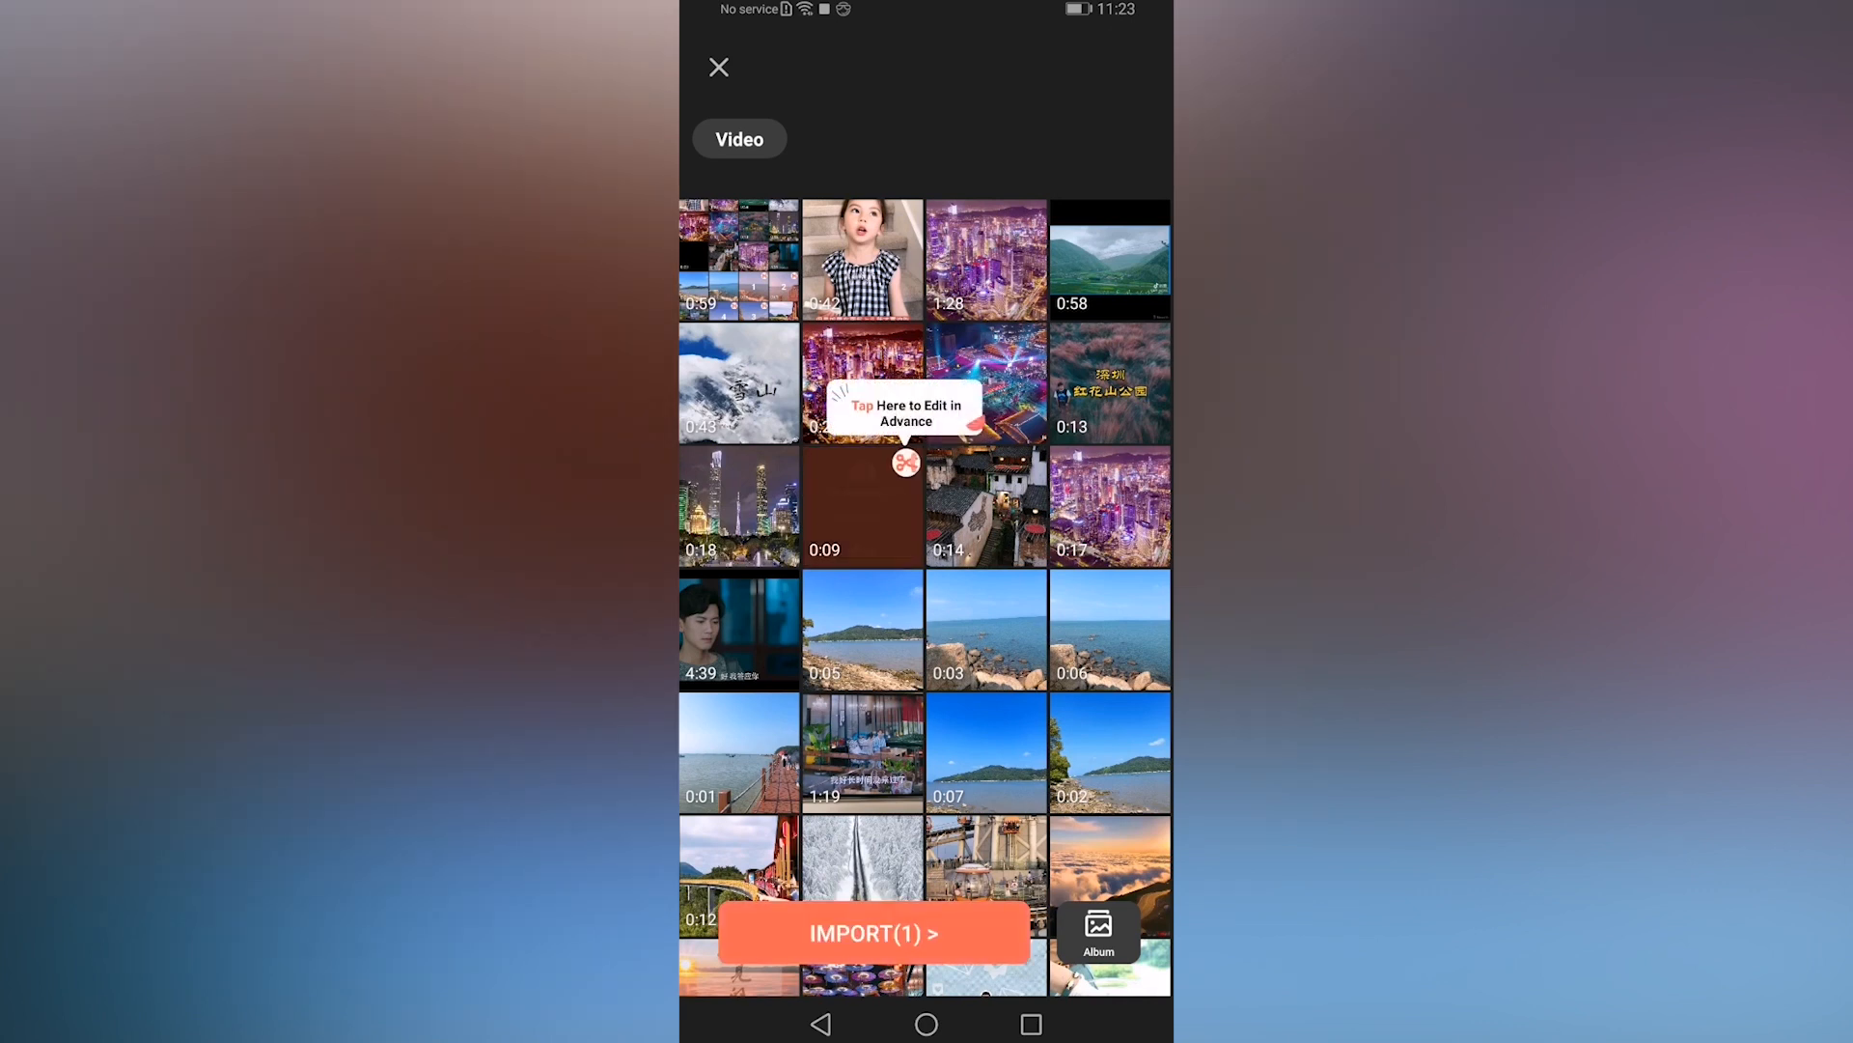
click(872, 932)
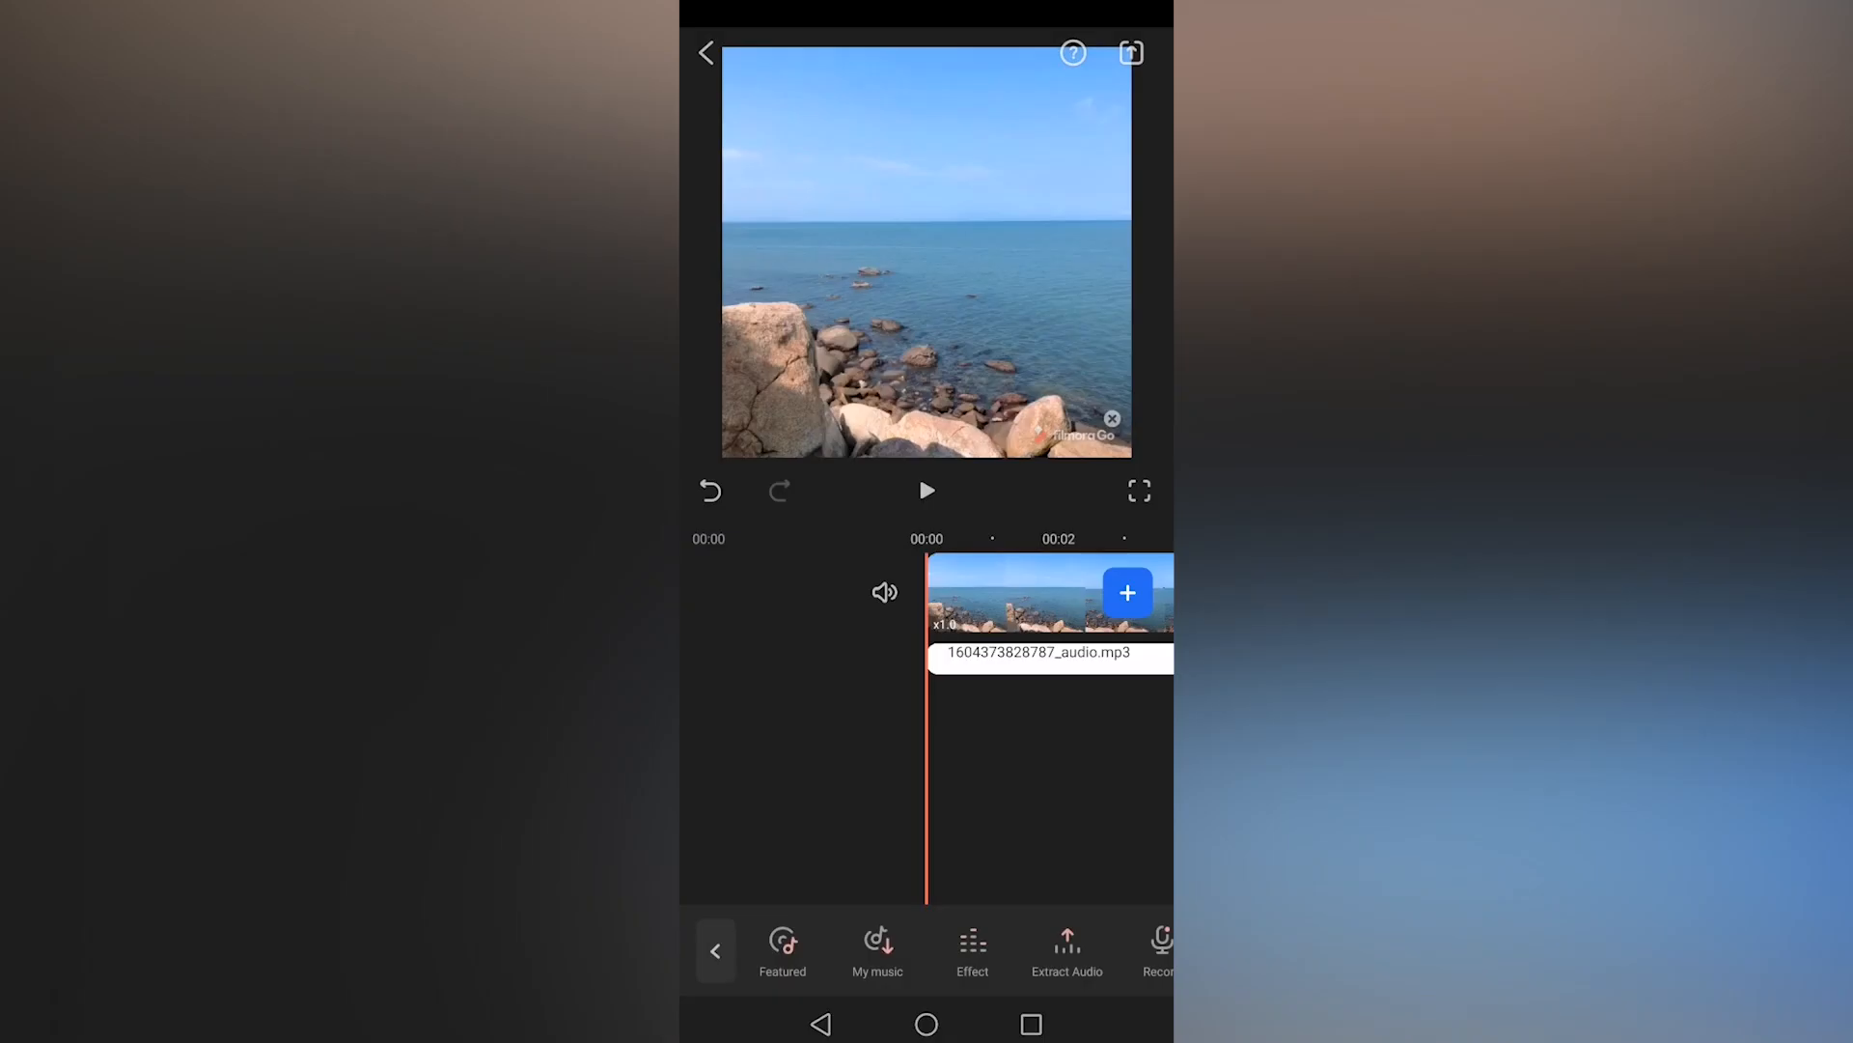
click(1046, 652)
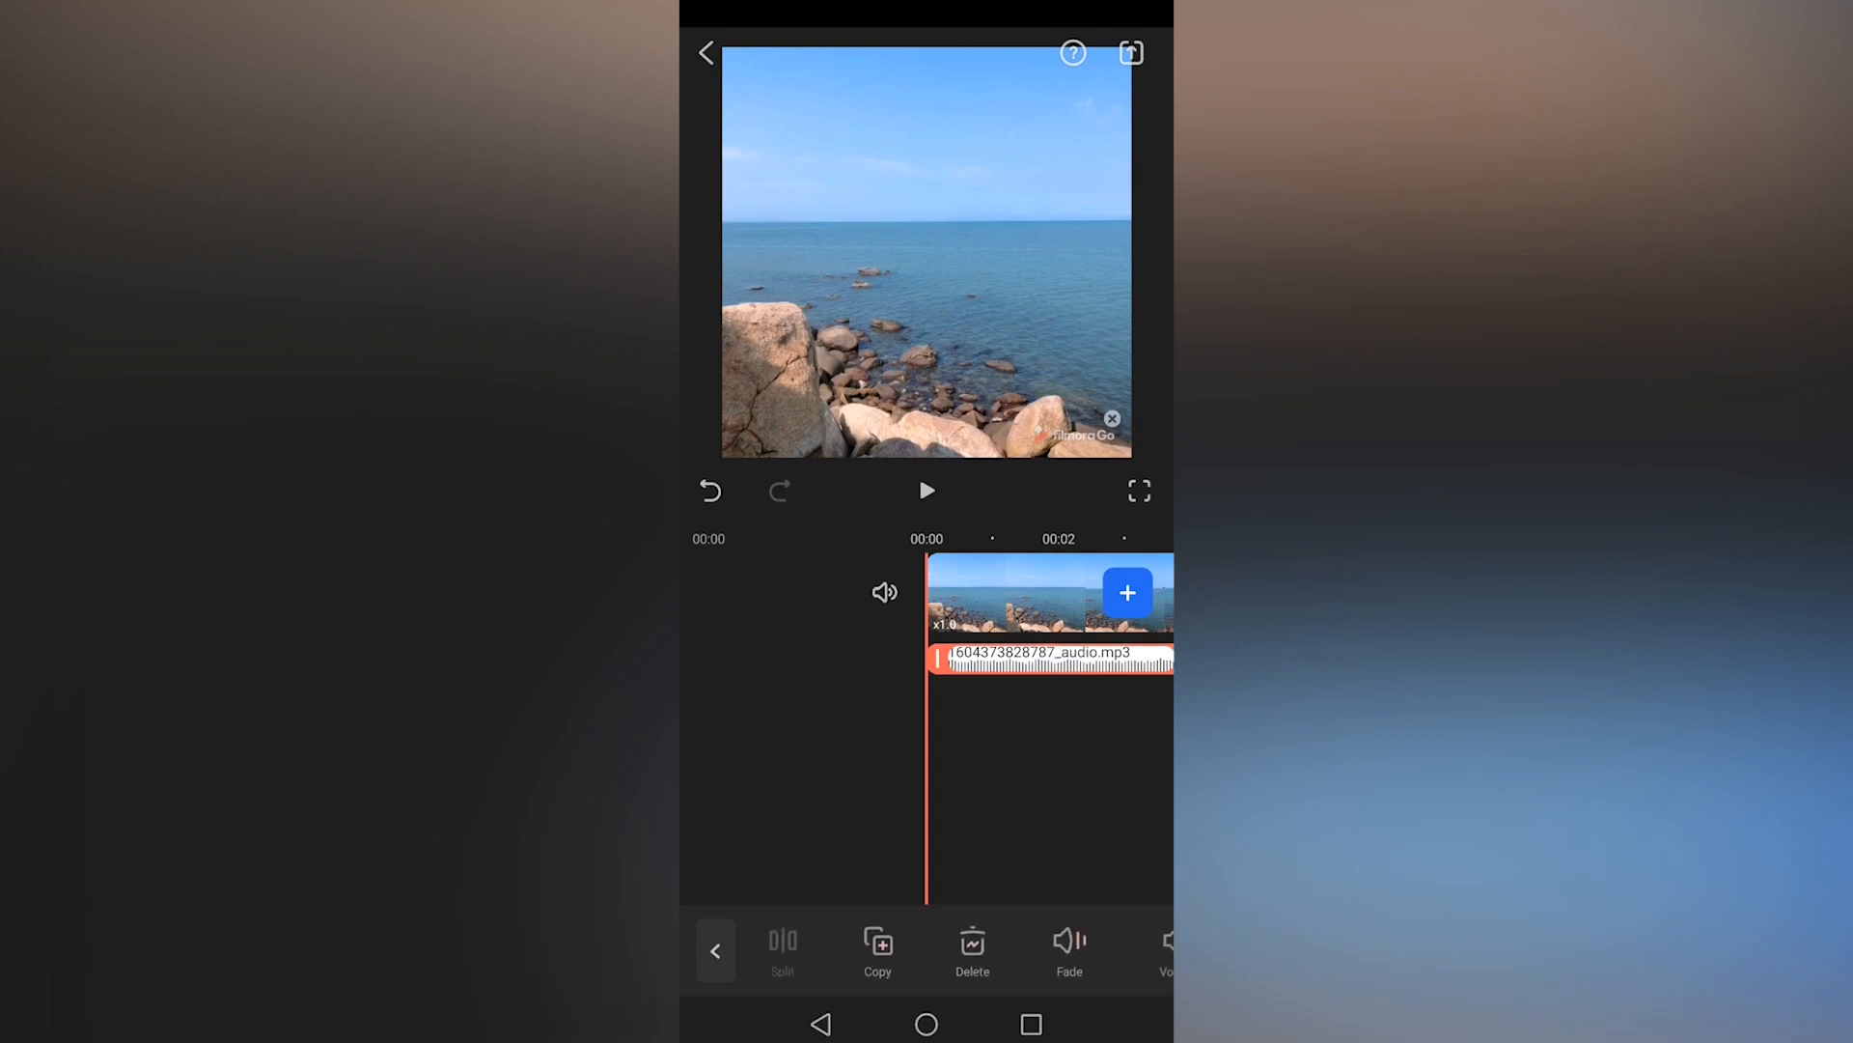
click(1051, 658)
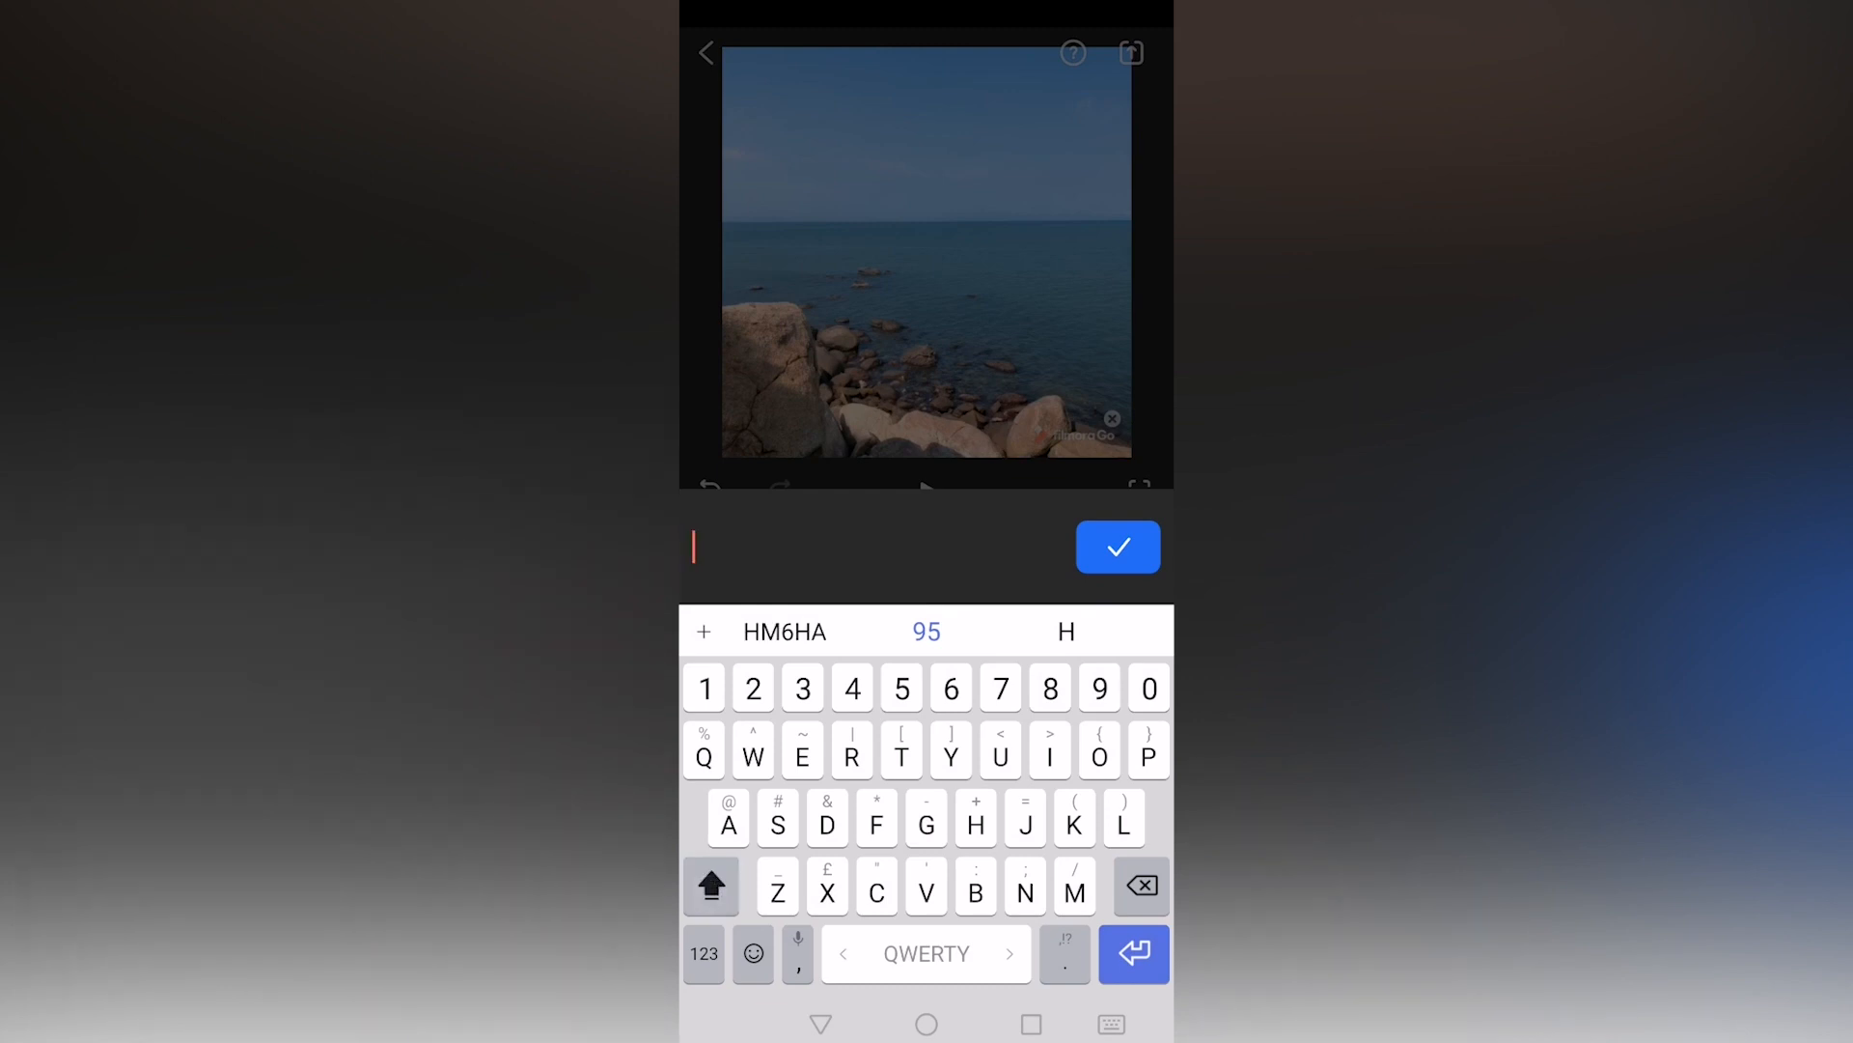
Enter the title 'WONDERSHARE FILMORAGO' and confirm it with the check mark.
text(WOND)
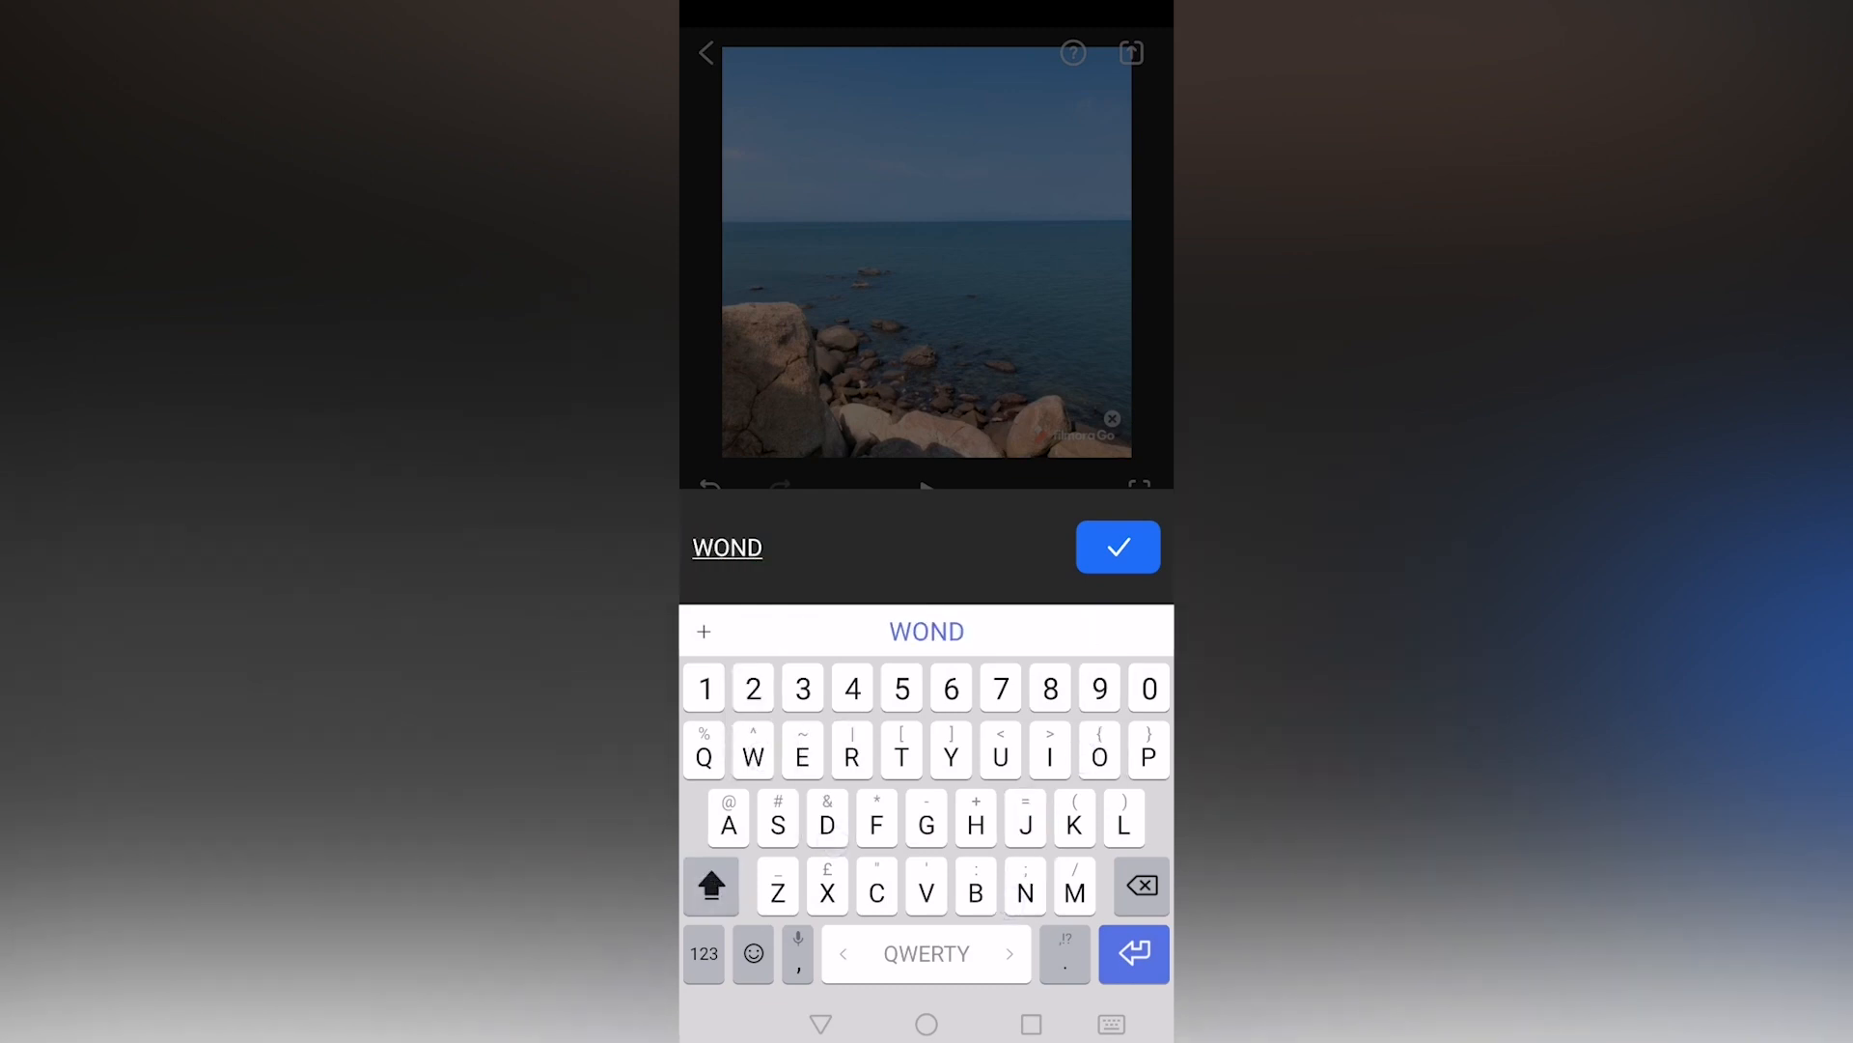
text(ERSHA)
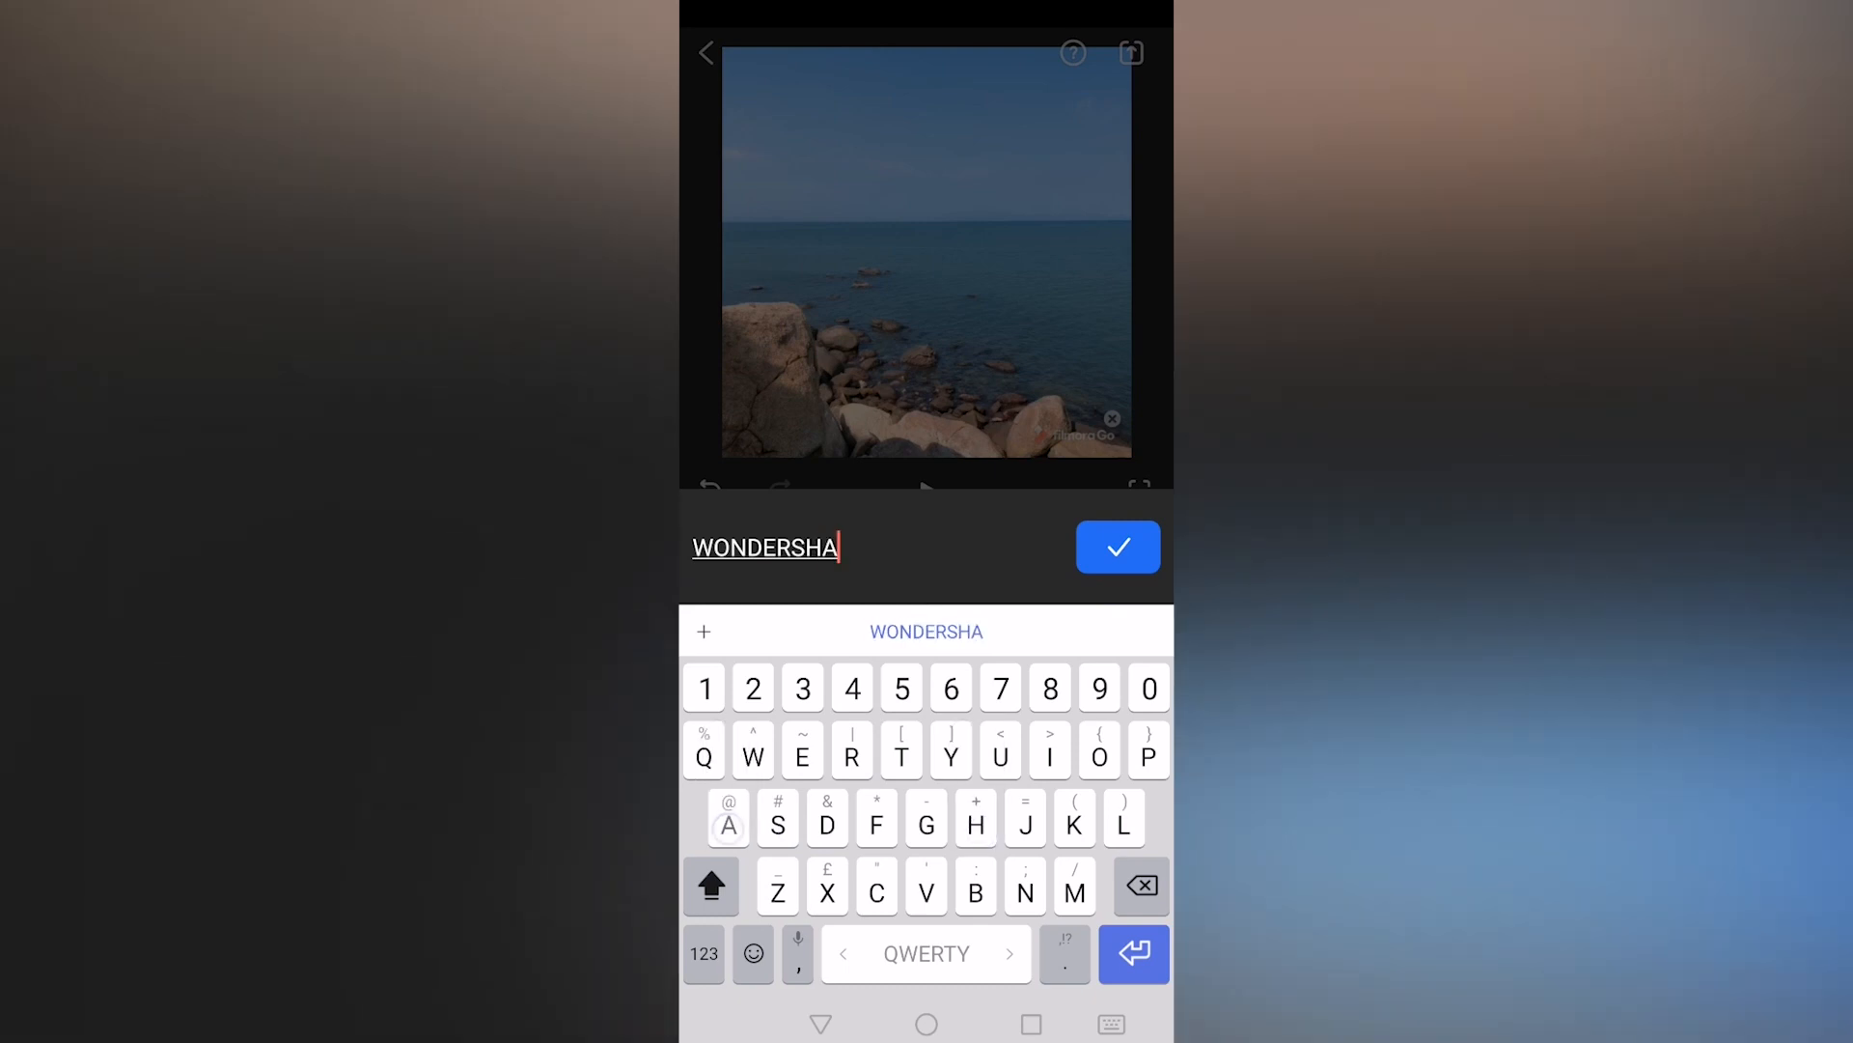
text(RE)
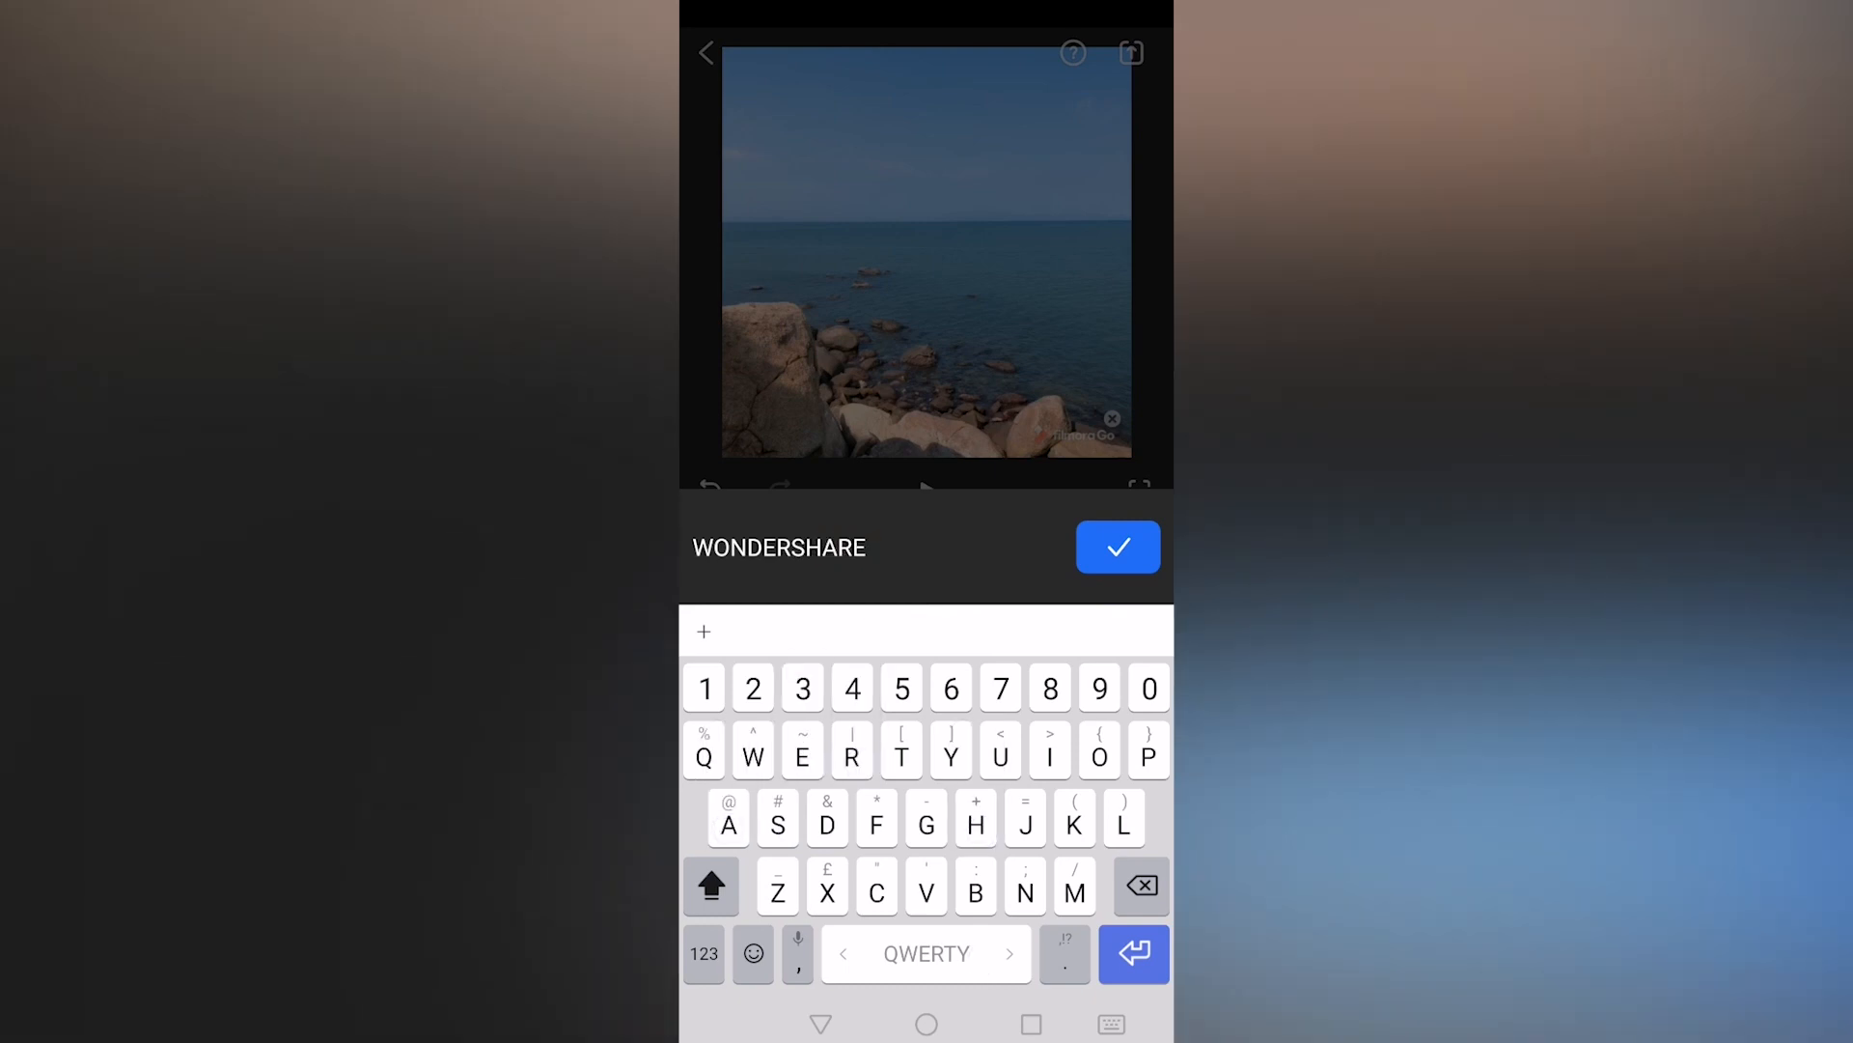
text(FILMORAGO)
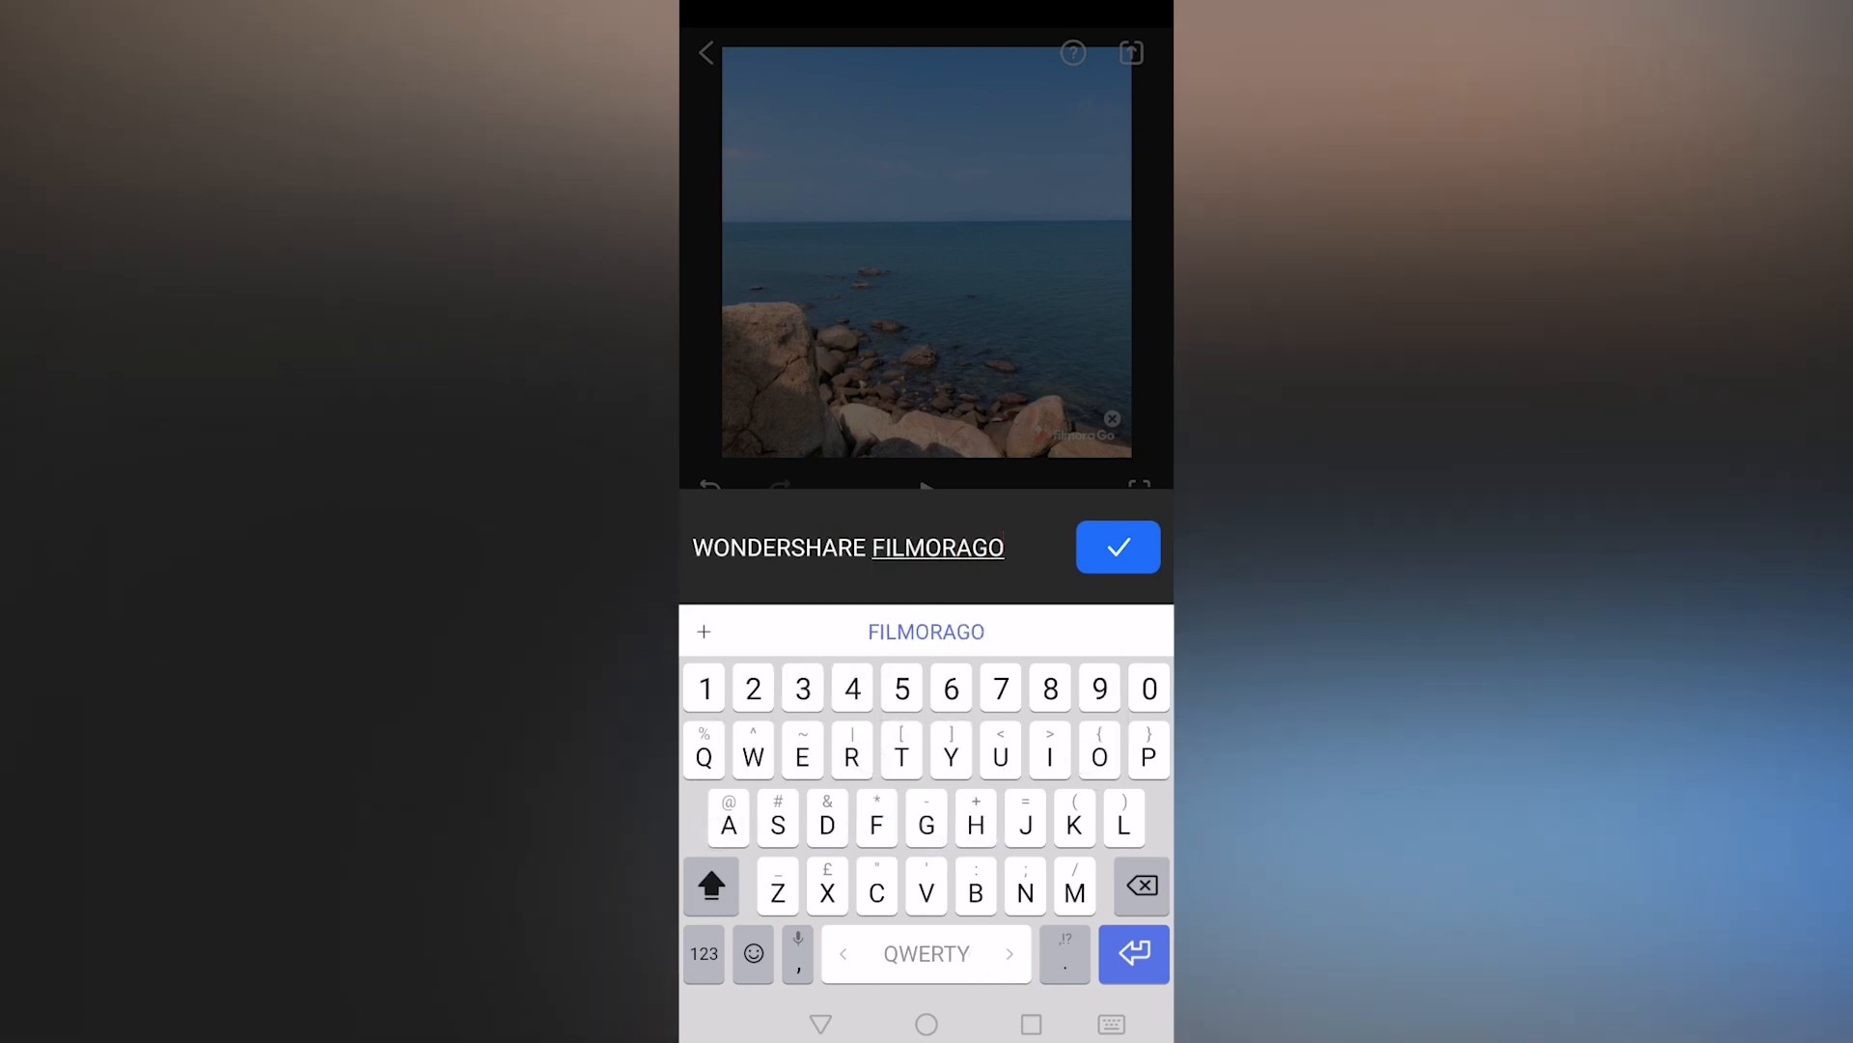
click(1116, 546)
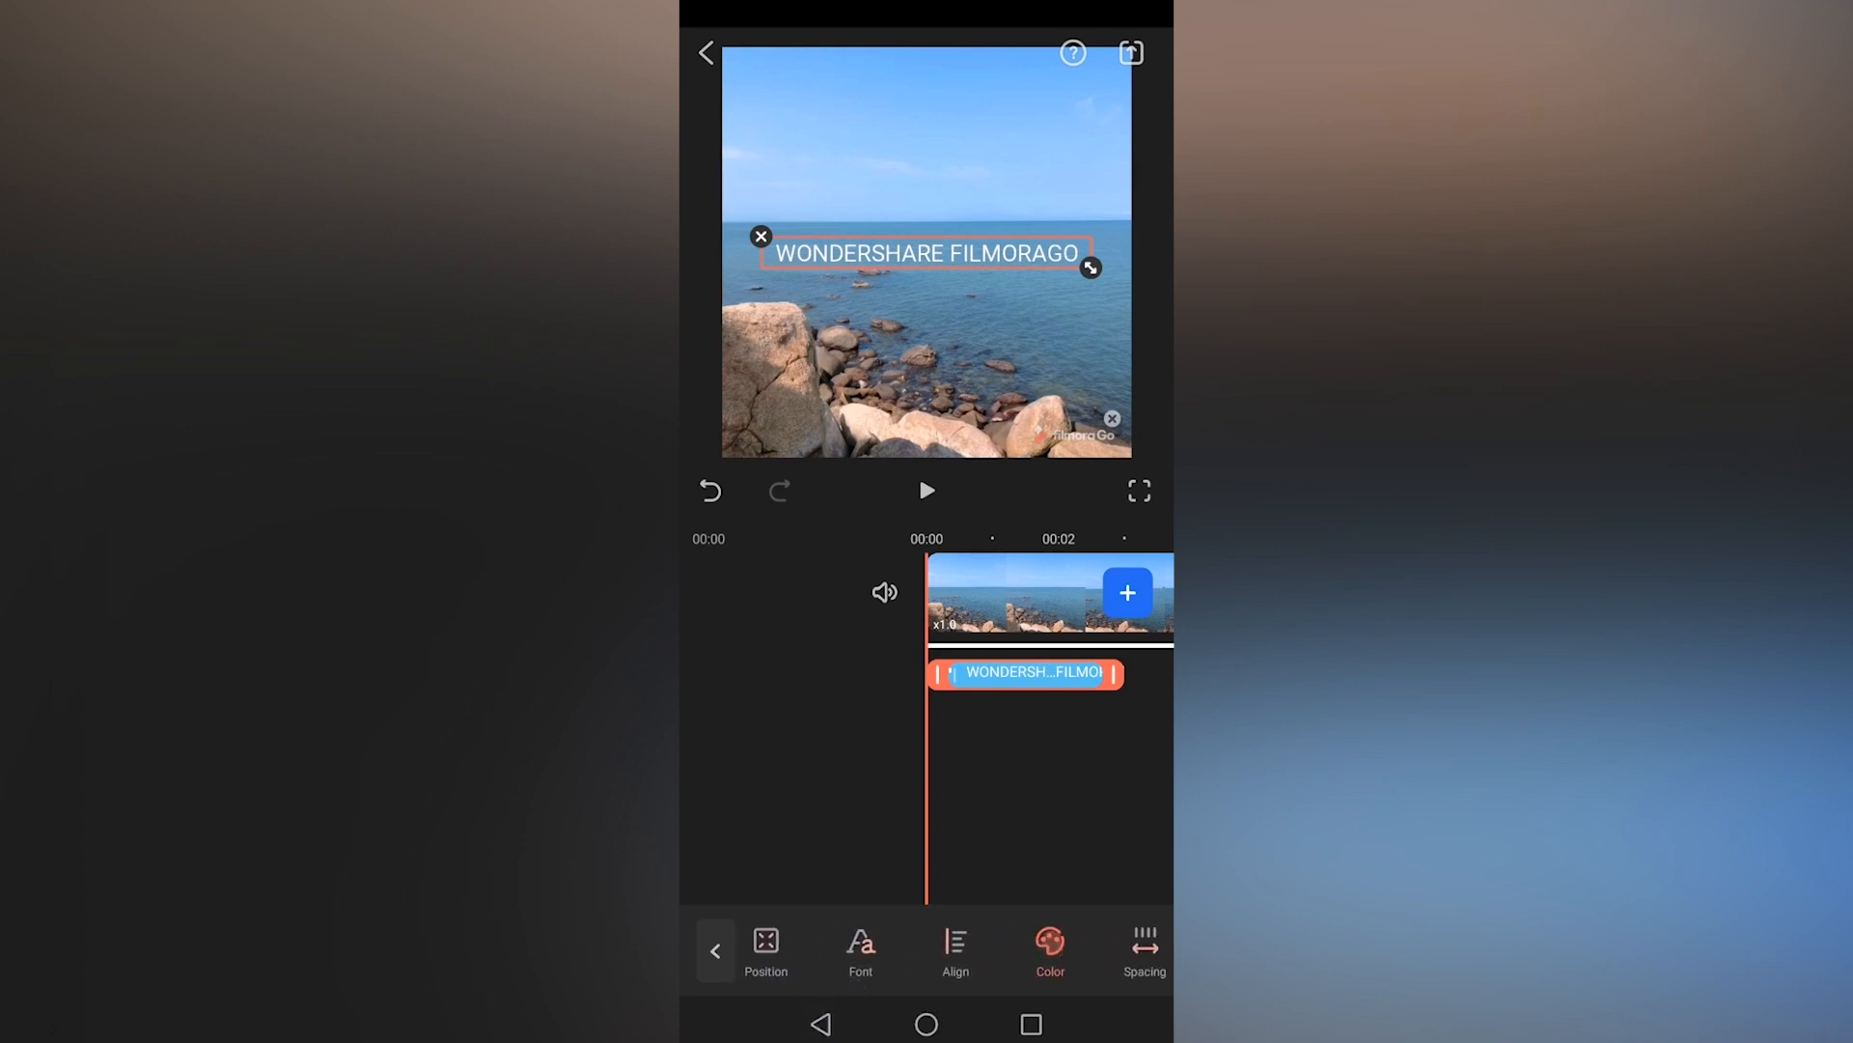
Color the title yellow and change its font to a serif style.
click(1049, 946)
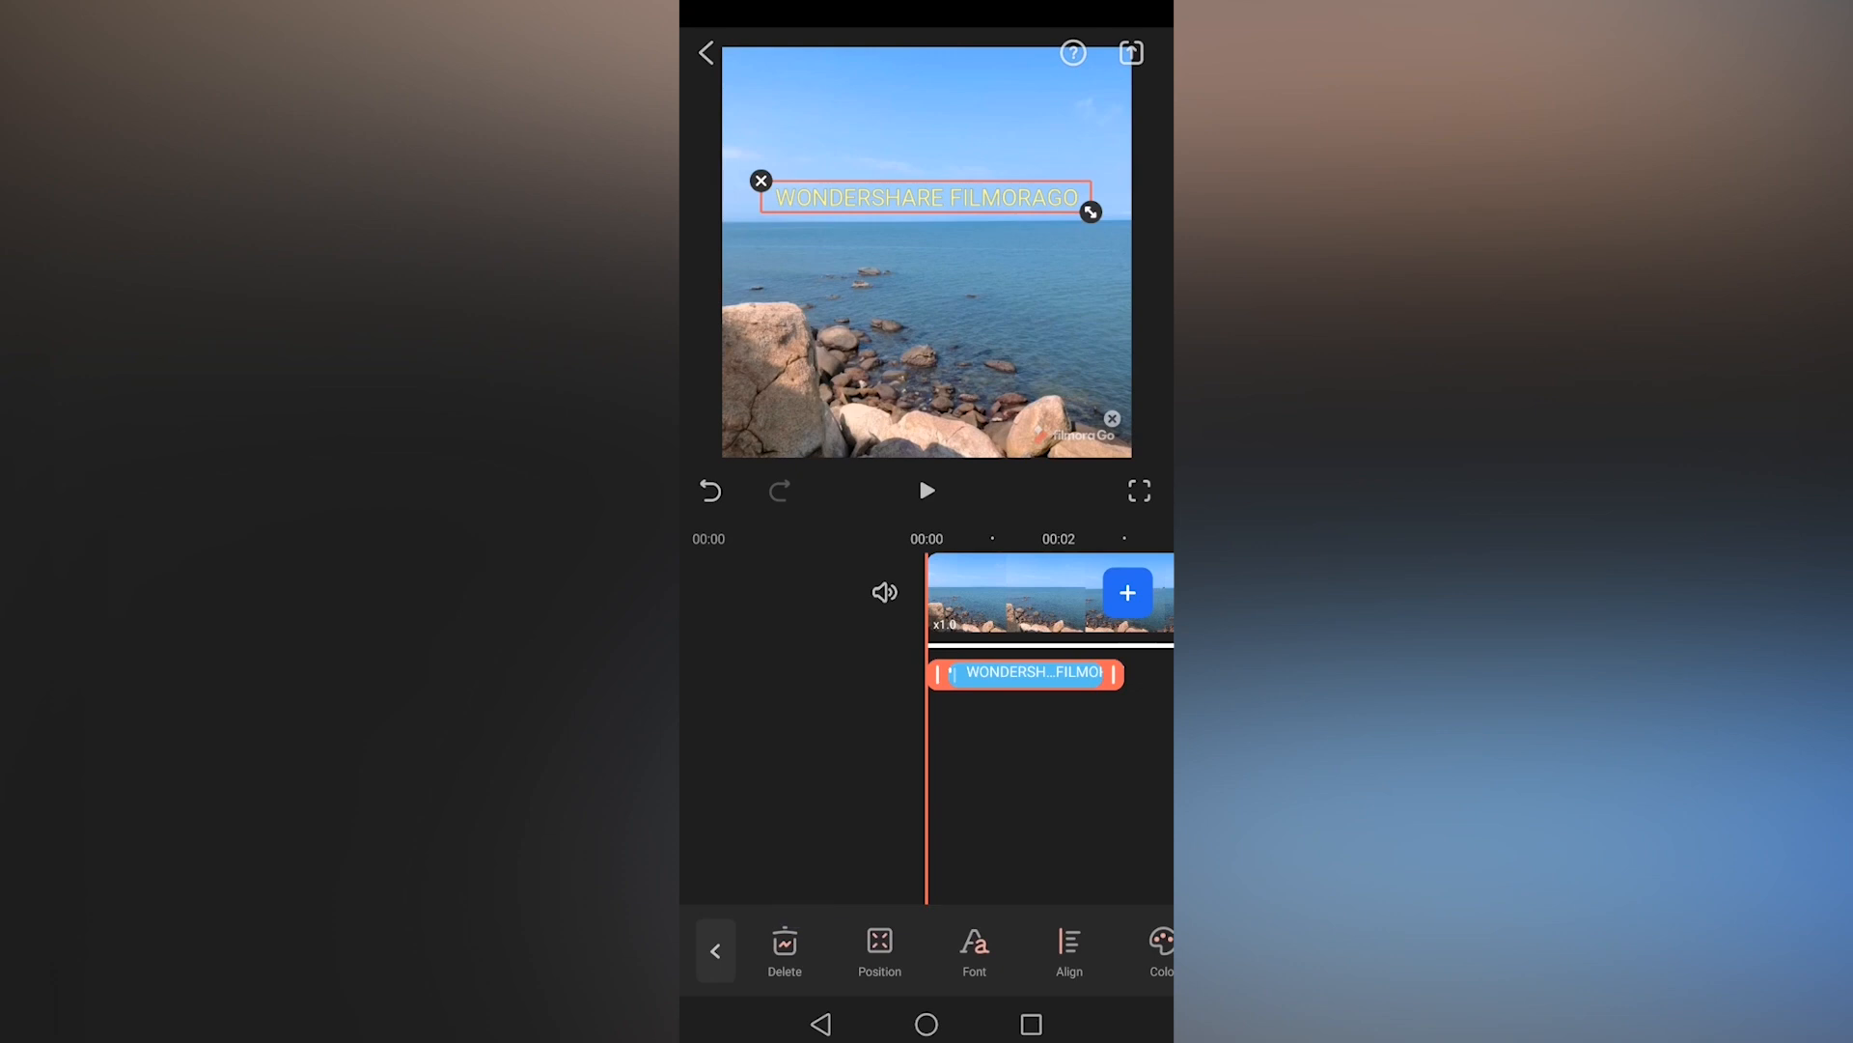
click(974, 949)
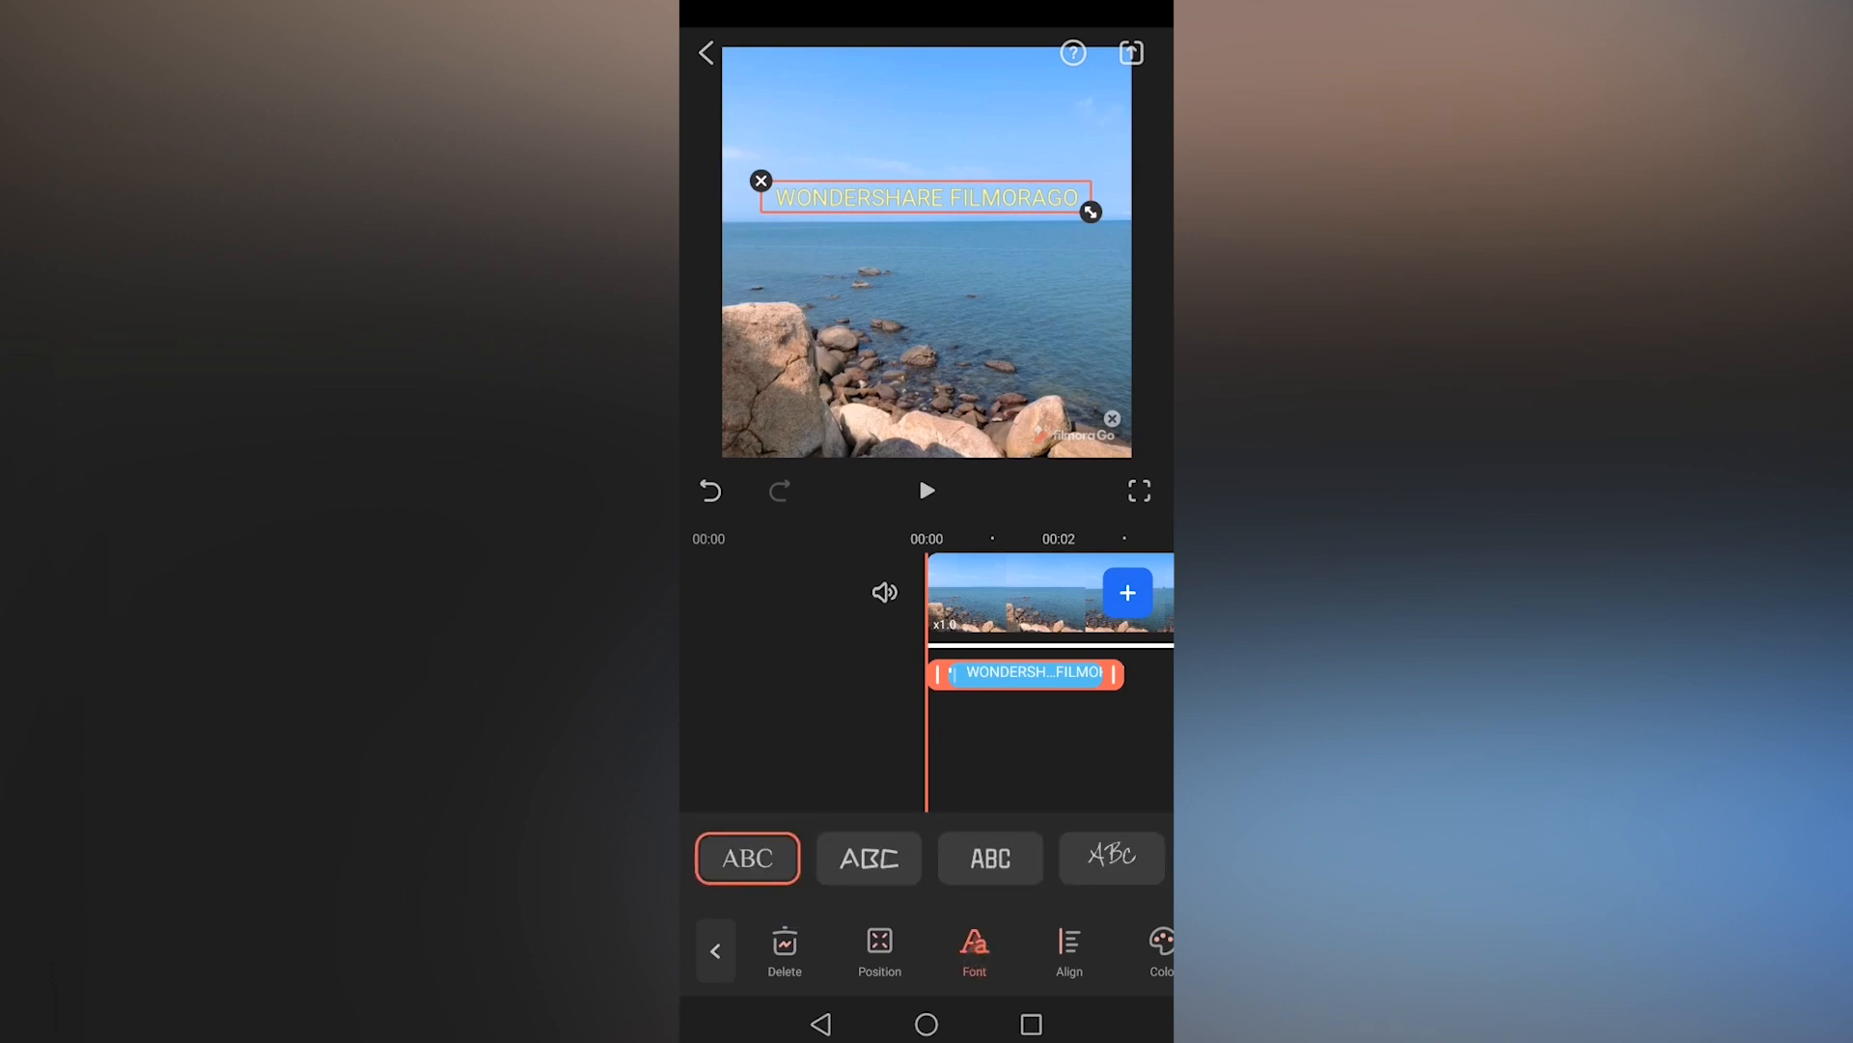
click(990, 857)
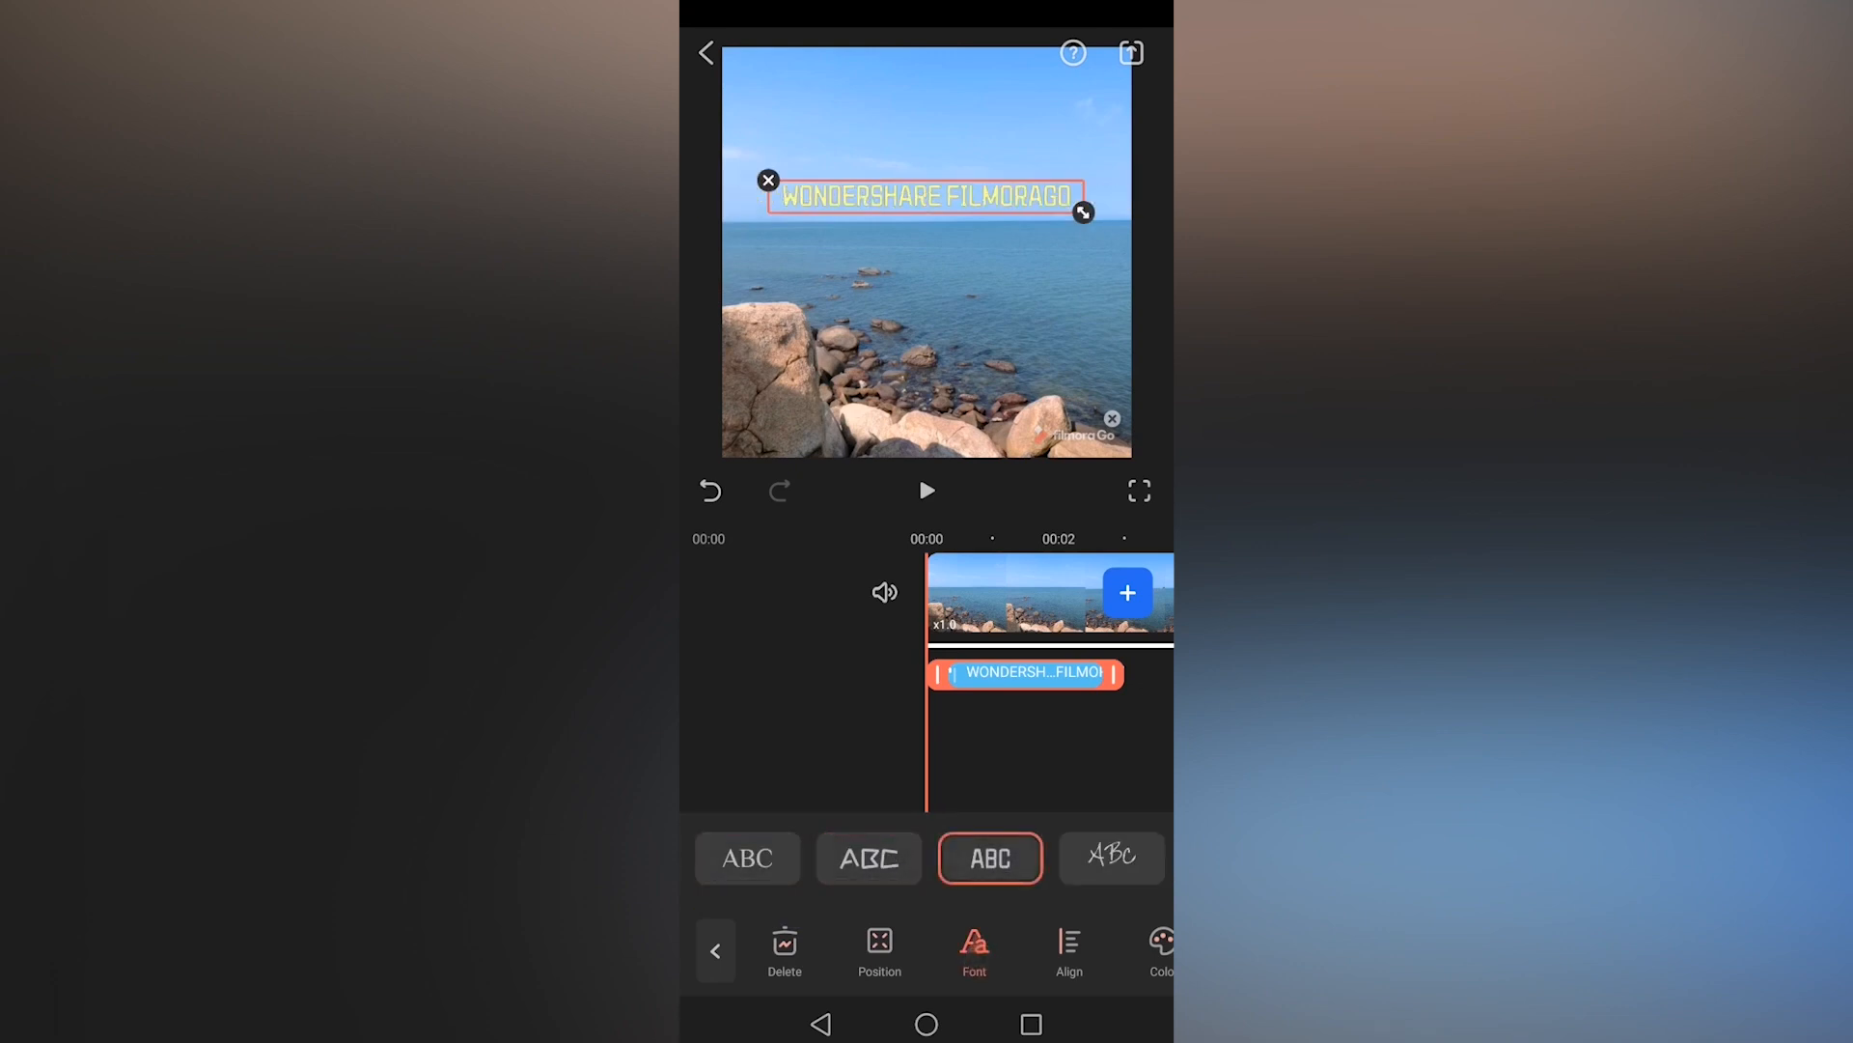
click(1110, 857)
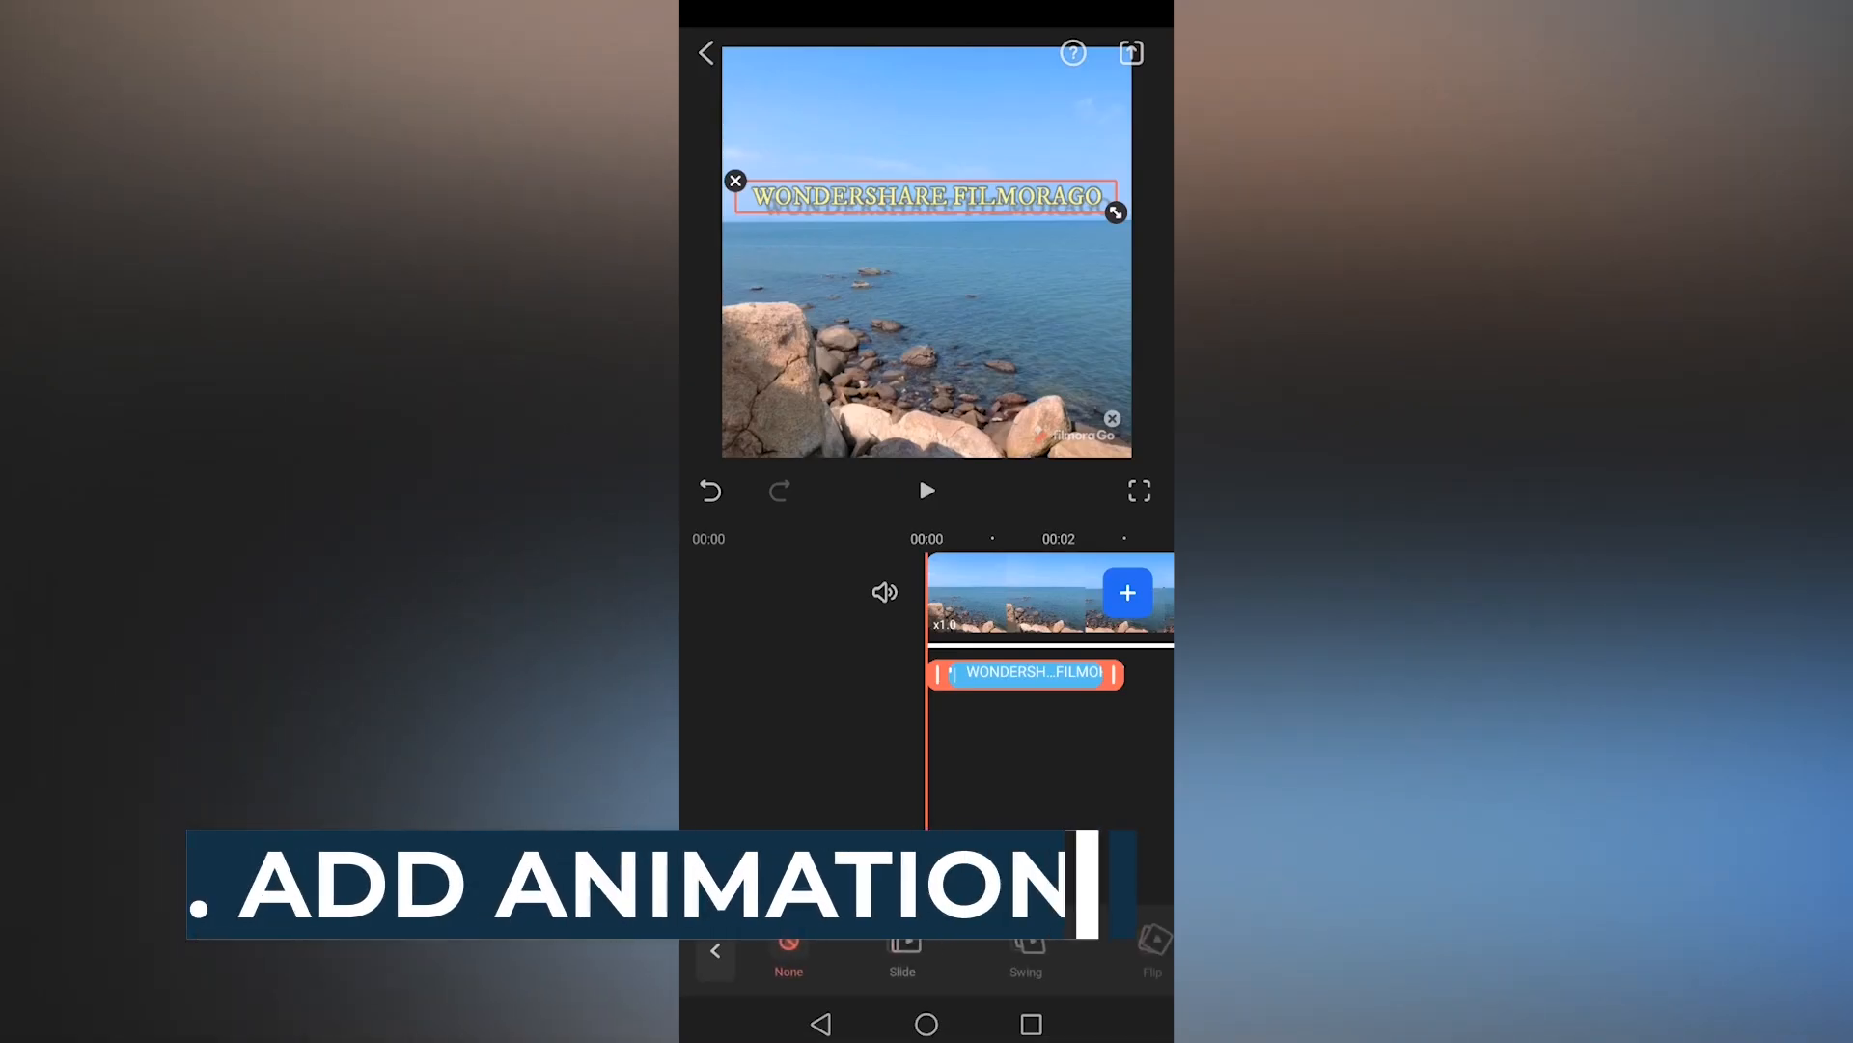
Apply an animation preset to the WONDERSHARE FILMORAGO title.
click(1025, 952)
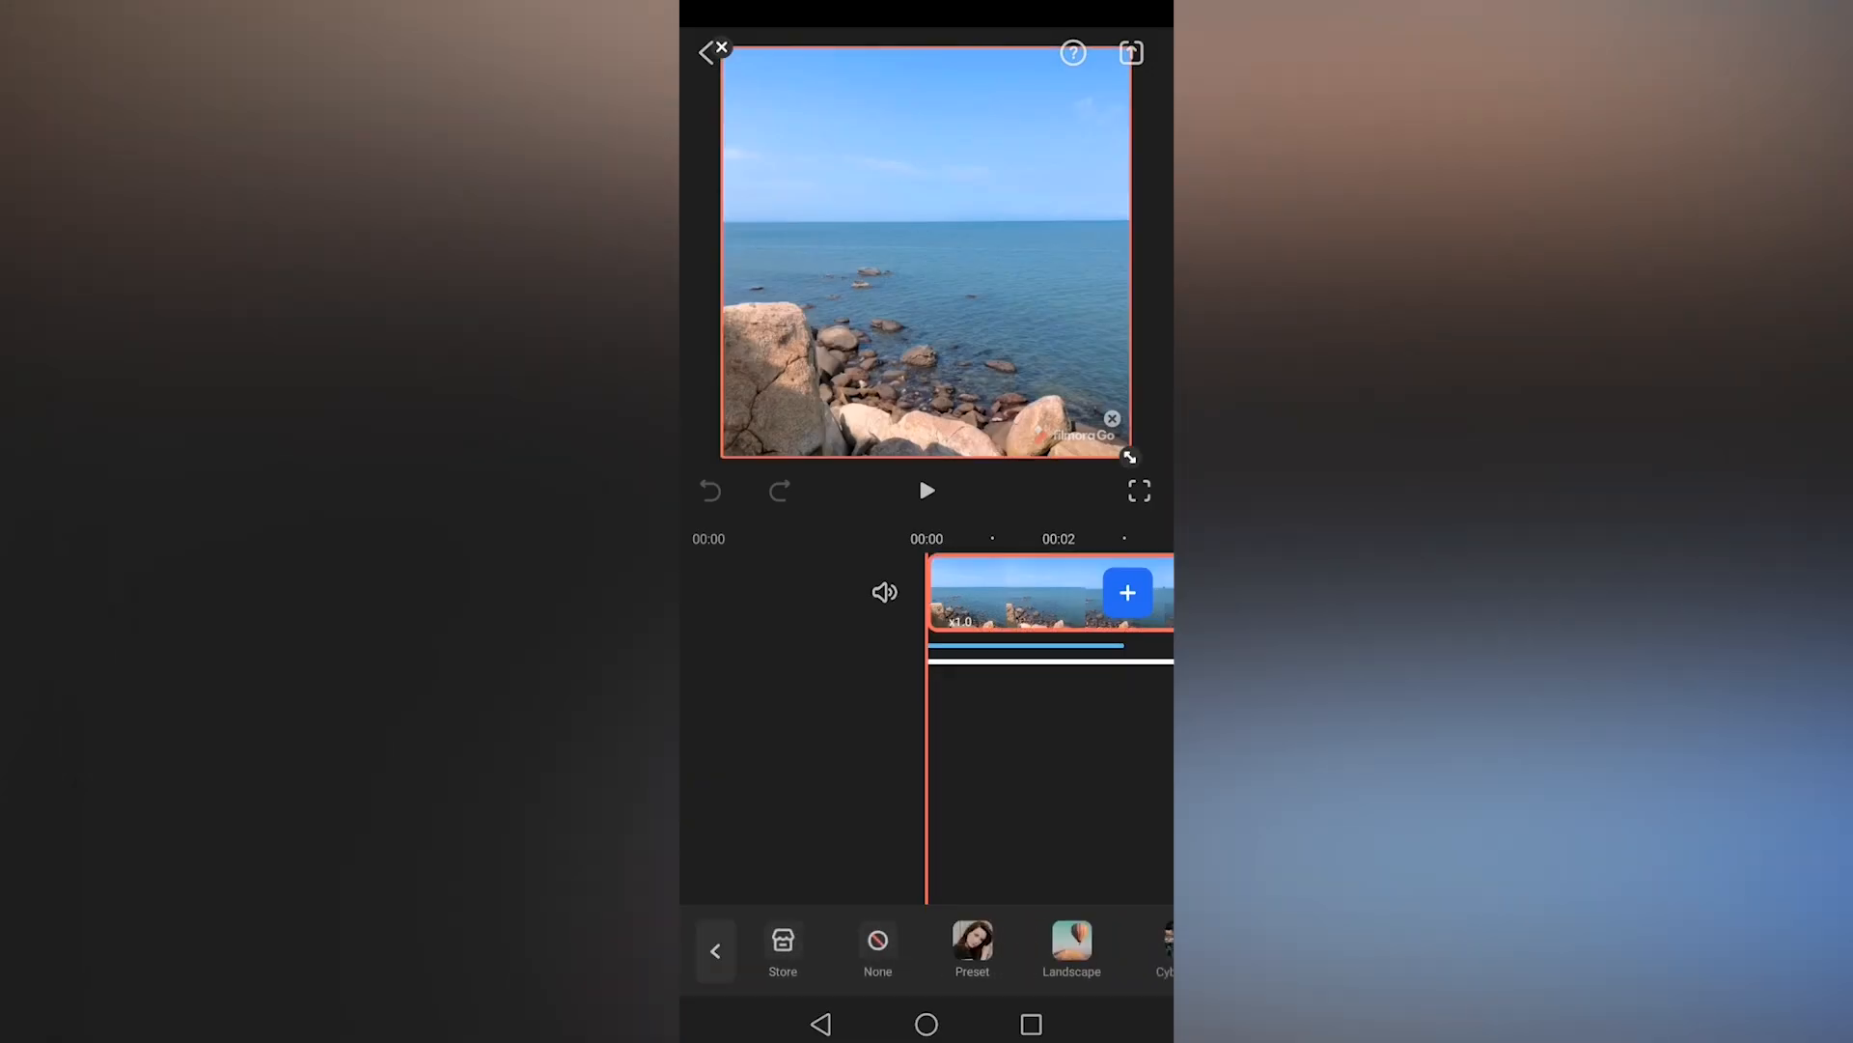
View the F1–F5 preset filters, then leave filters without applying one.
click(972, 946)
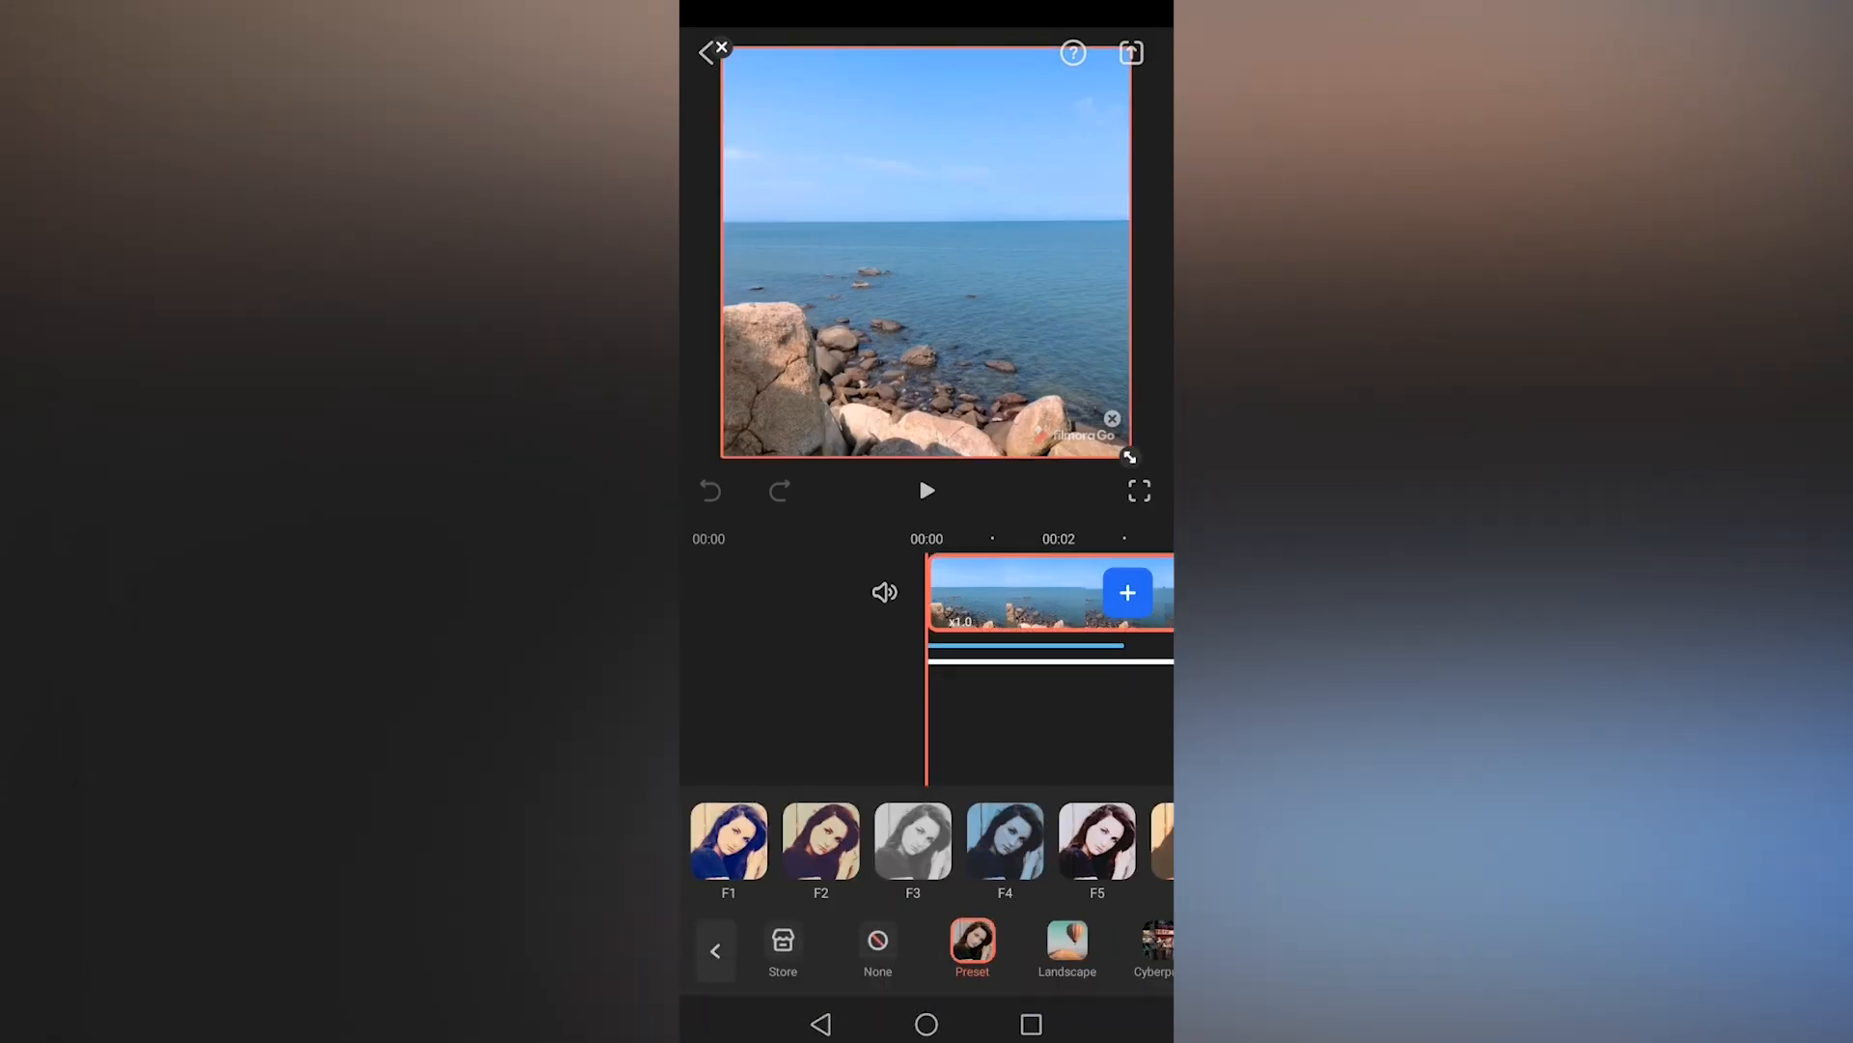
click(728, 841)
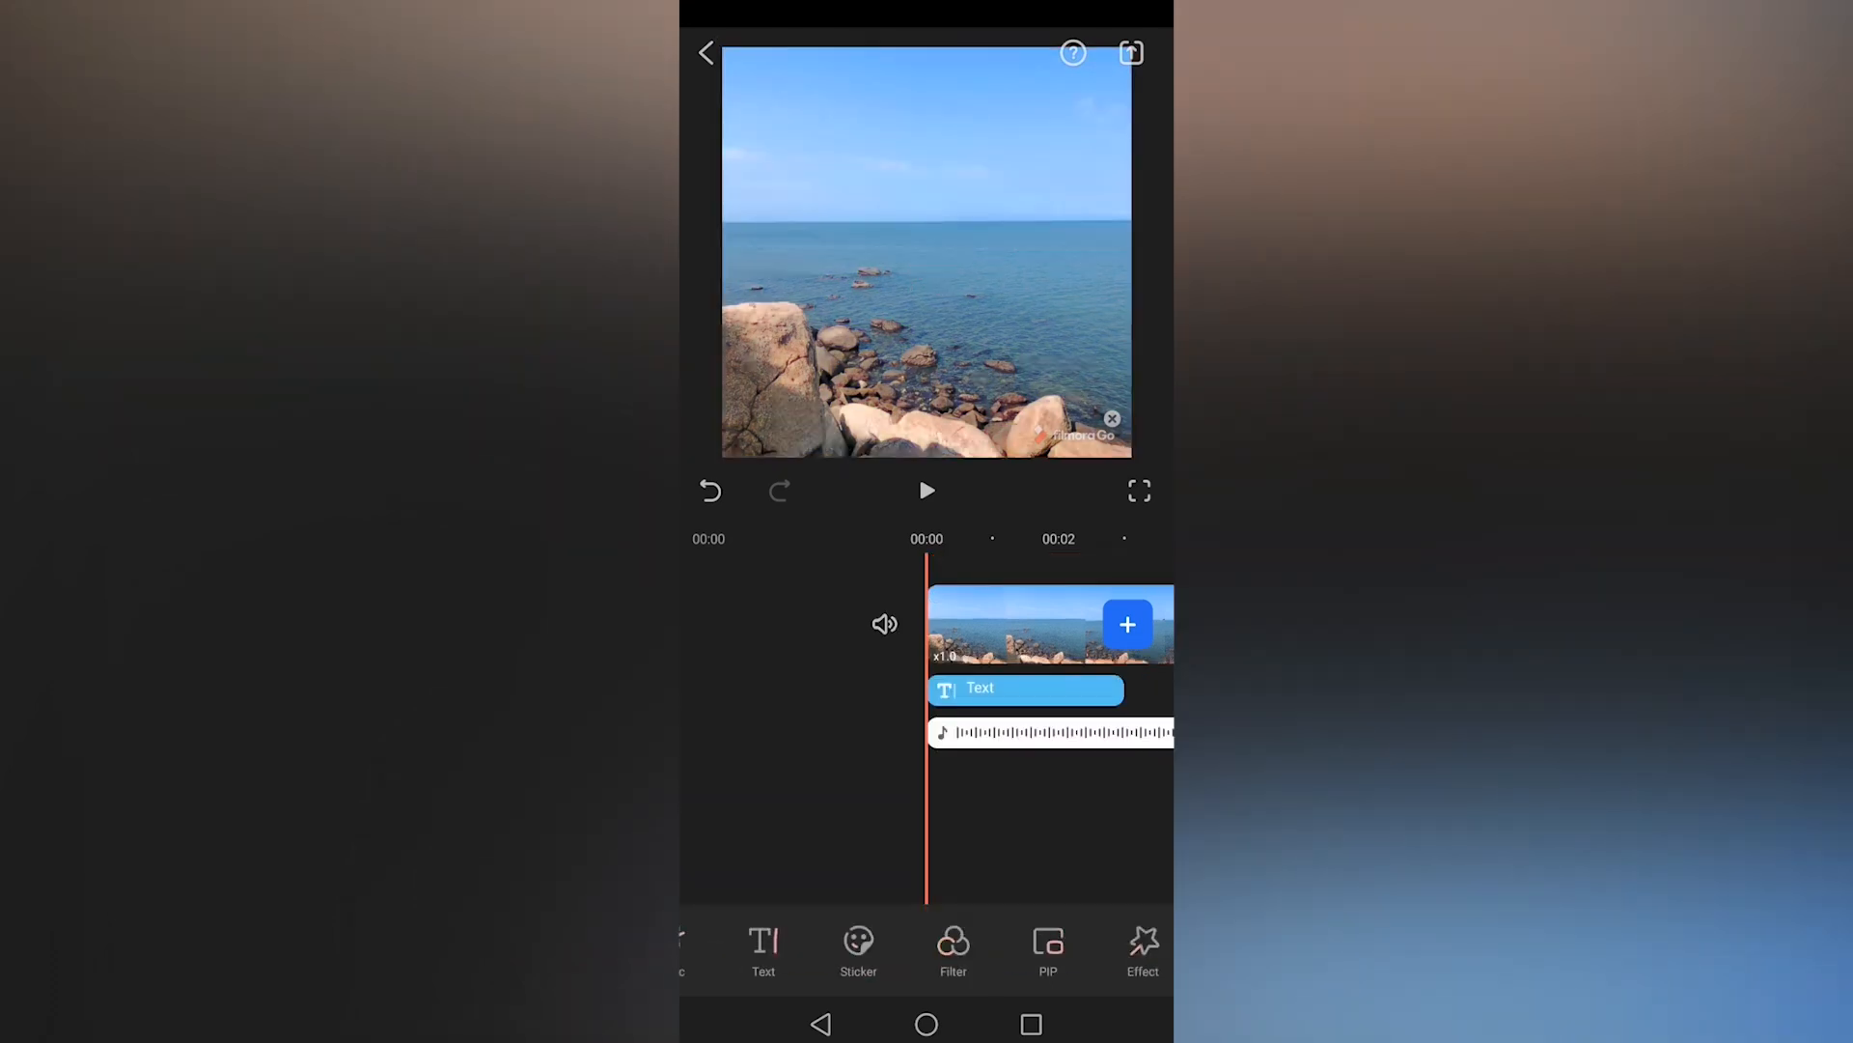
Preview the Chromatic and Bad TVSignal effects, then close without applying.
click(1142, 952)
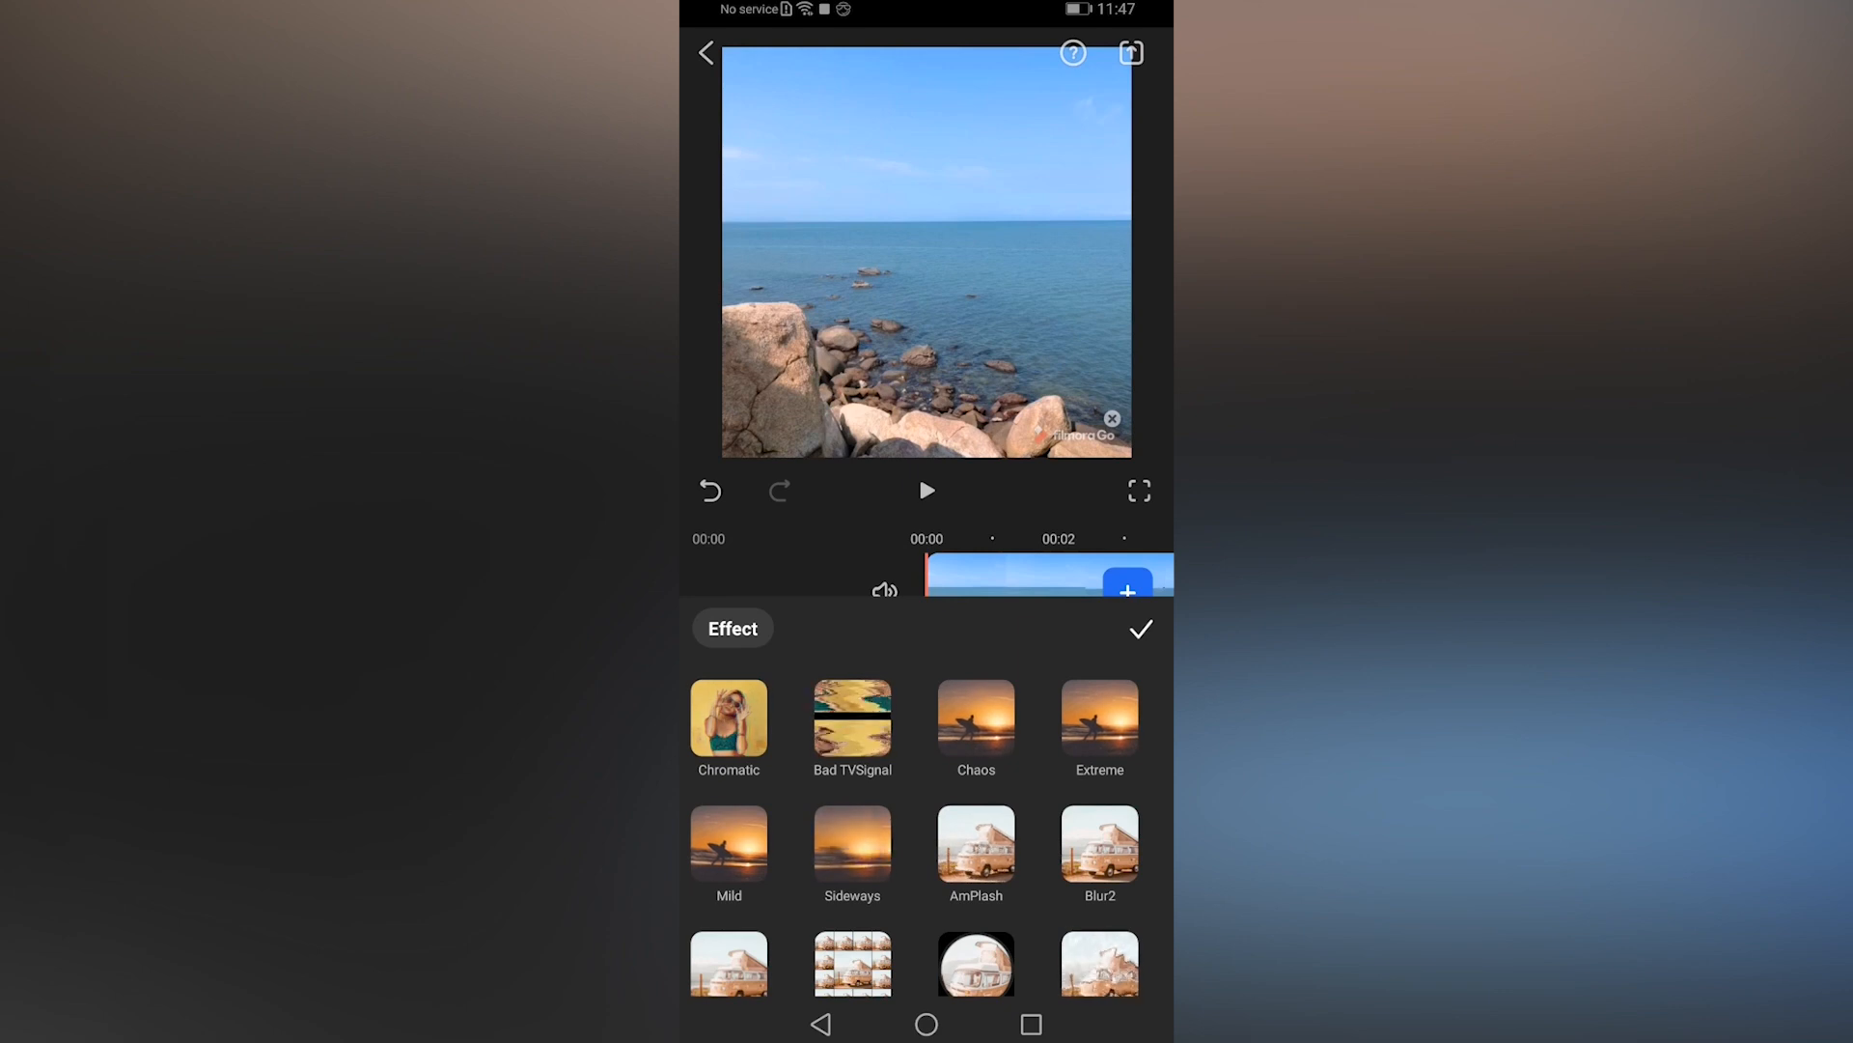
click(728, 718)
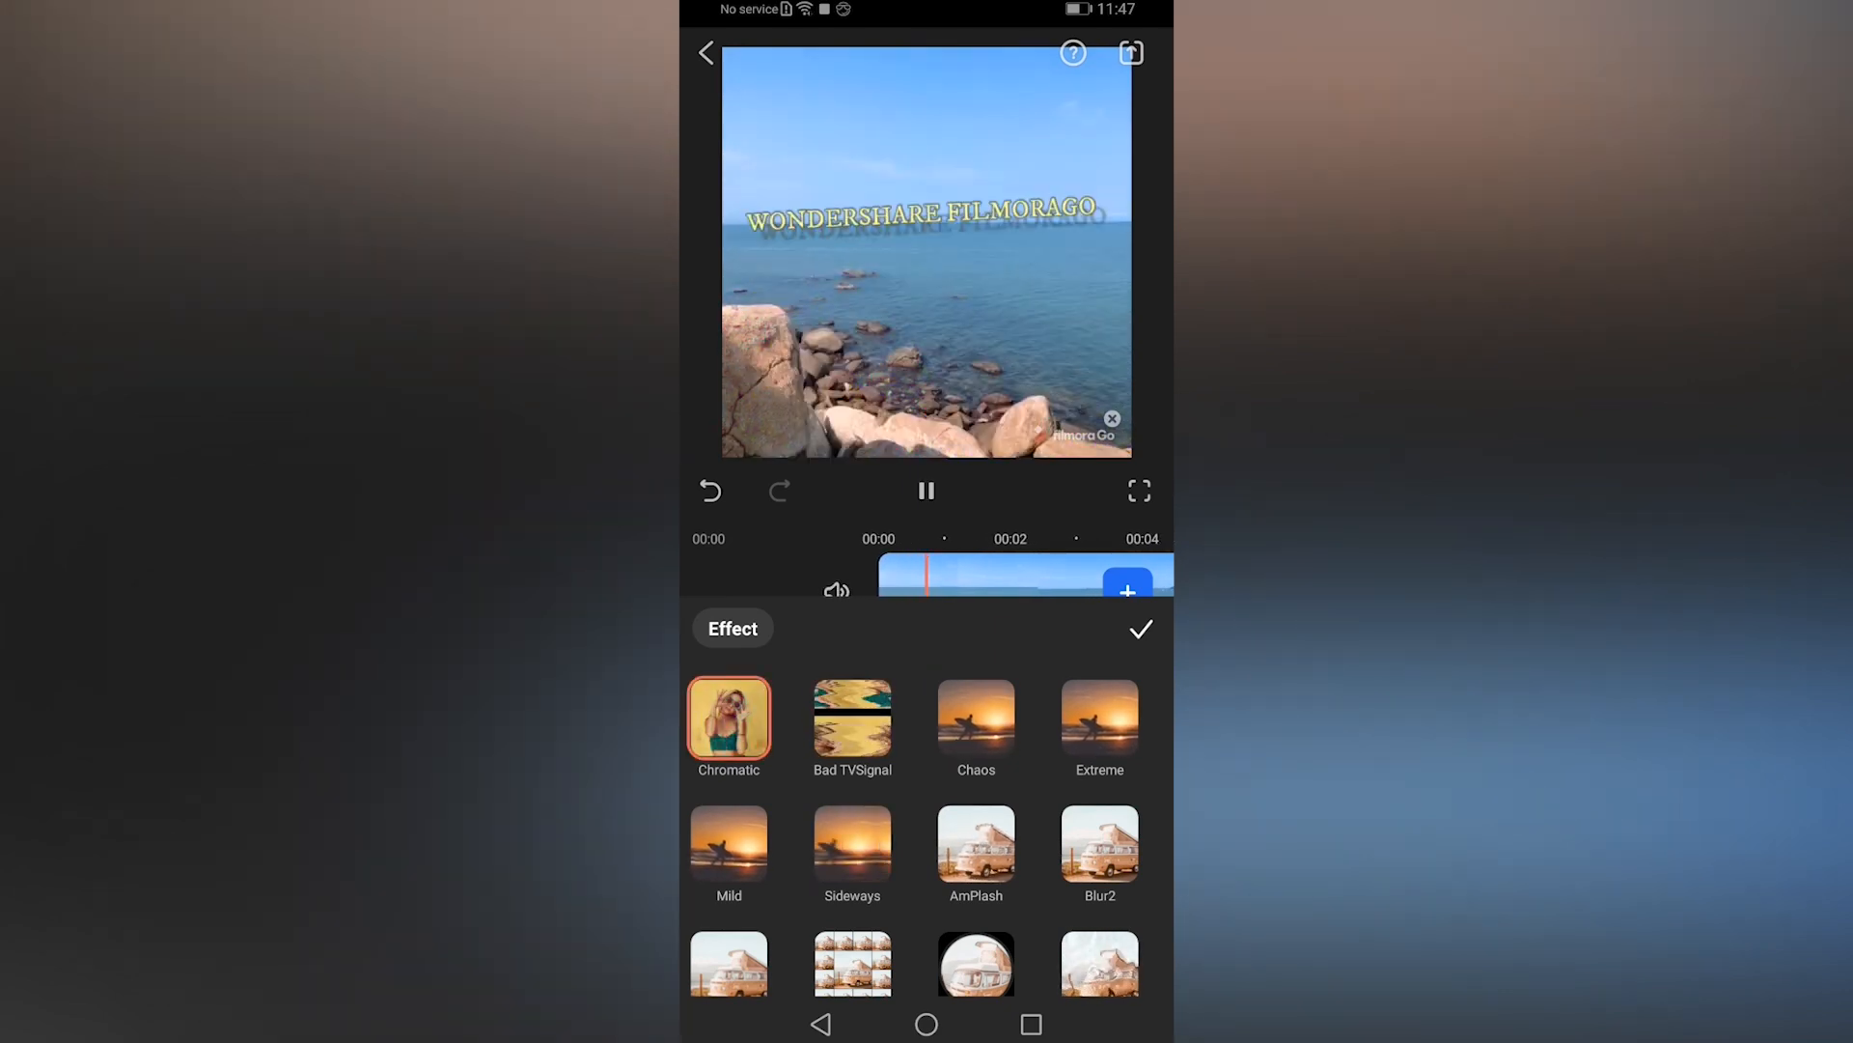
click(852, 718)
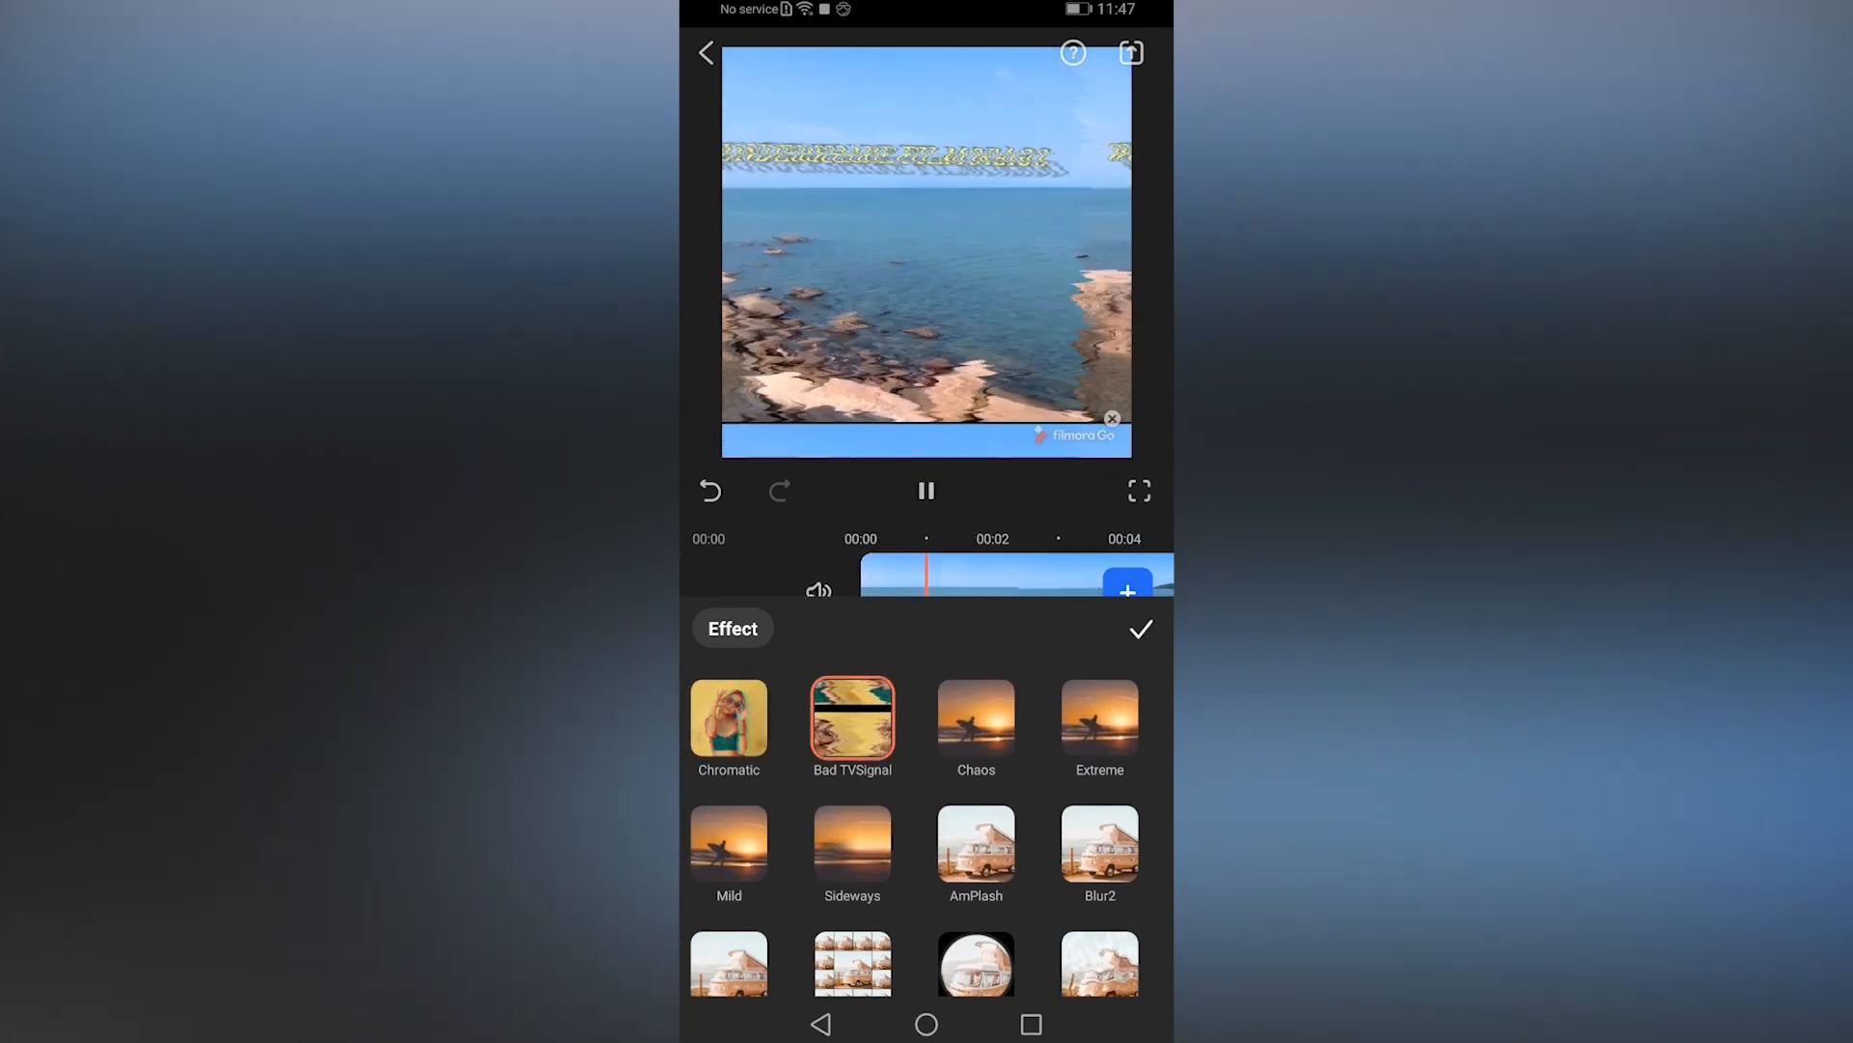
click(1138, 627)
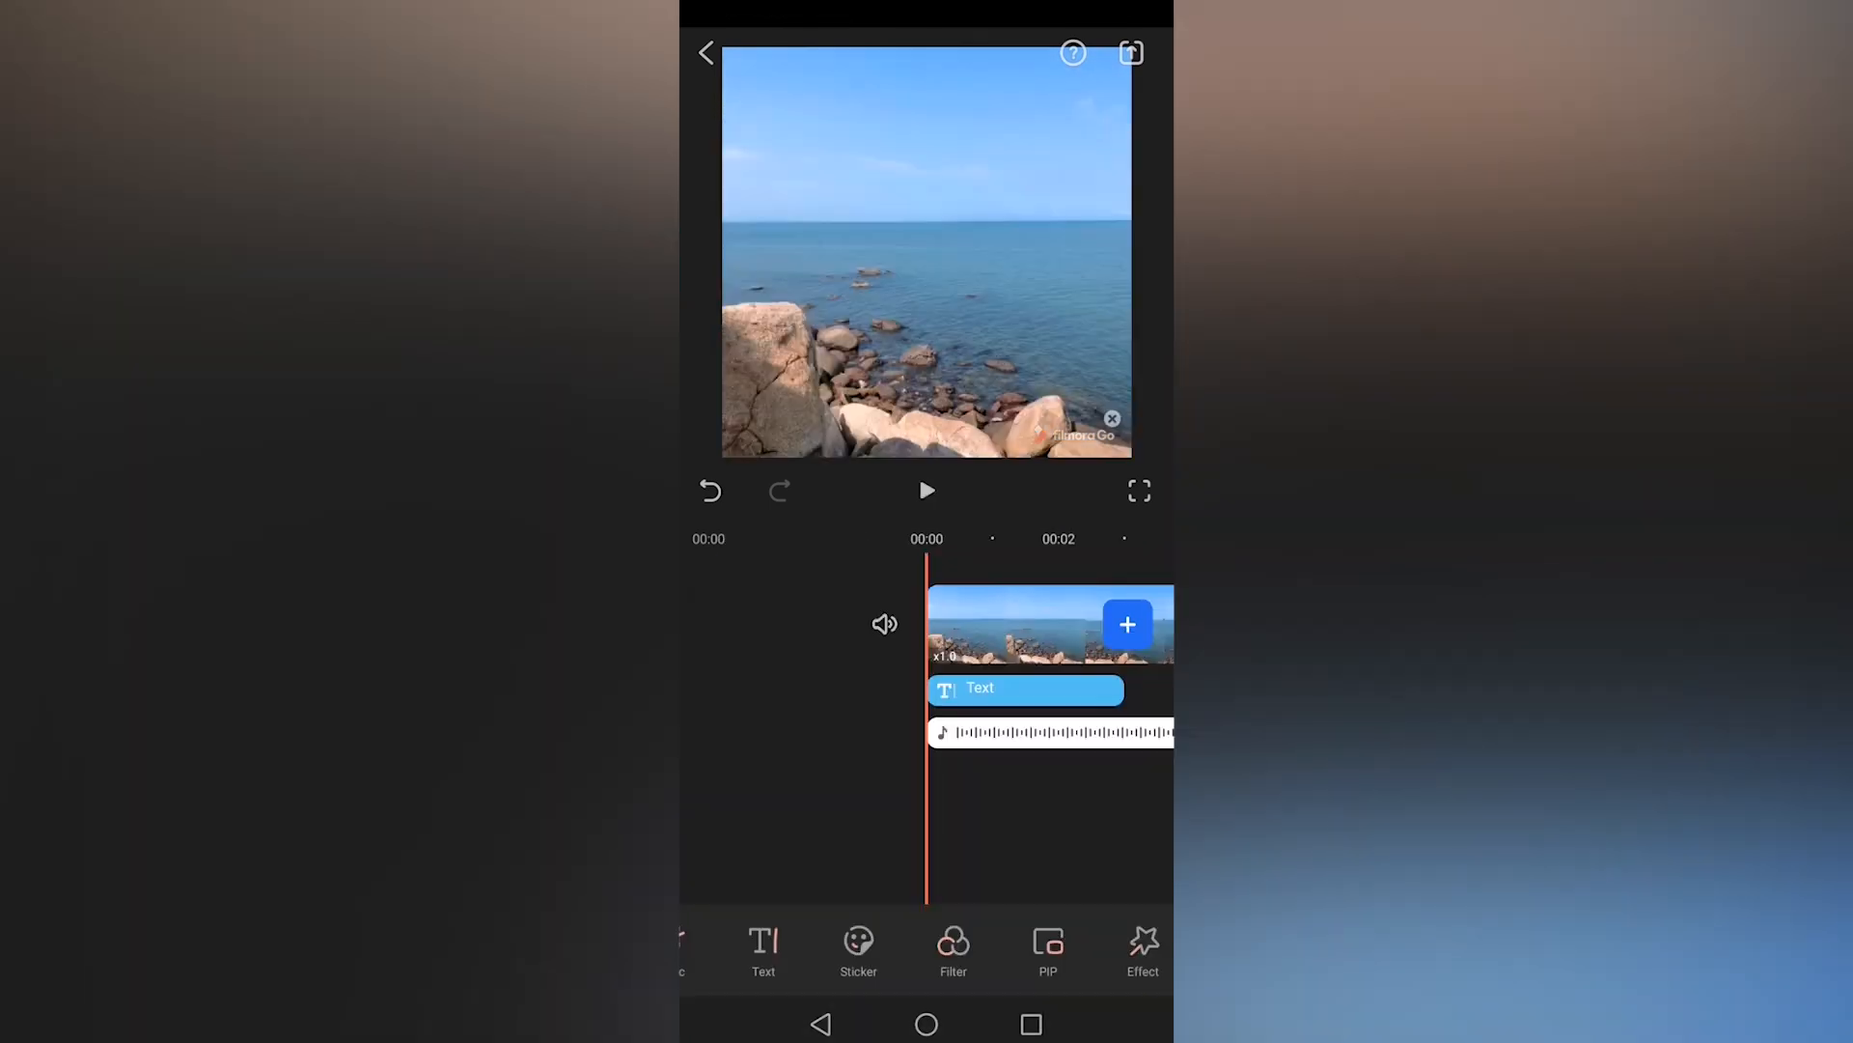
Preview Chromatic, Bad TVSignal, Chaos, Extreme, Fisheye and SquareBlur, then apply Bad TVSignal as a layer.
click(1142, 946)
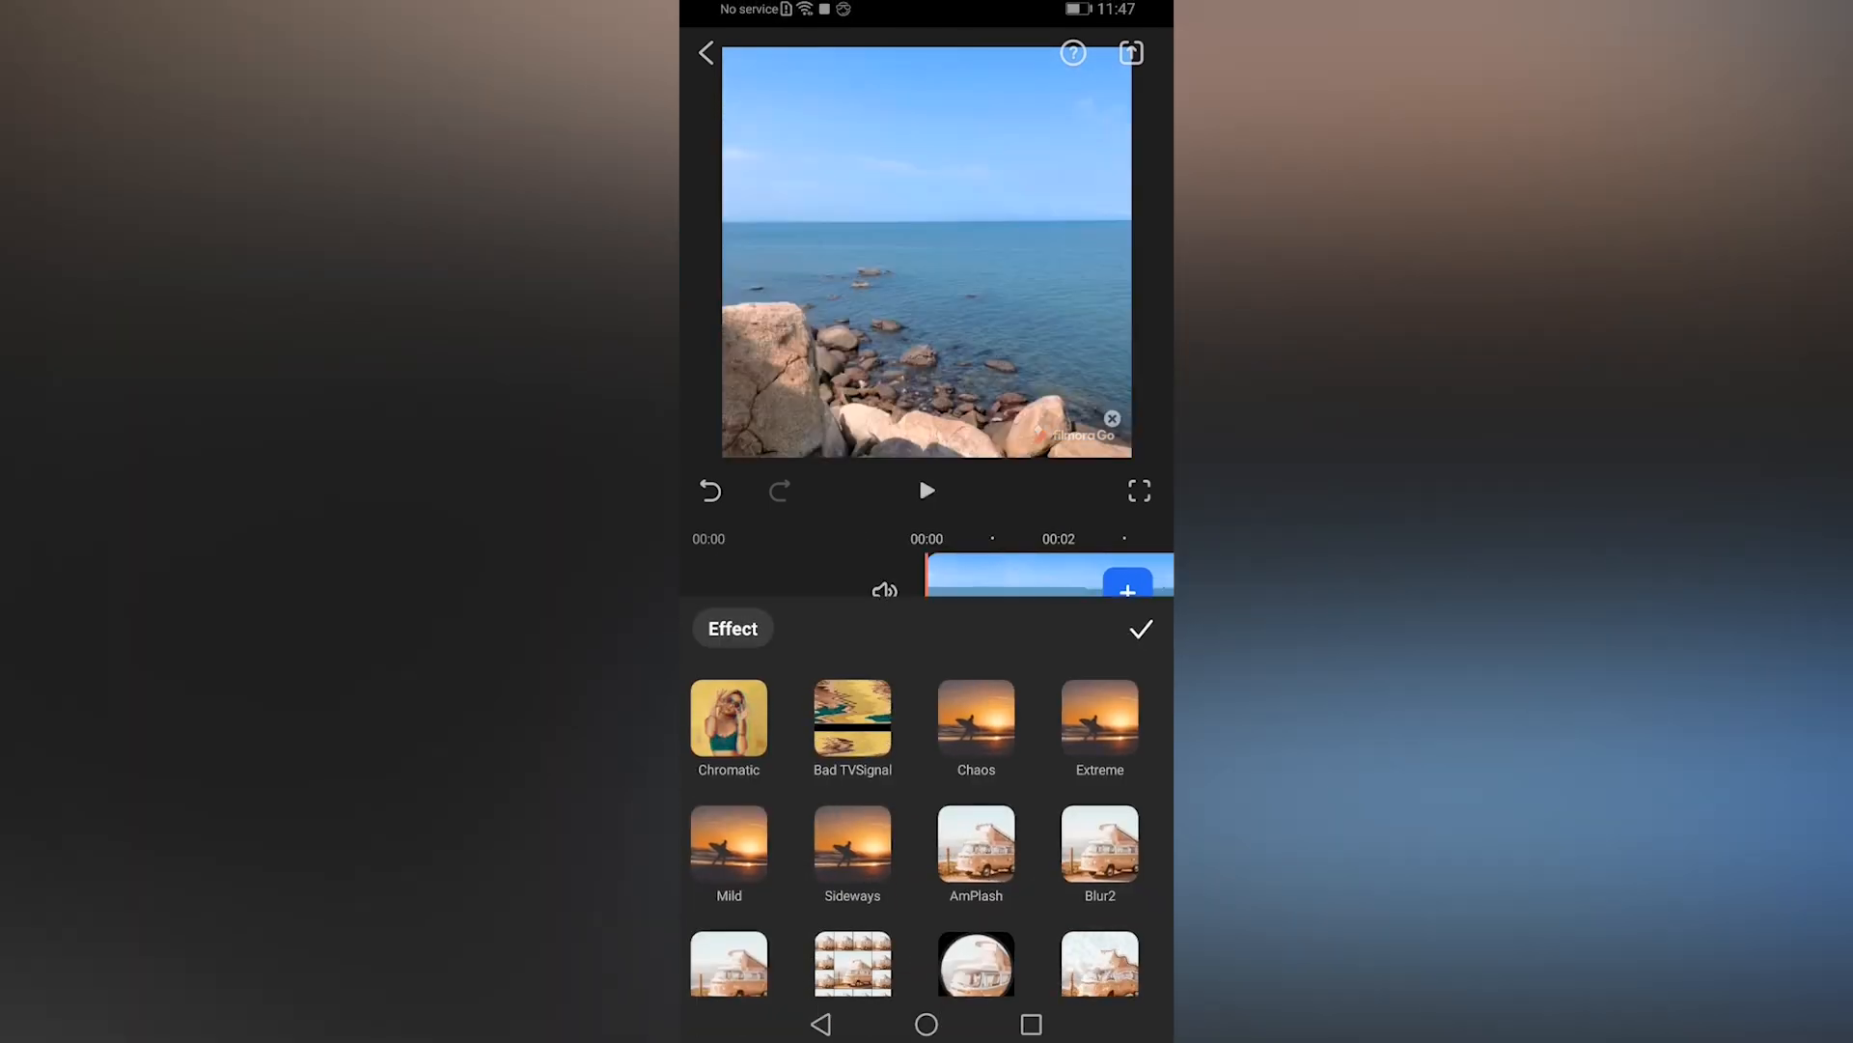
click(728, 718)
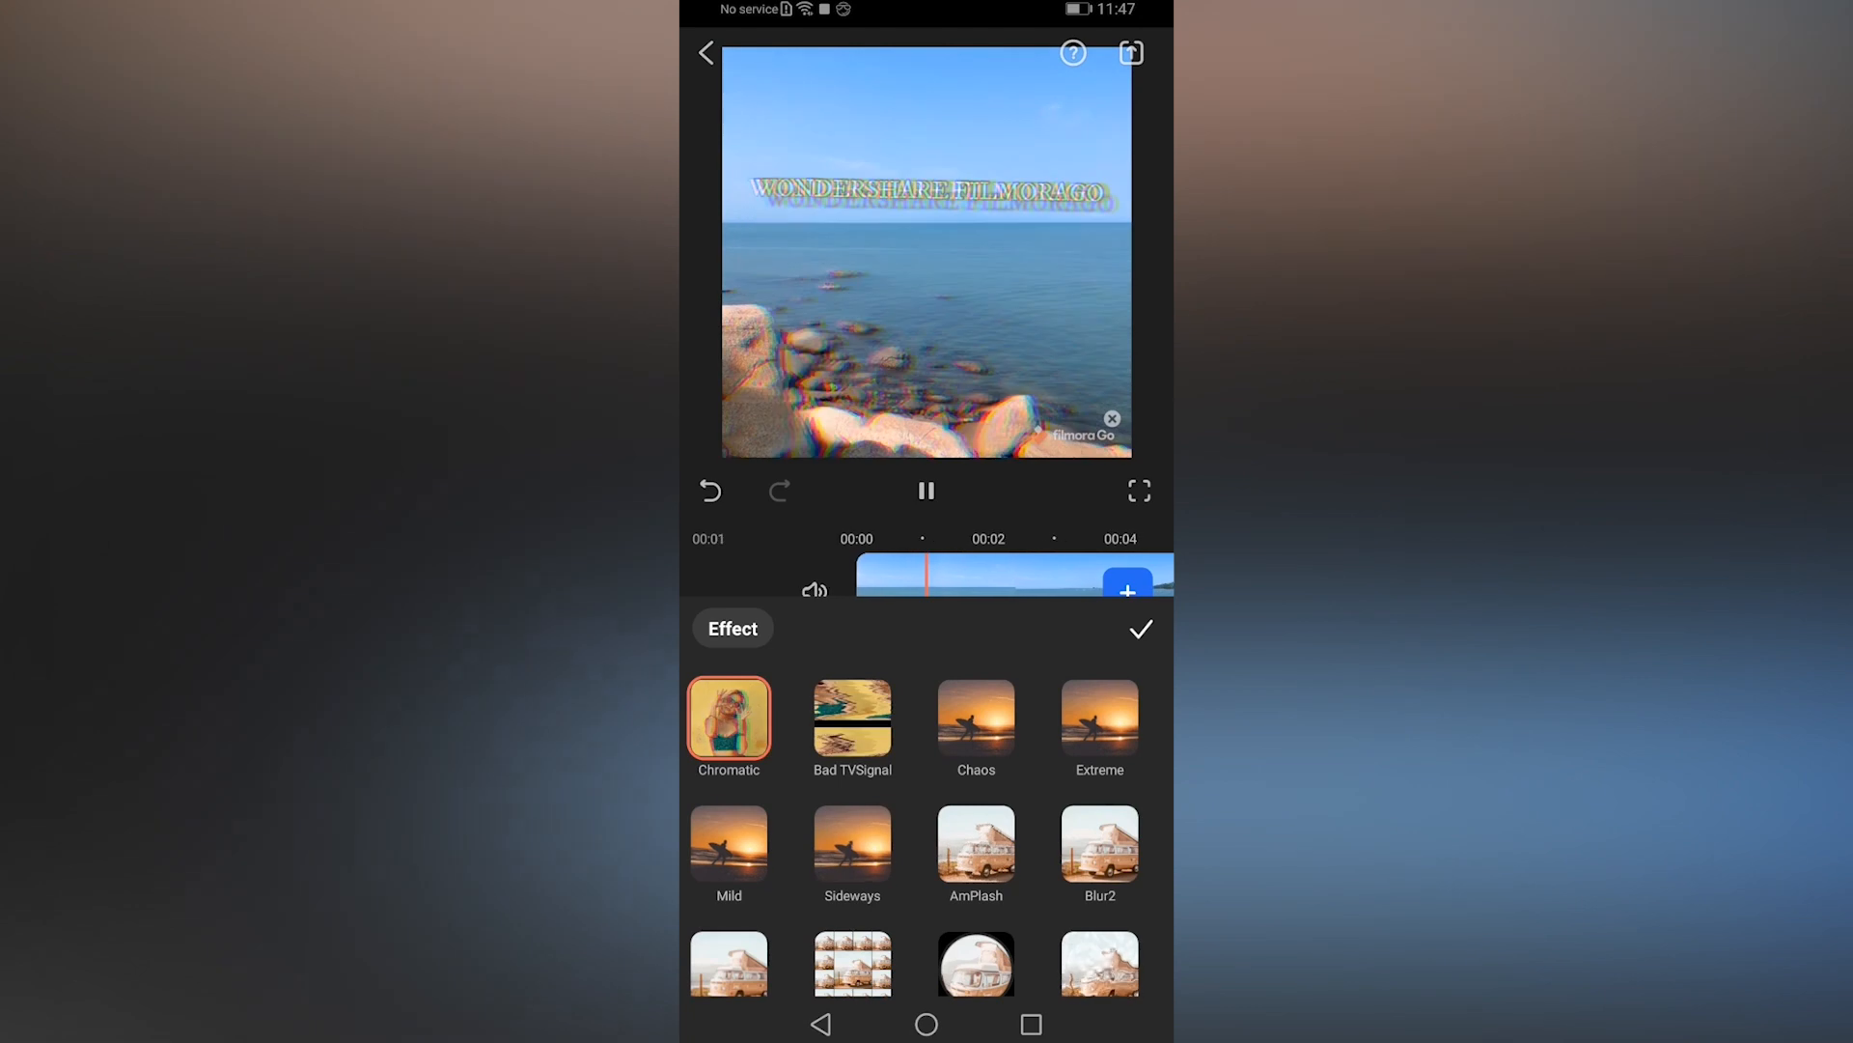
click(852, 721)
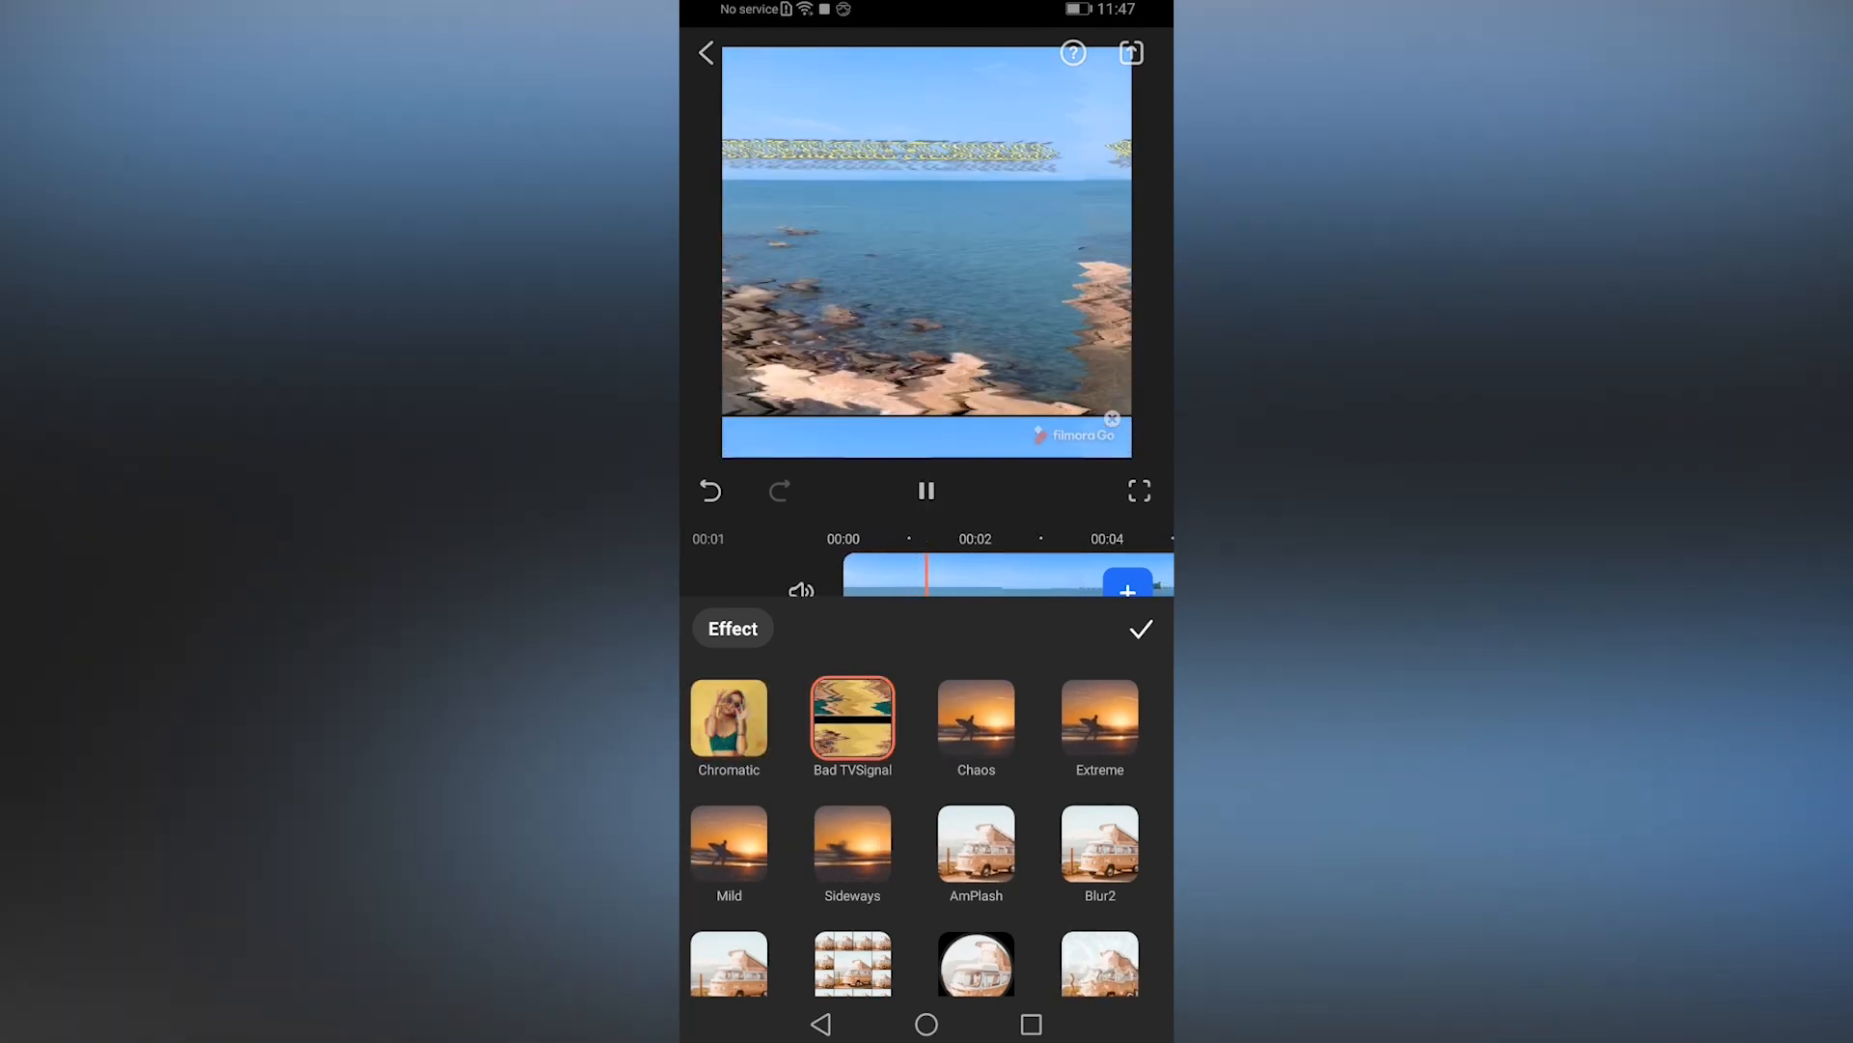
click(975, 718)
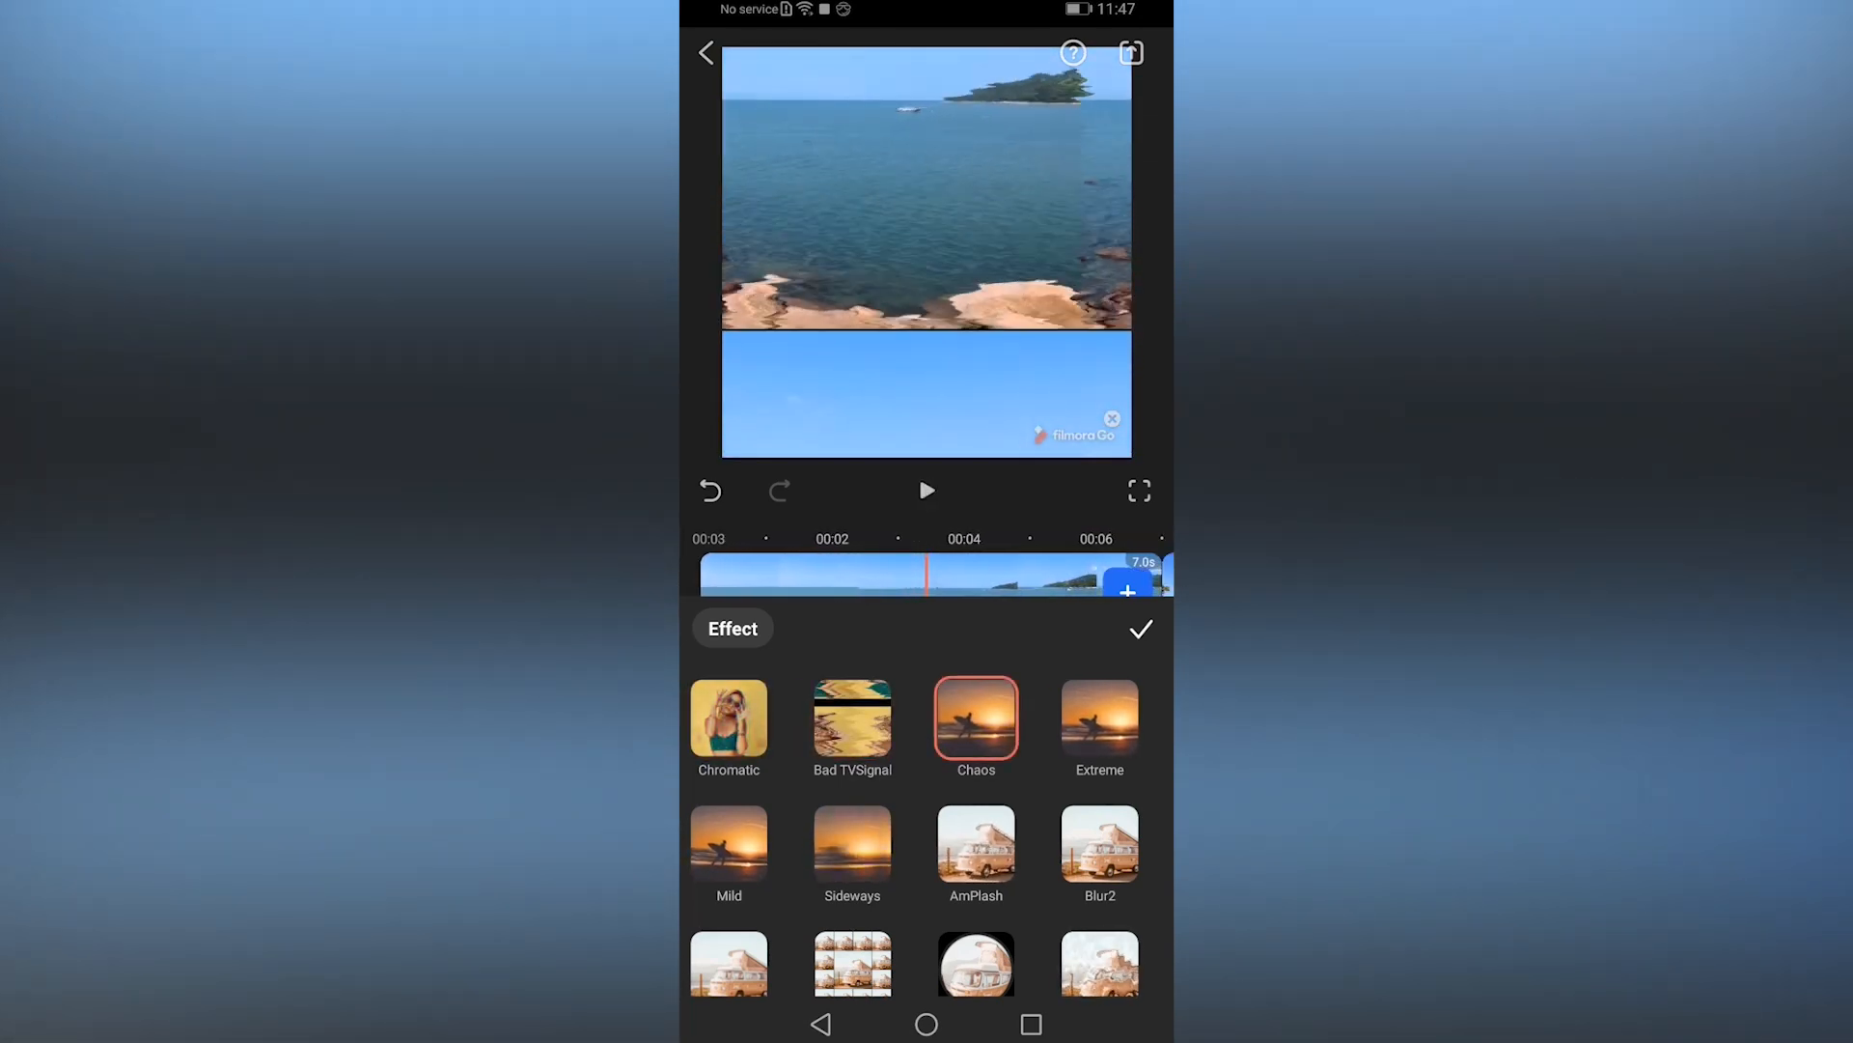
click(927, 490)
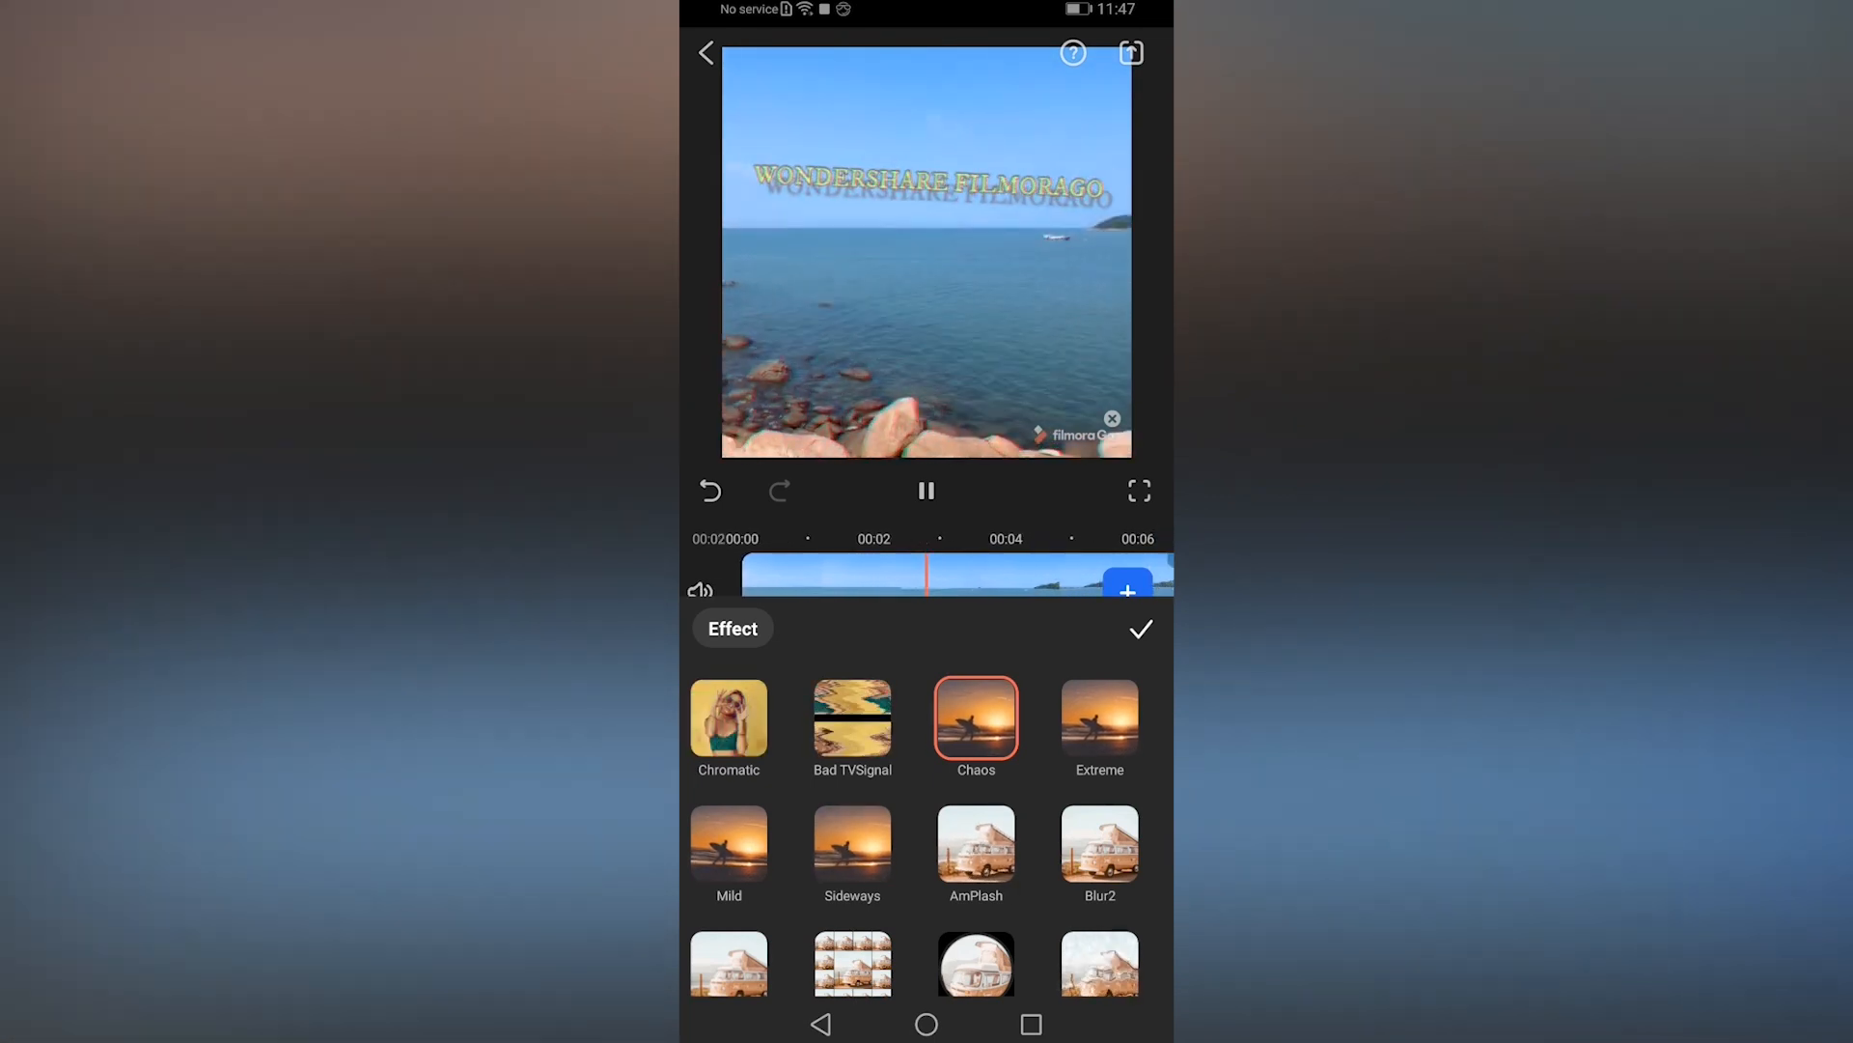
click(1098, 718)
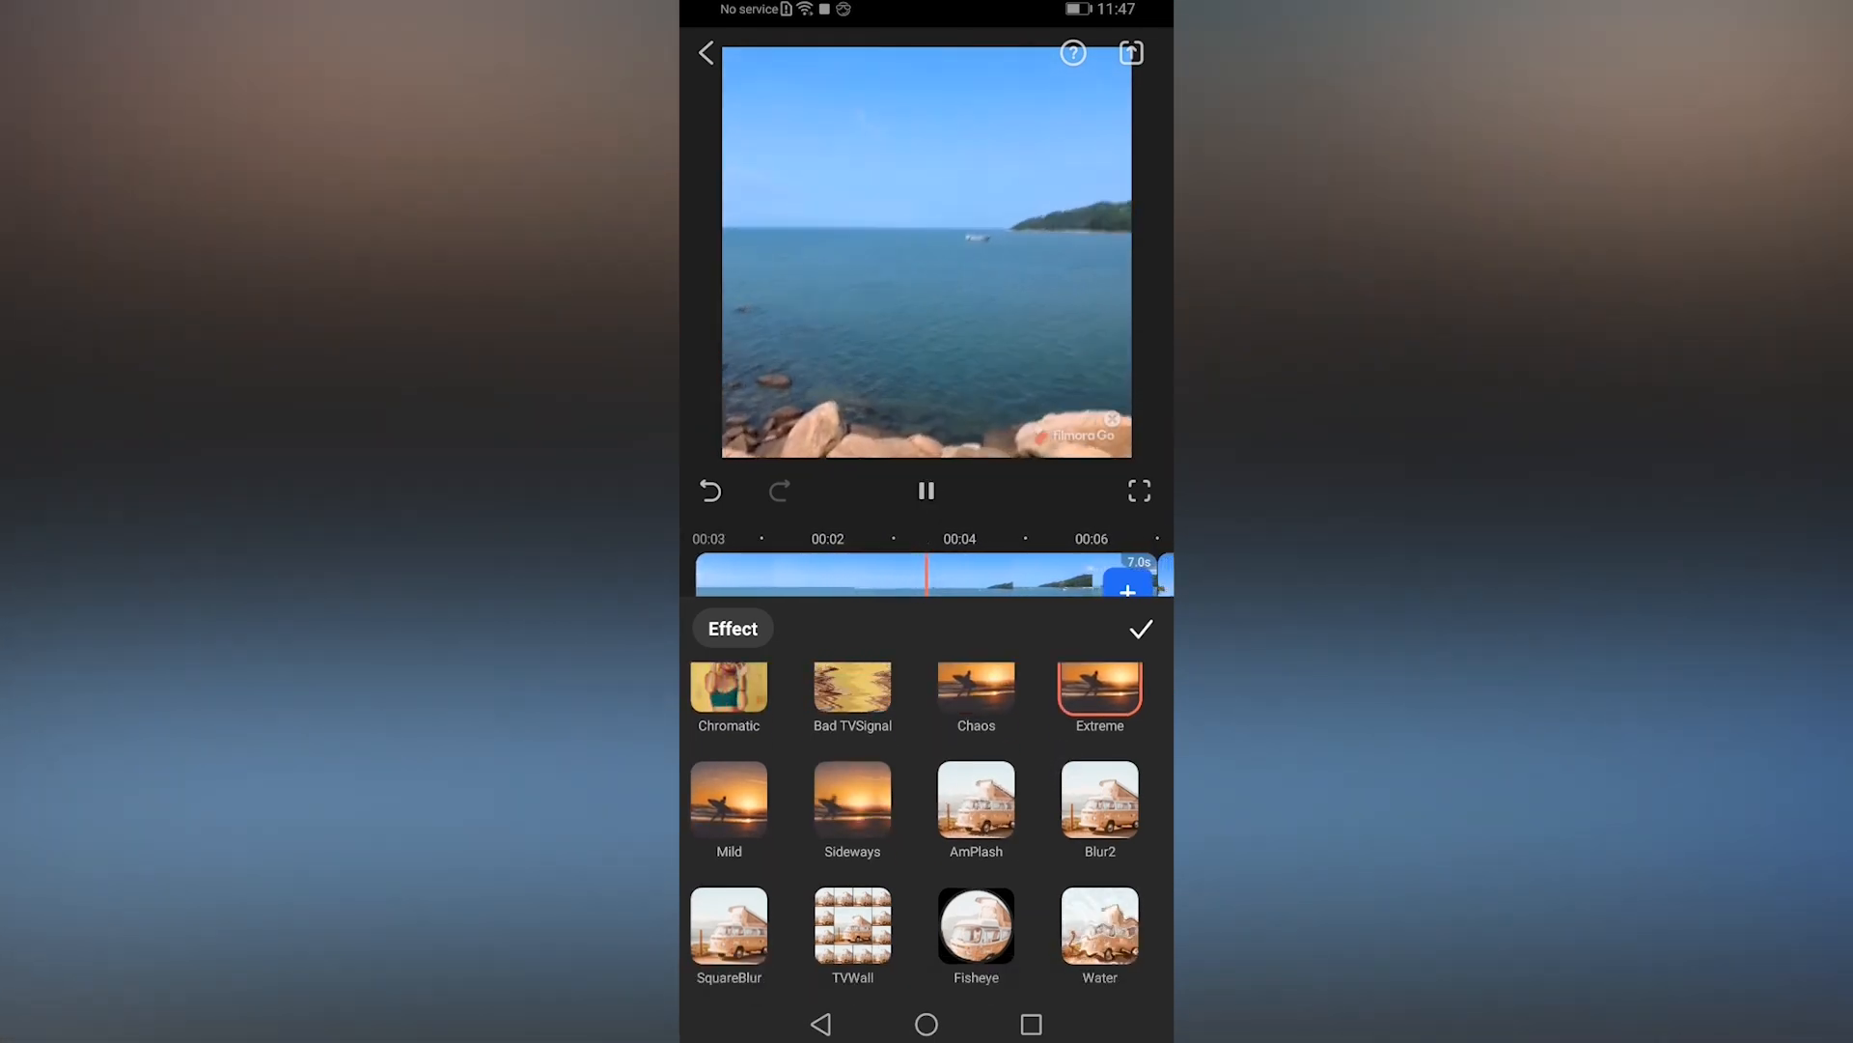
click(976, 926)
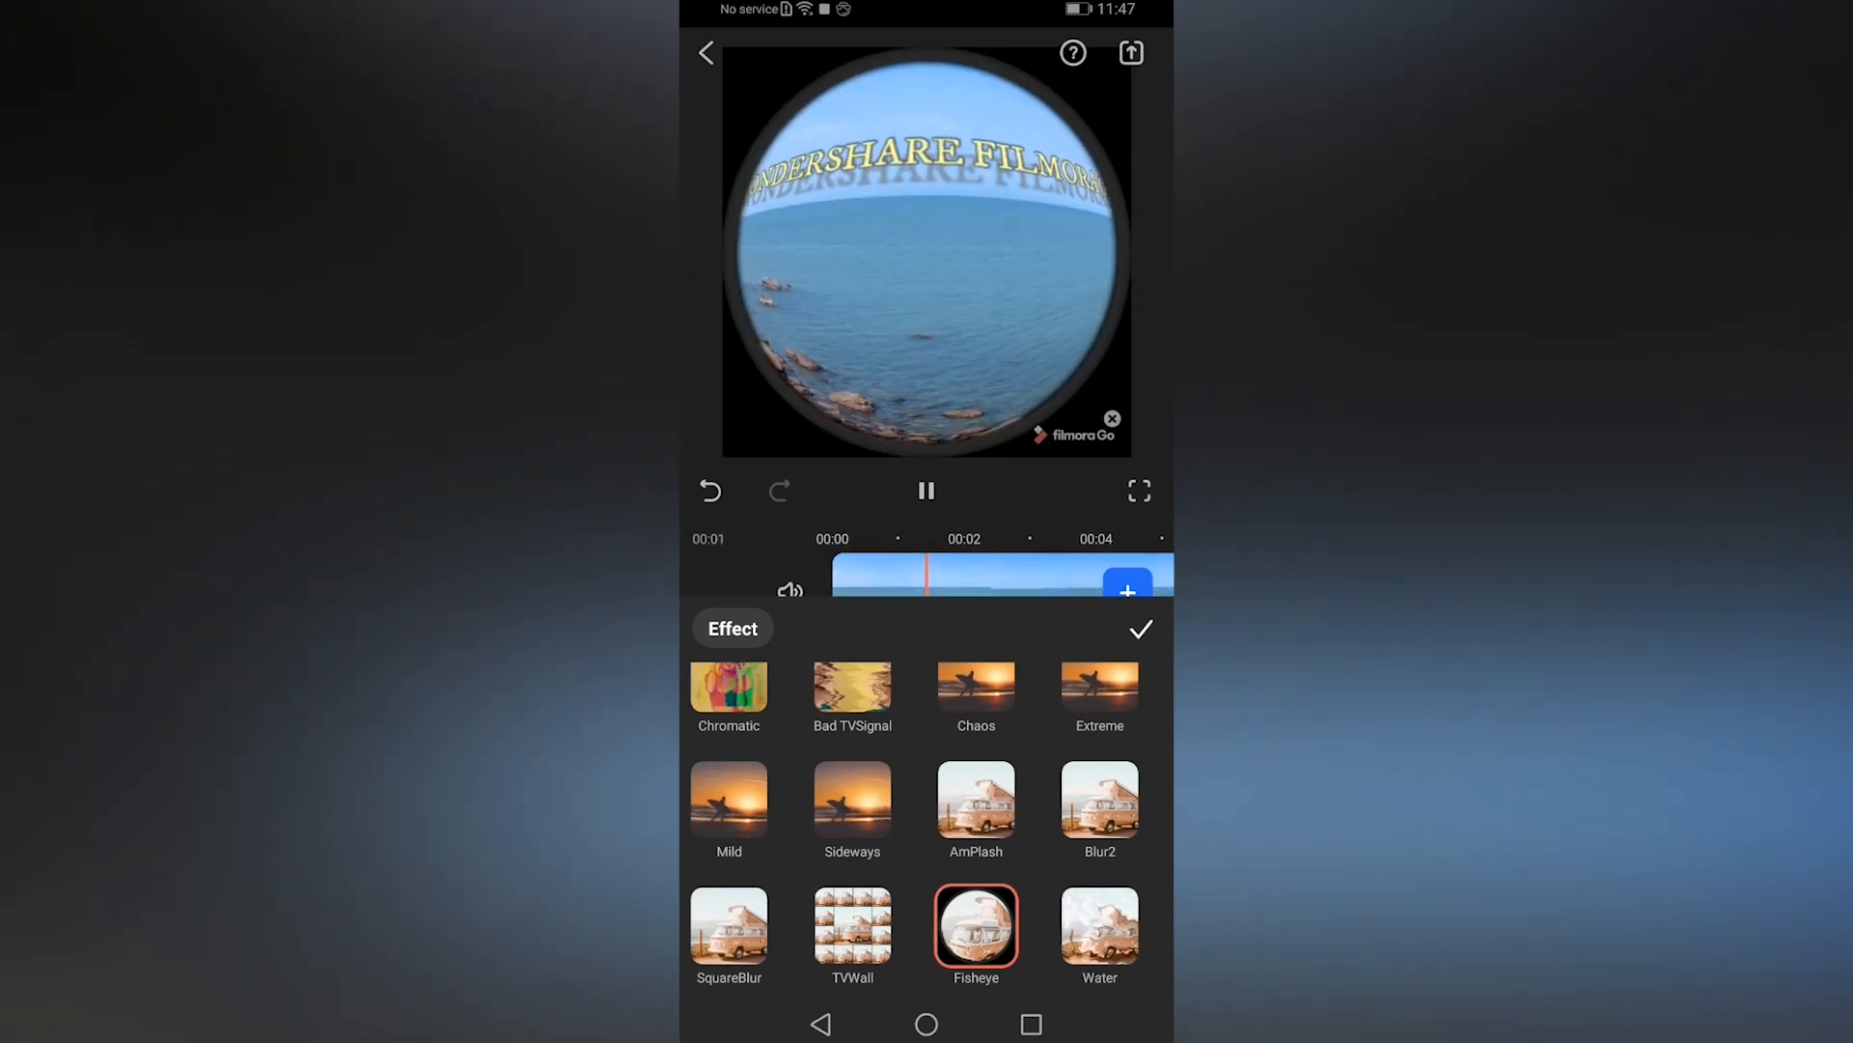
click(852, 926)
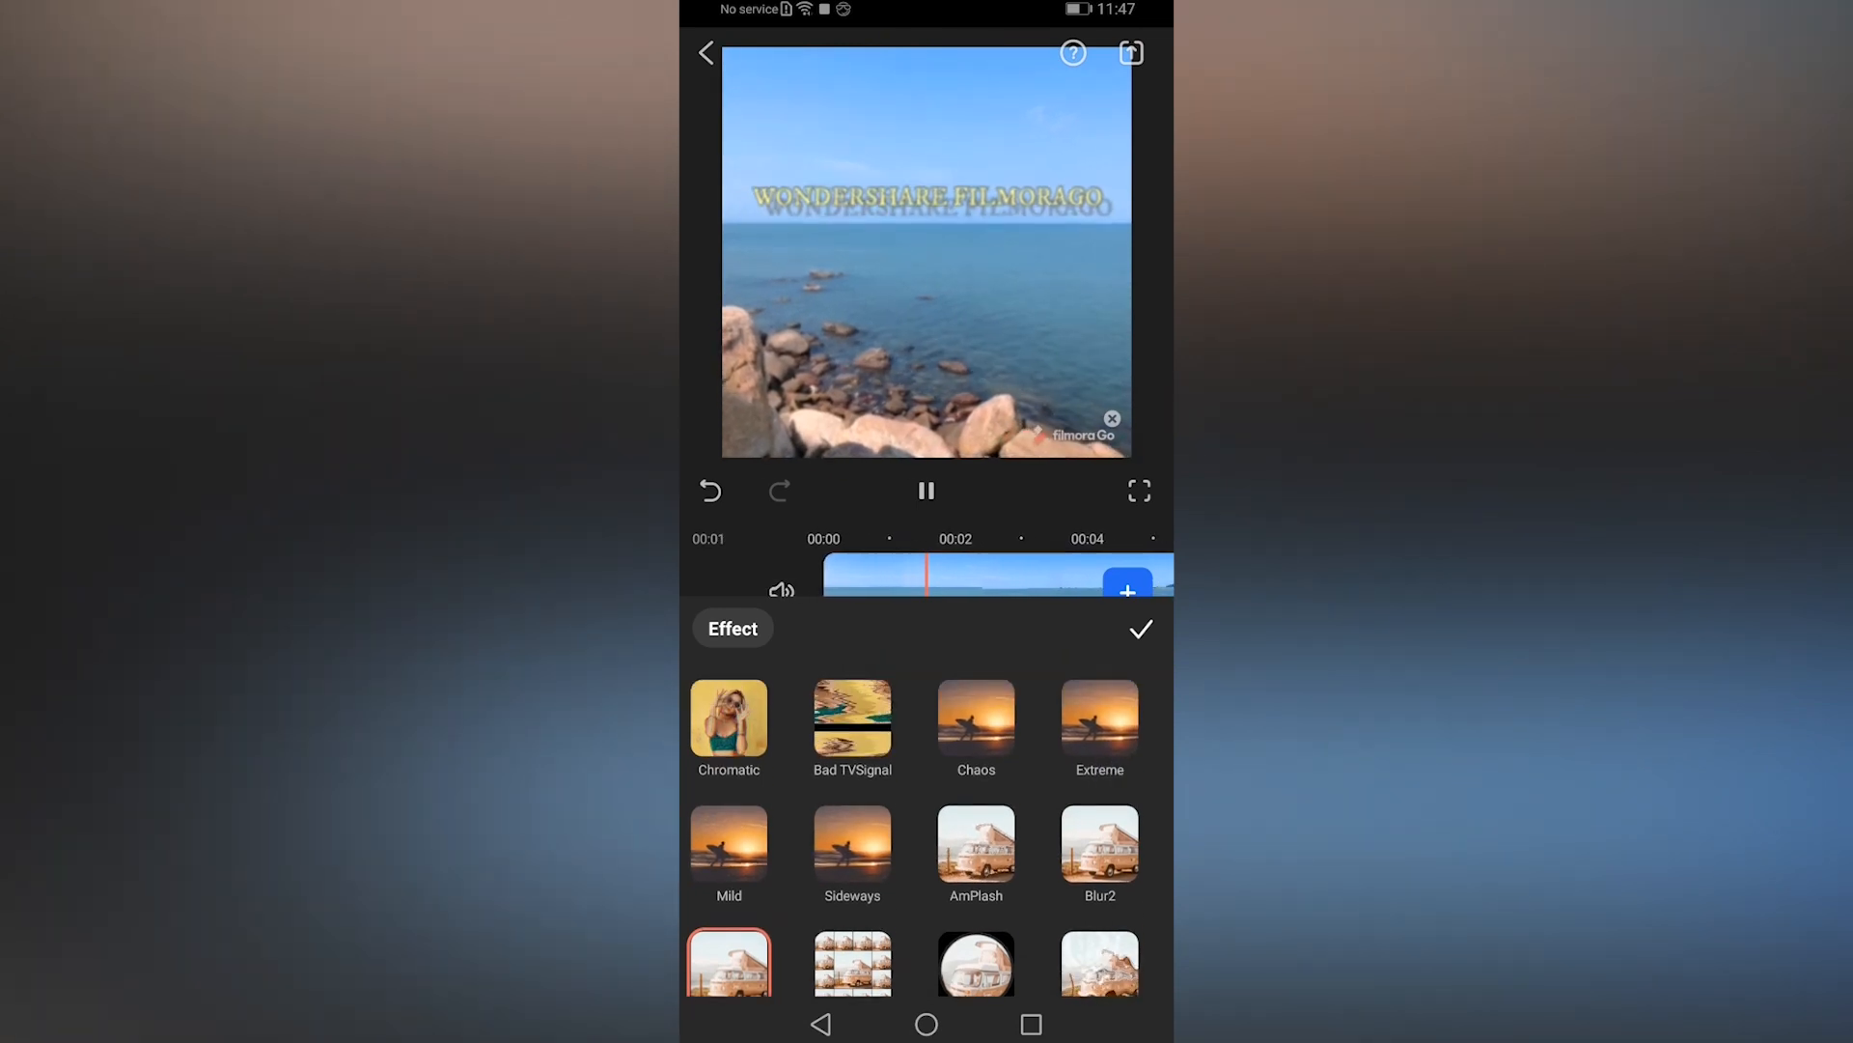
click(852, 717)
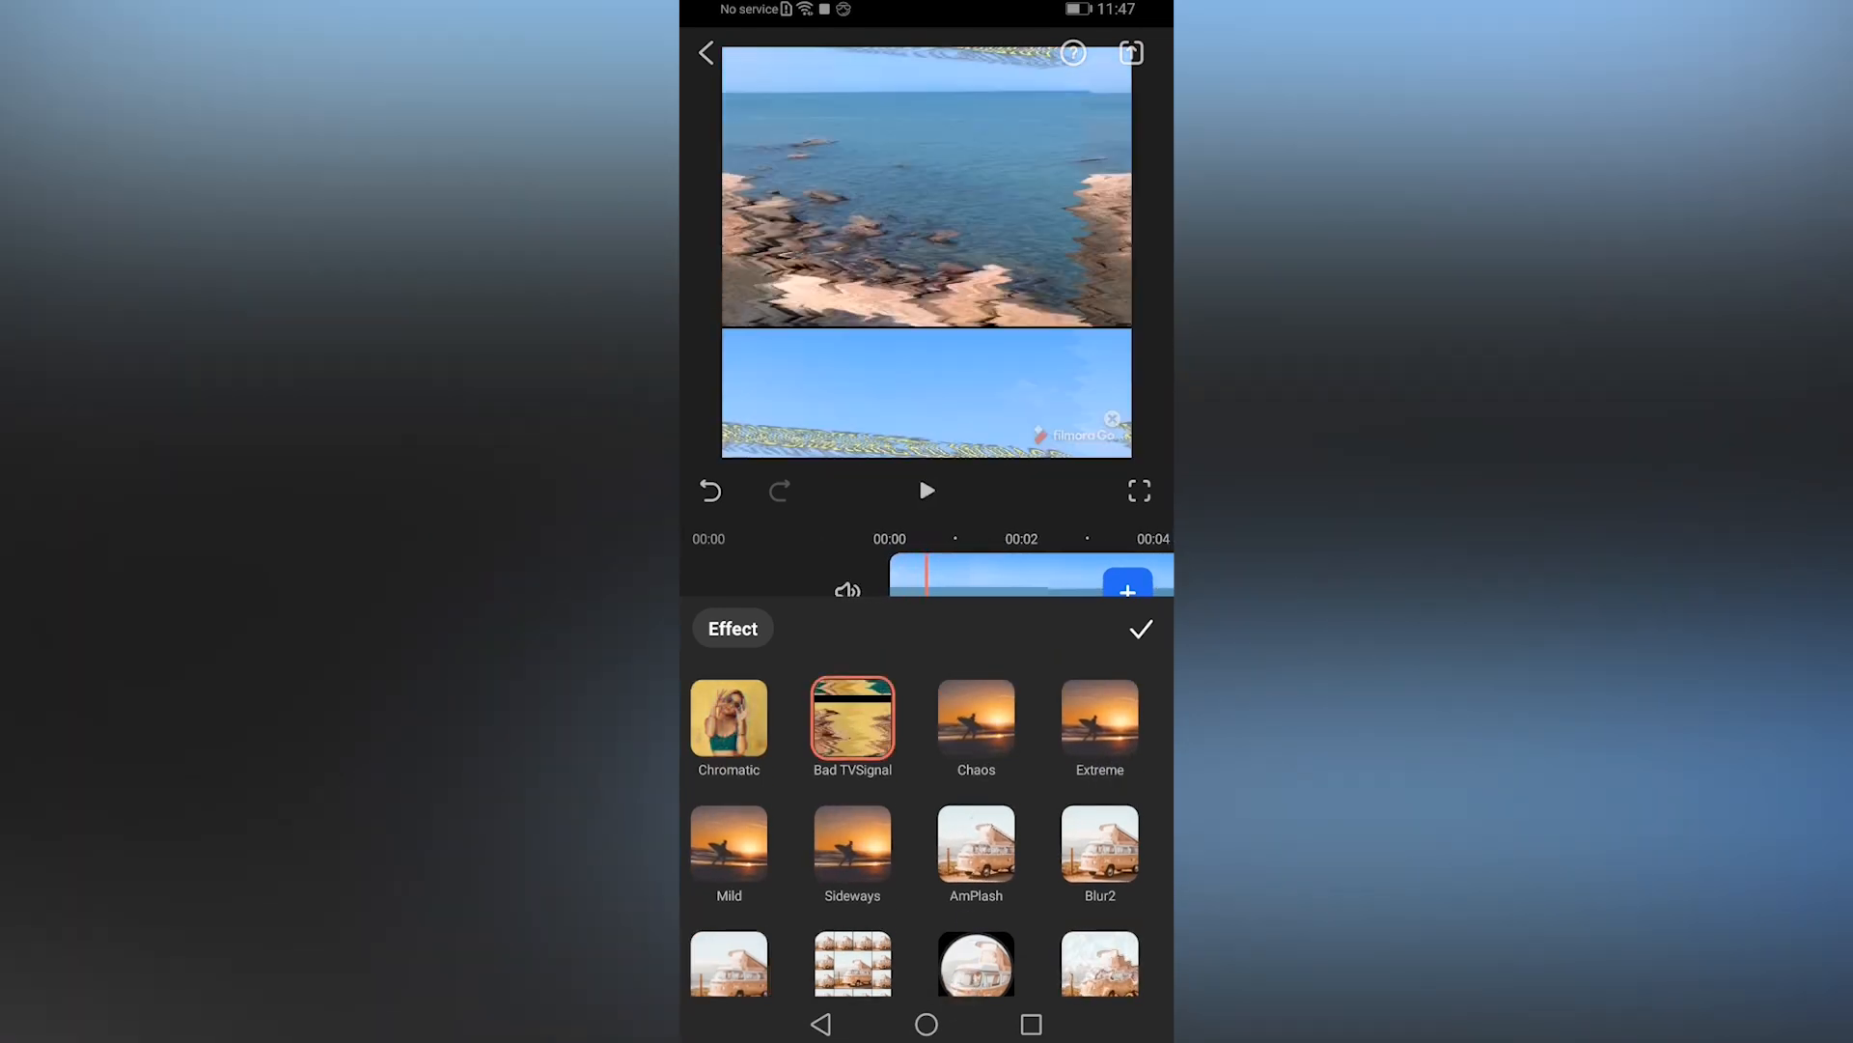
click(1138, 628)
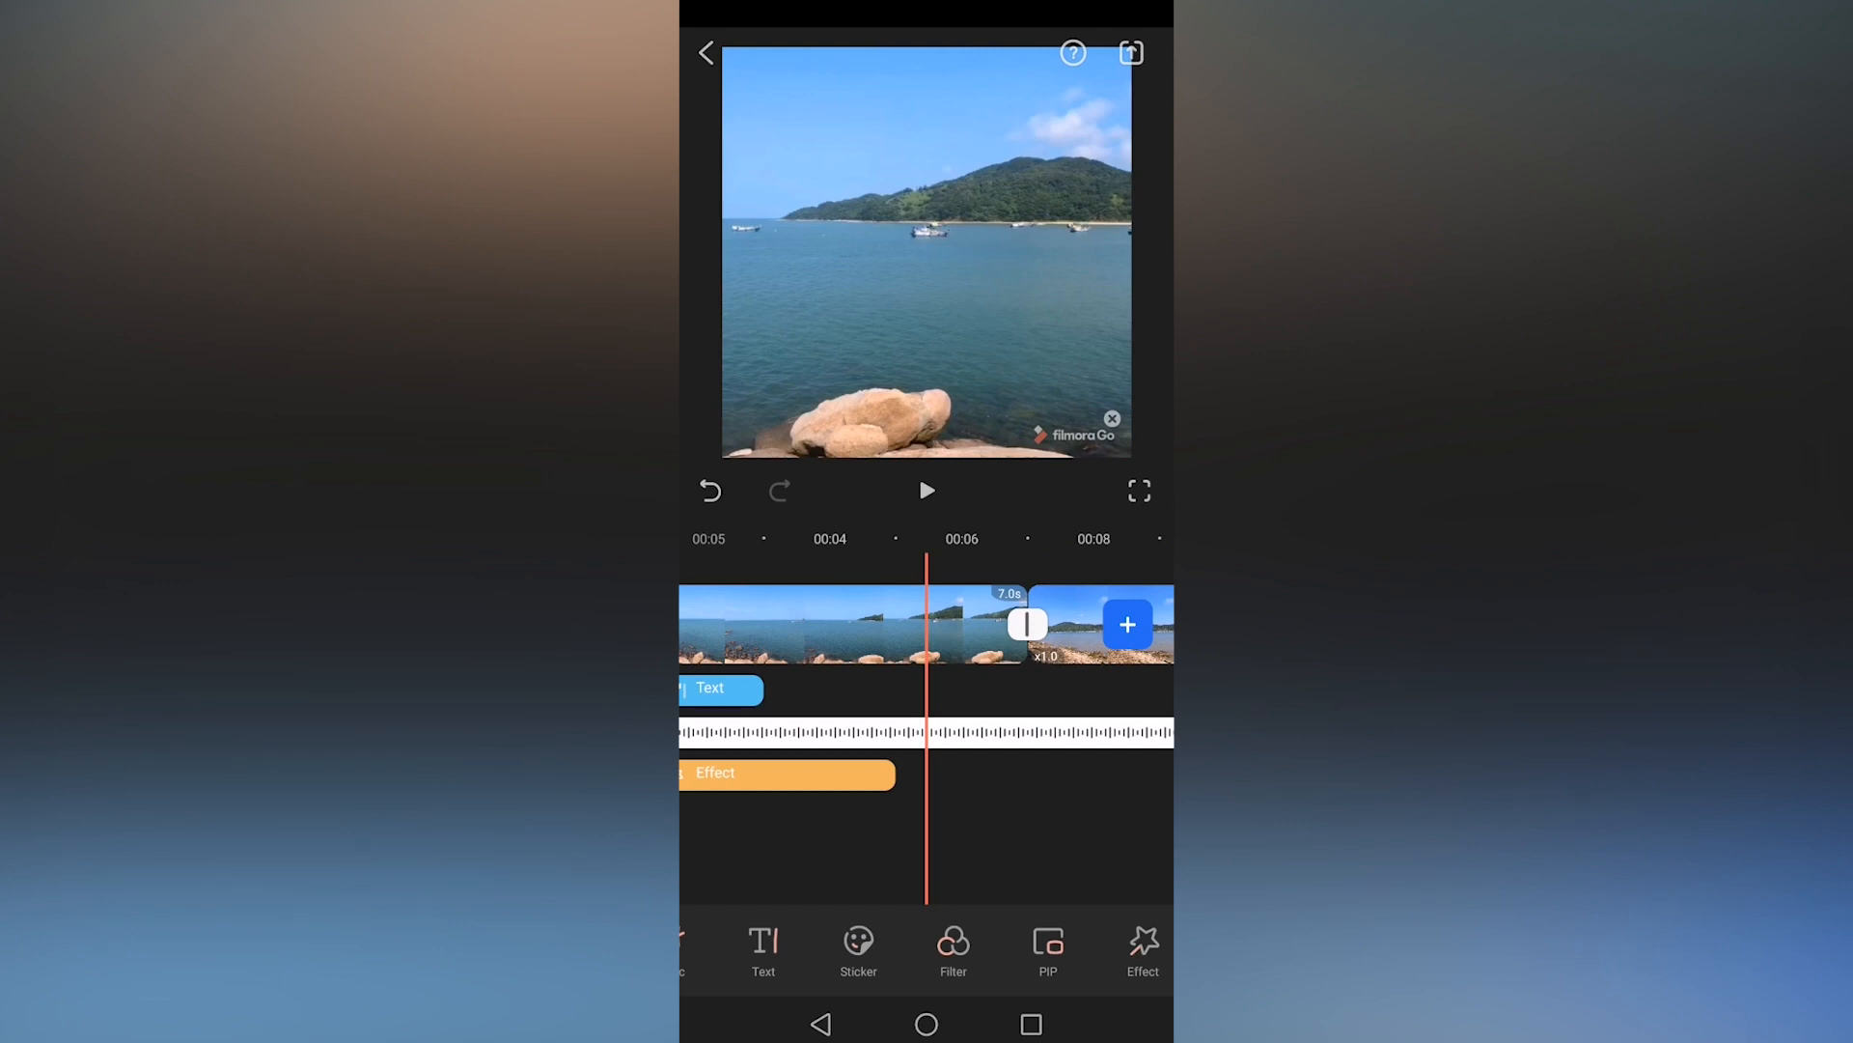
scroll(left, 3)
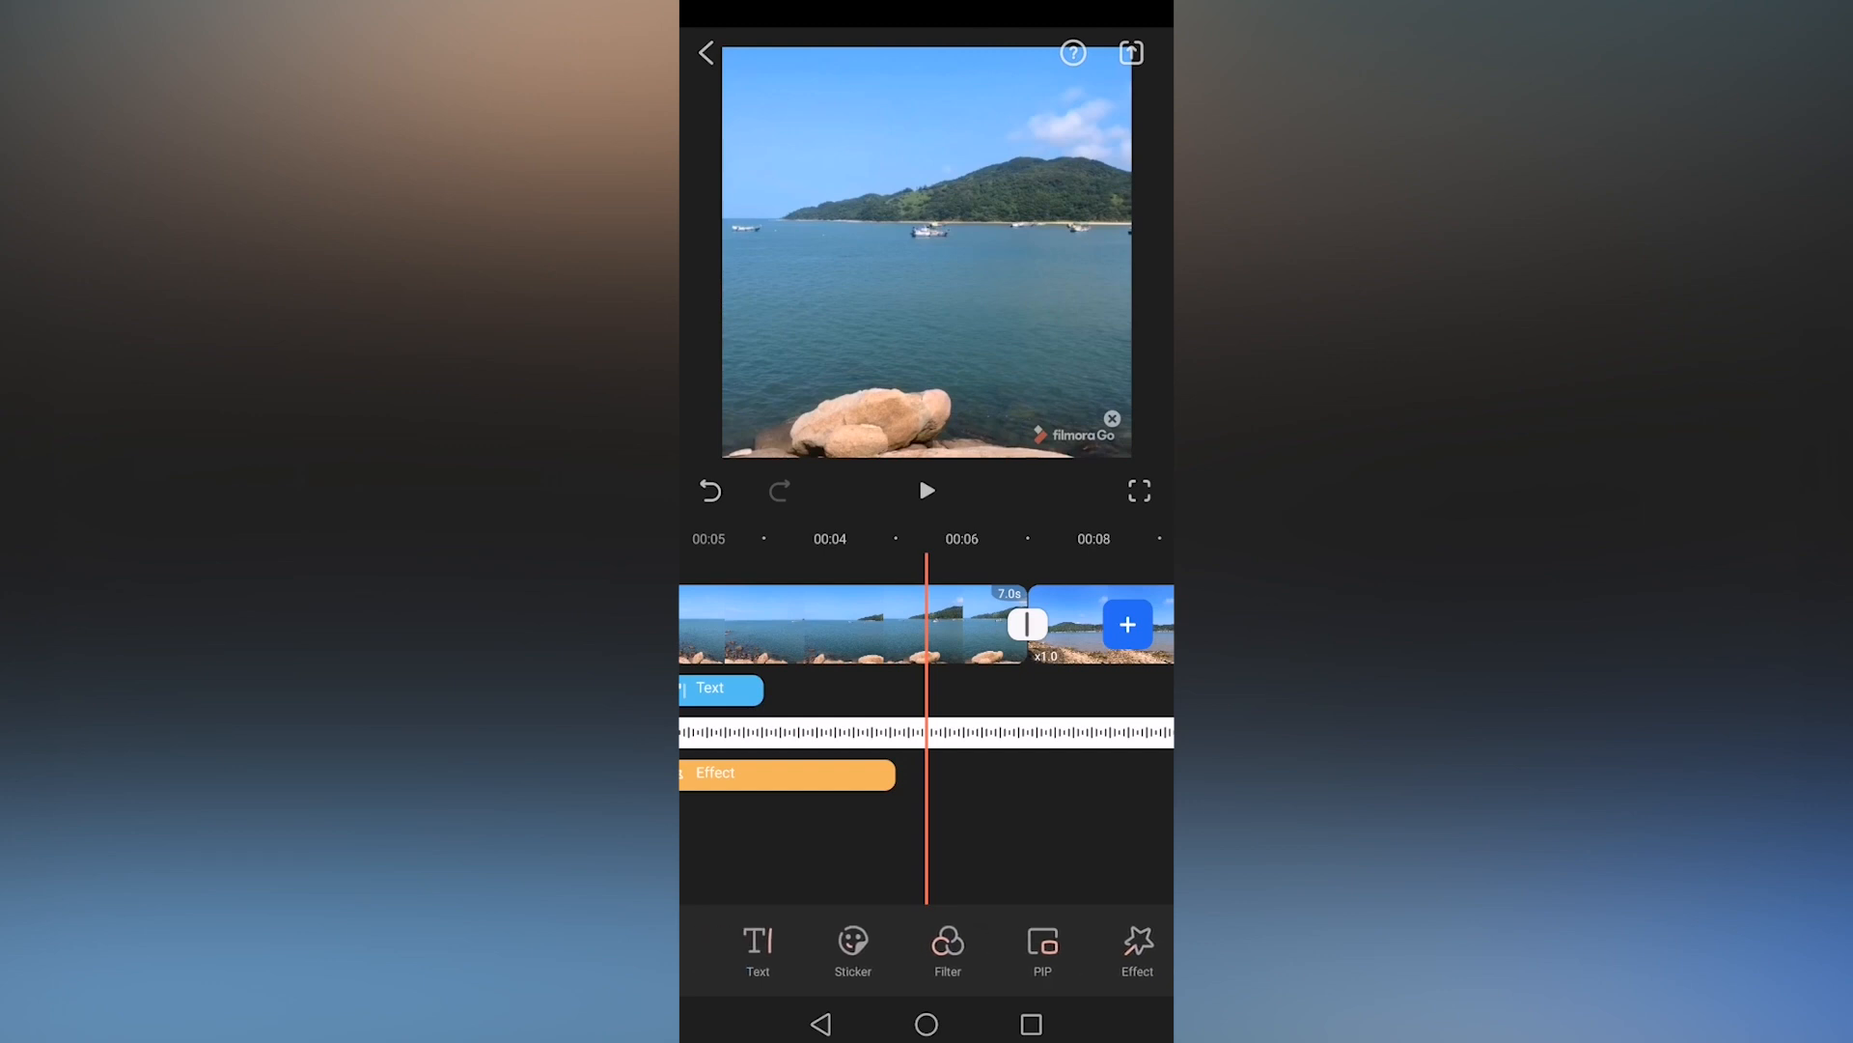
click(926, 490)
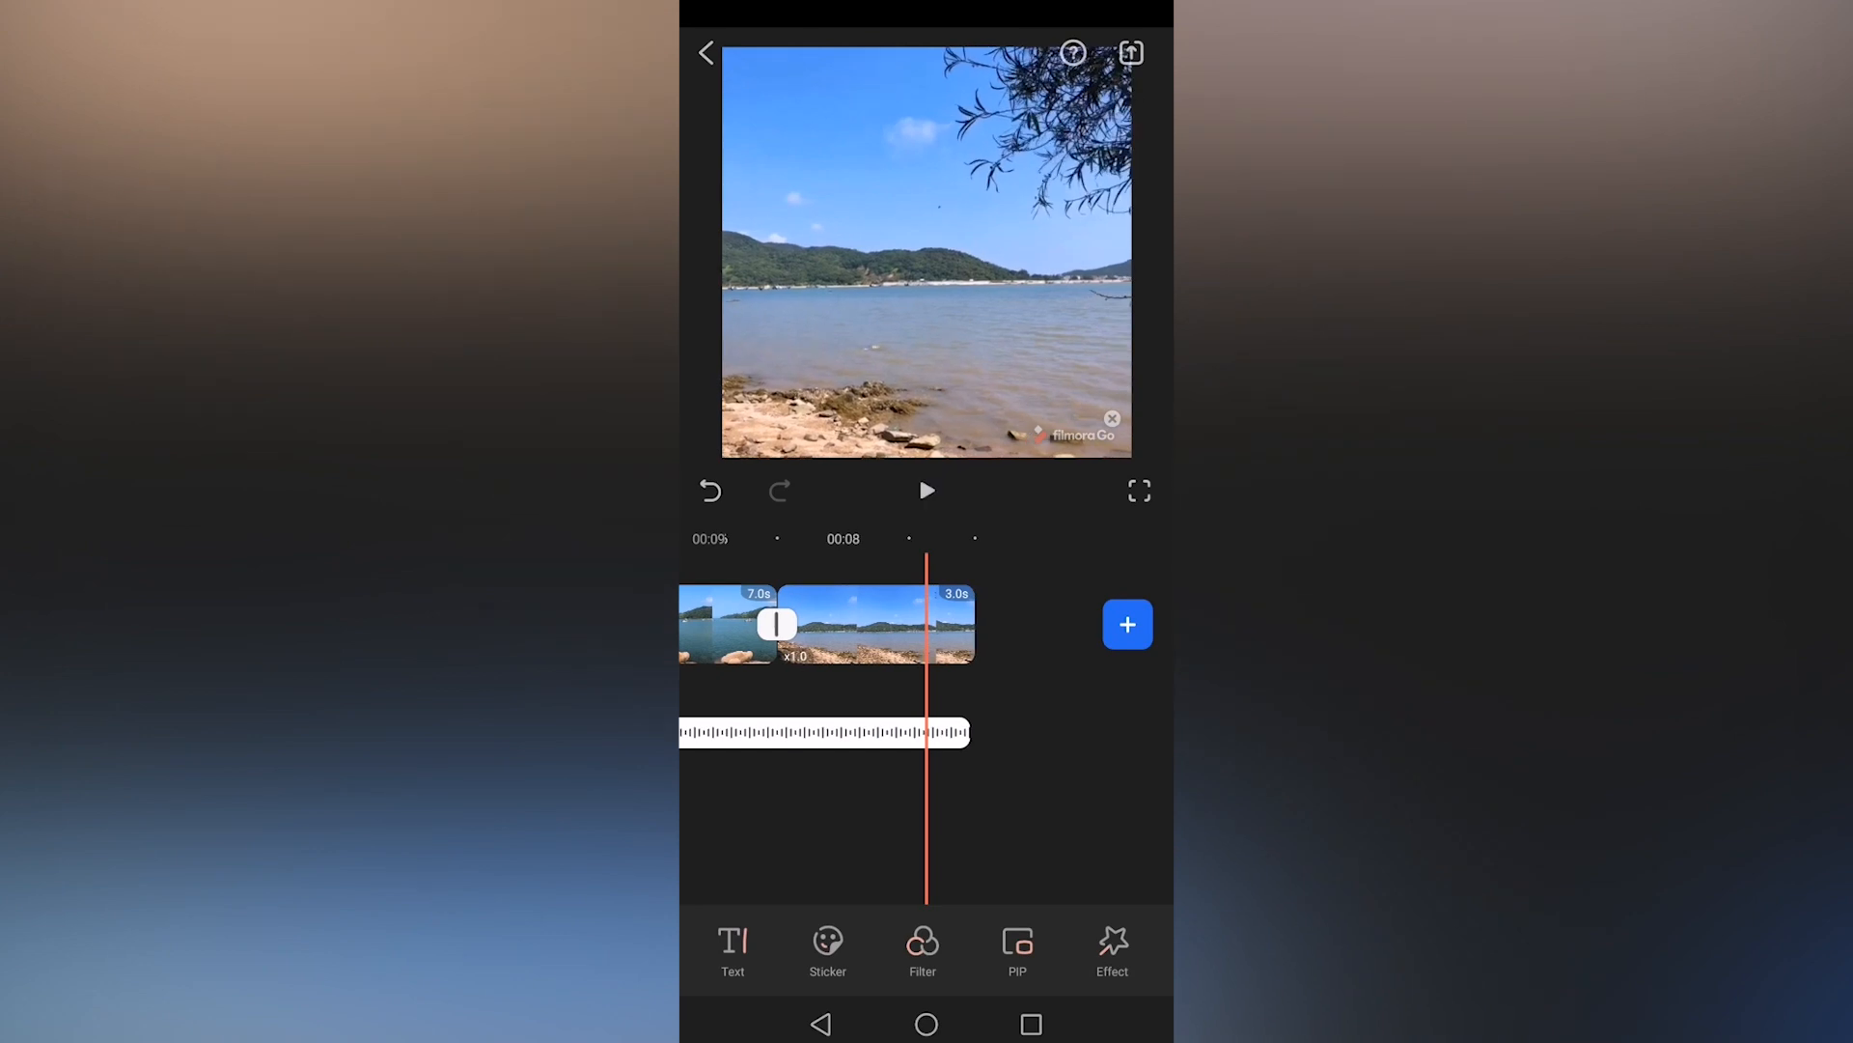
Import the rainbow striped gallery photo as a PIP overlay on the lake clip.
click(1126, 625)
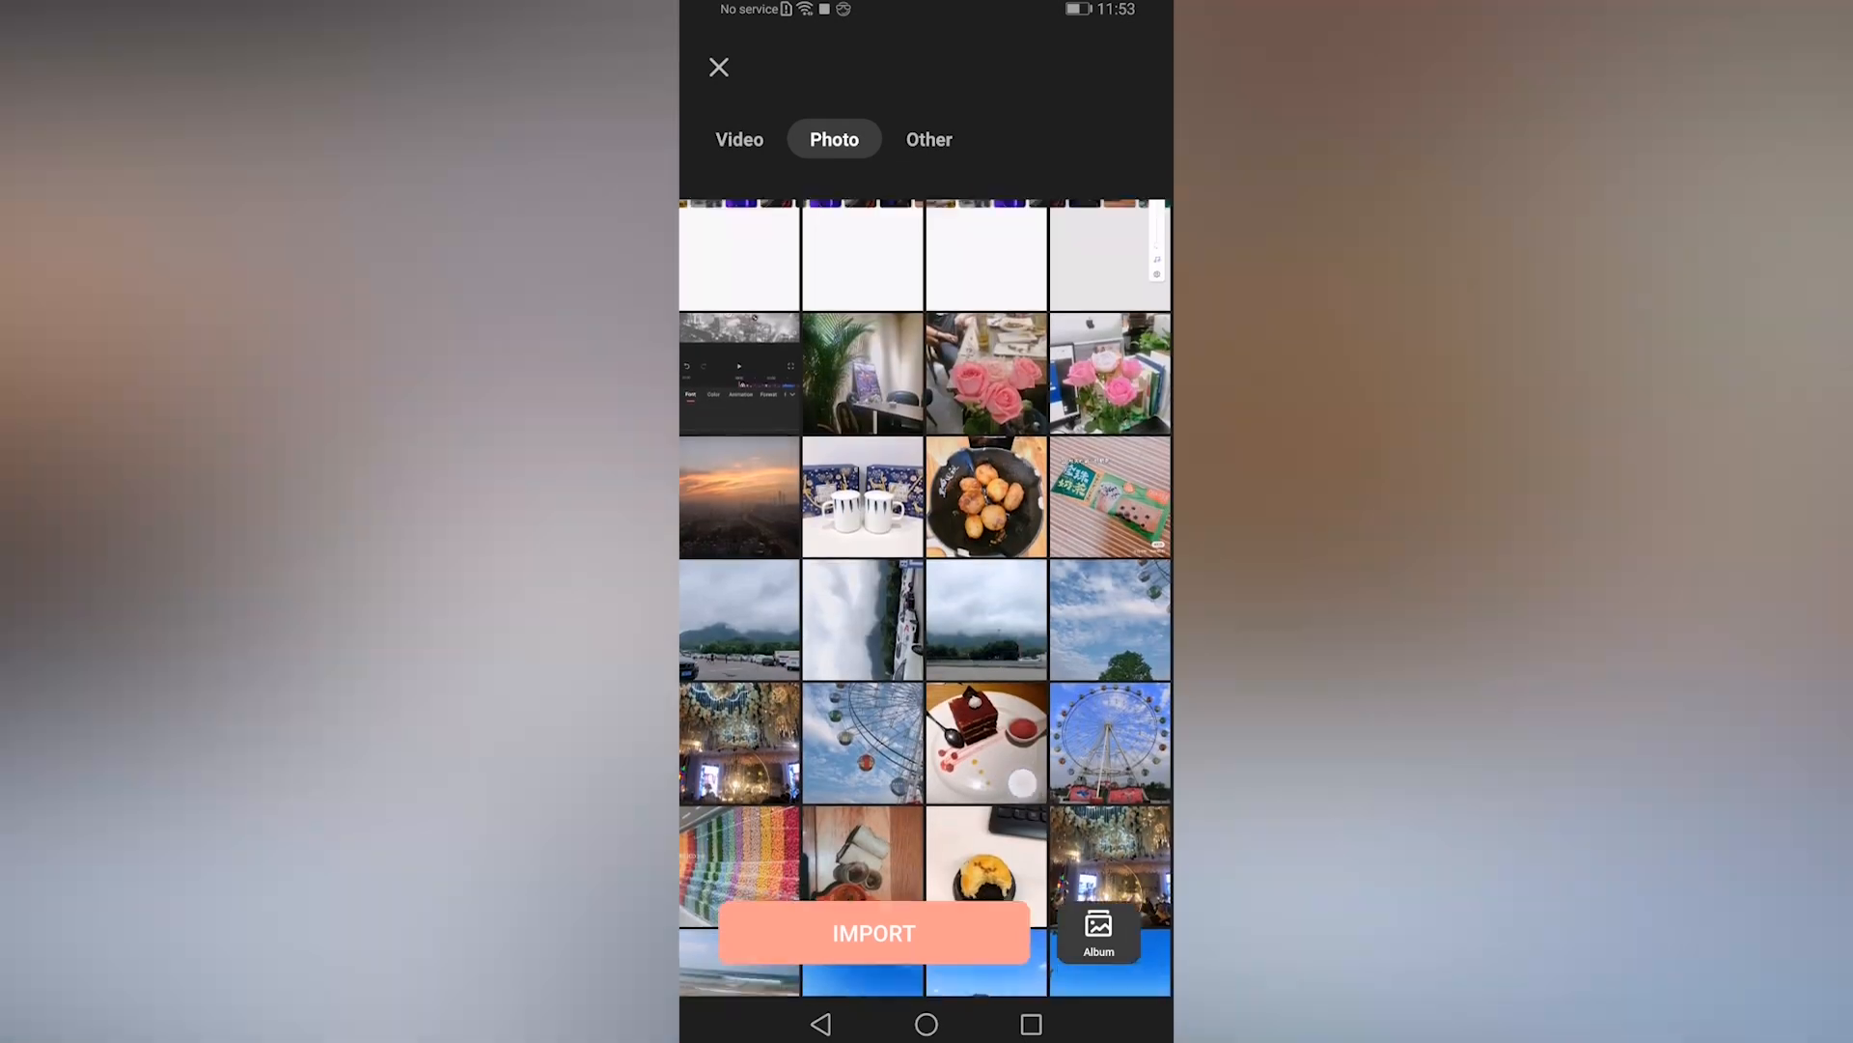
scroll(down, 3)
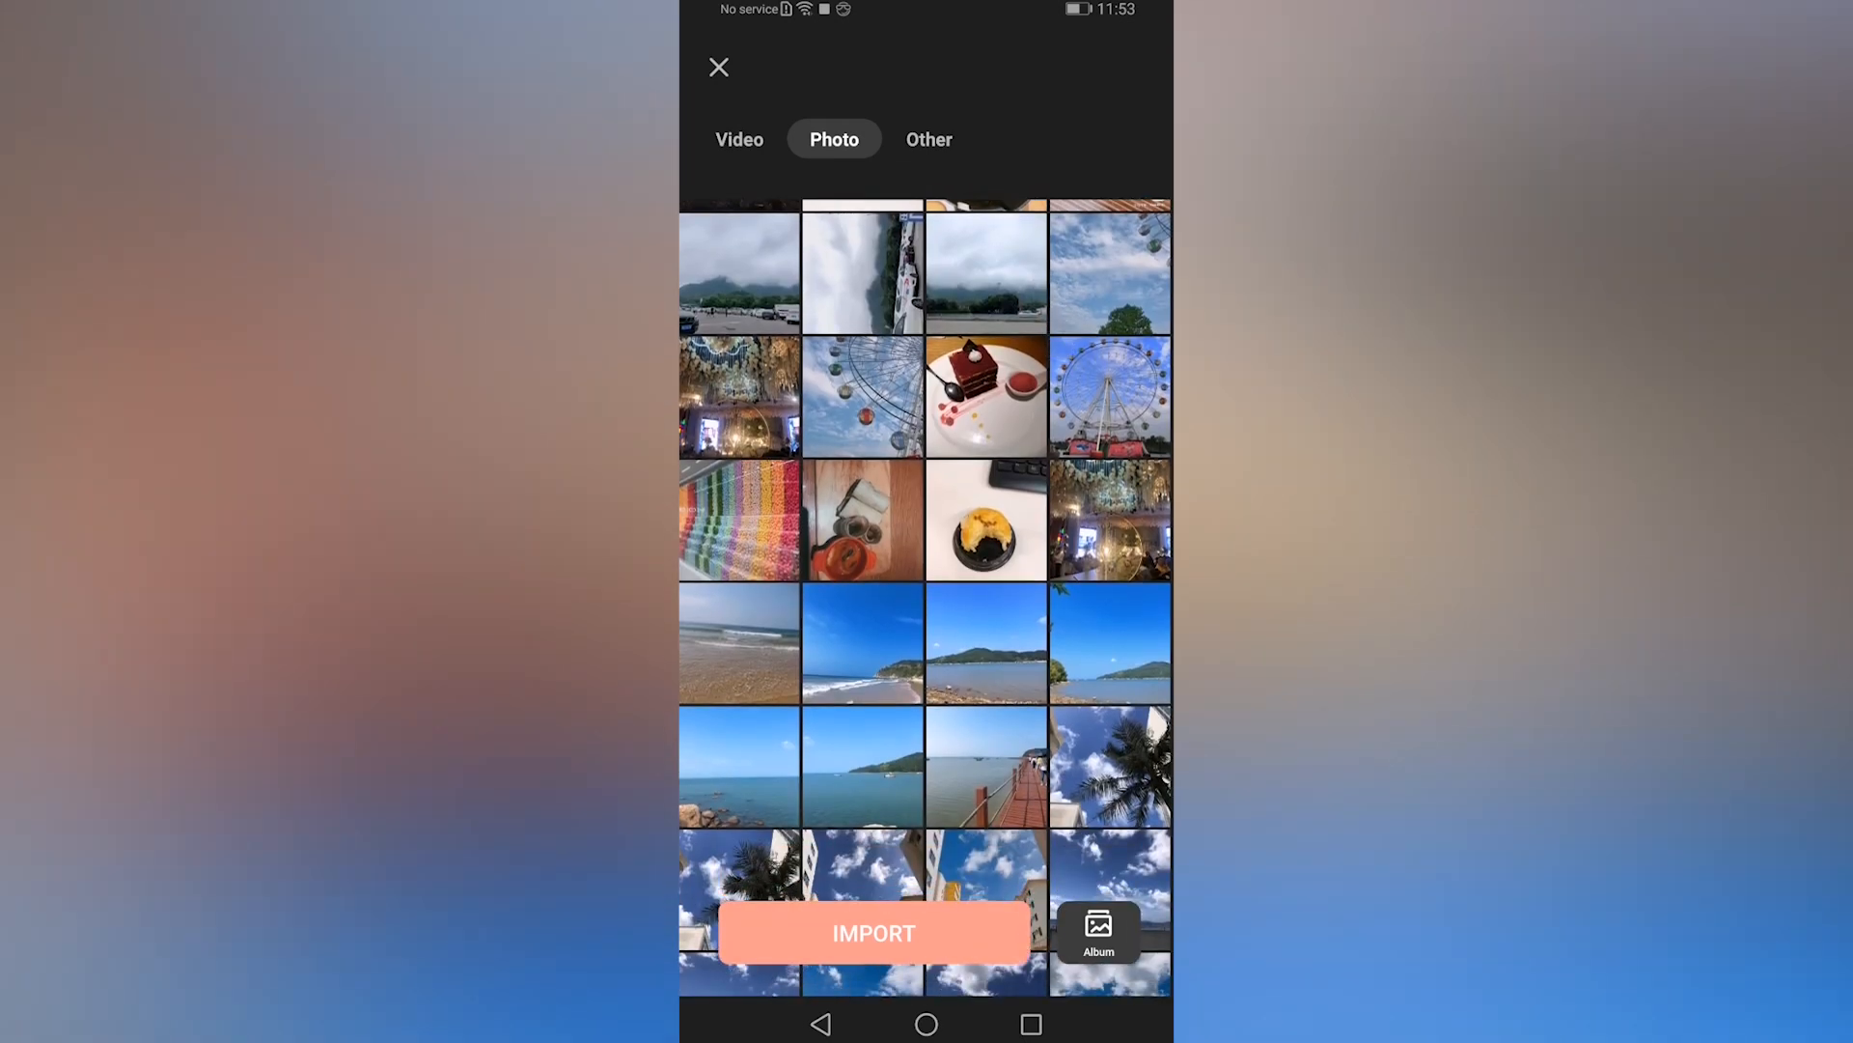
click(874, 933)
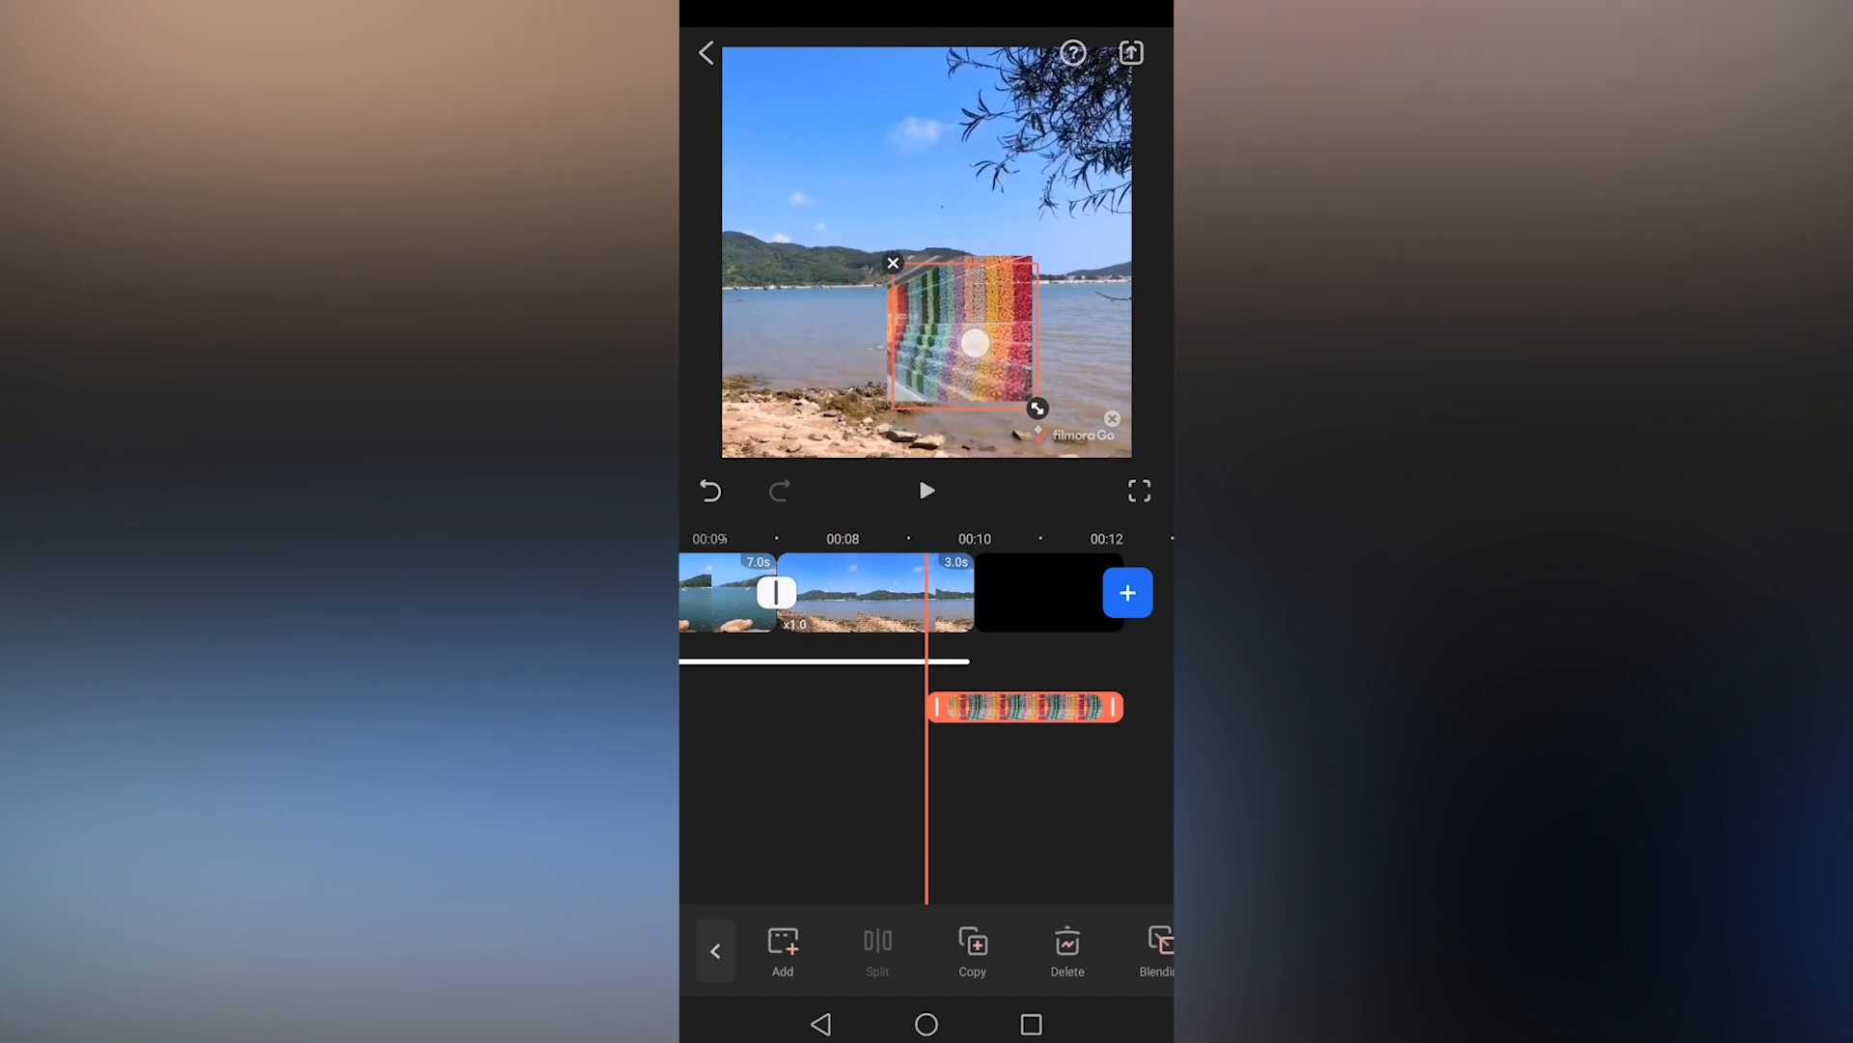
Move and tilt the striped overlay to the lower left, then rotate it 90° left.
drag(972, 343, 820, 379)
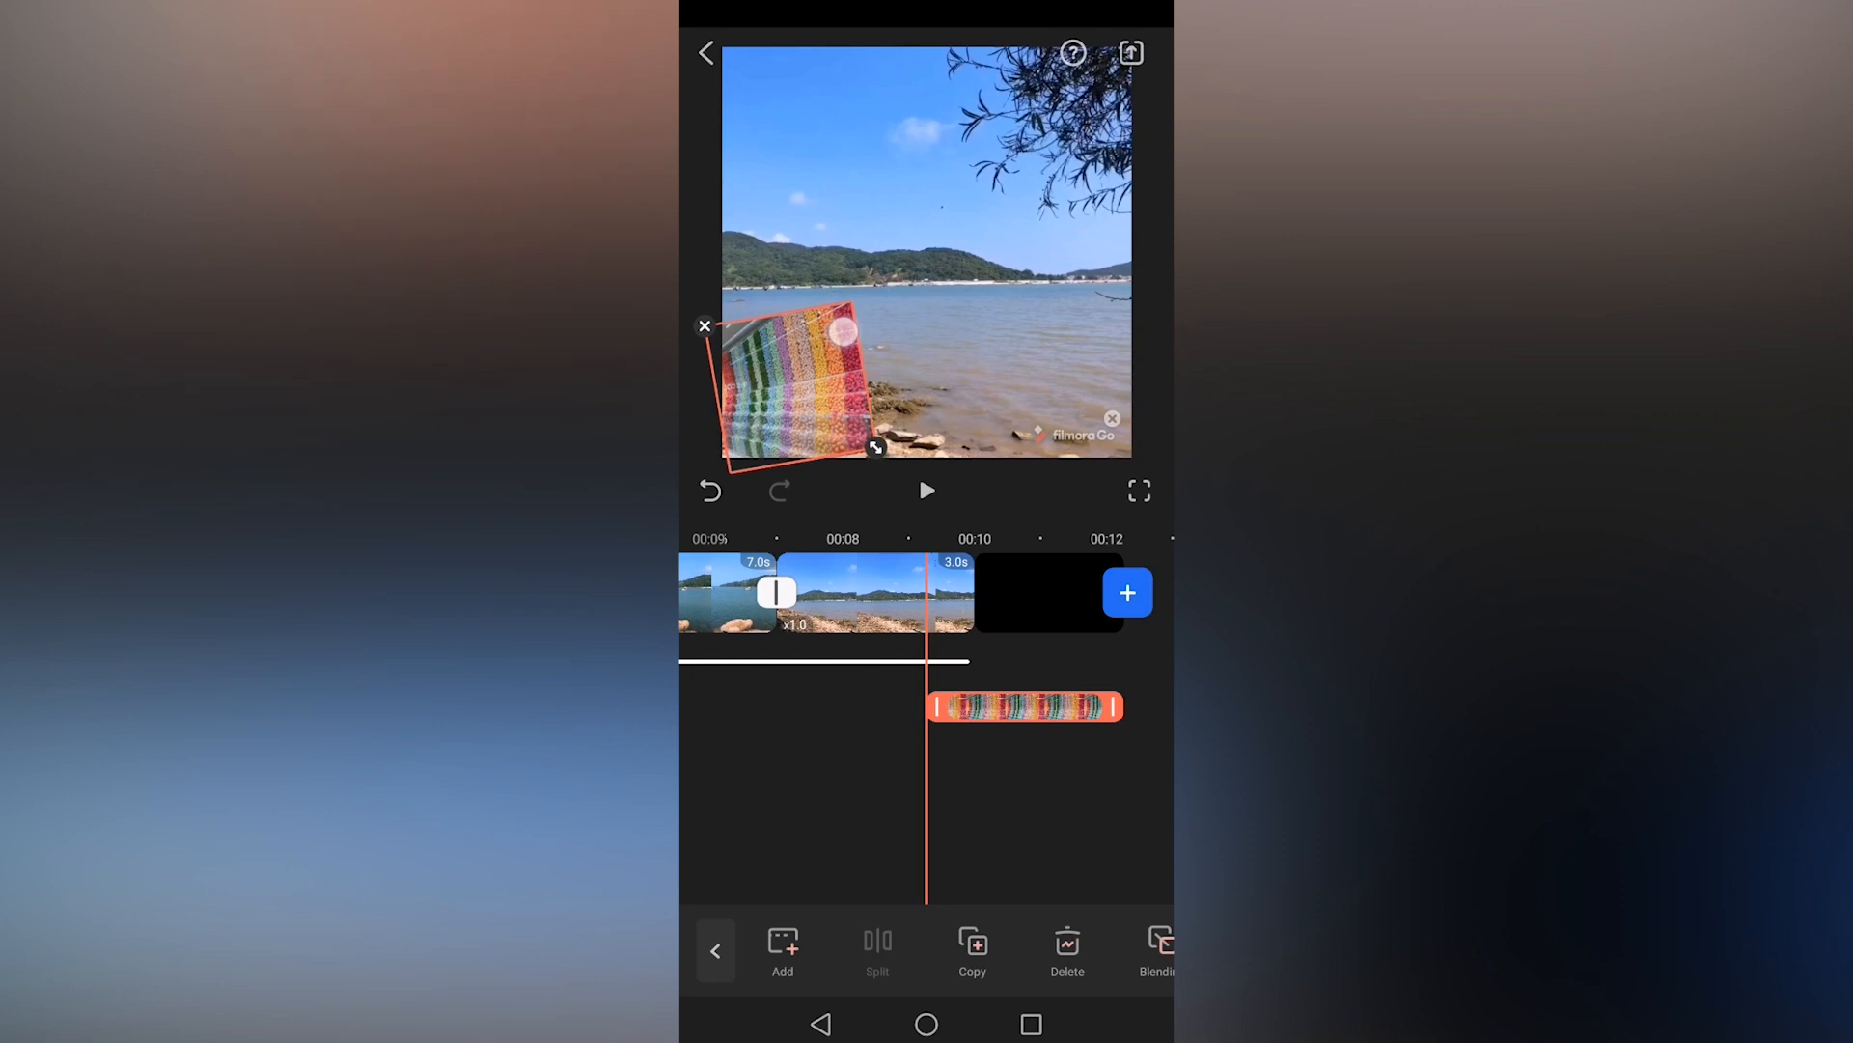
click(875, 591)
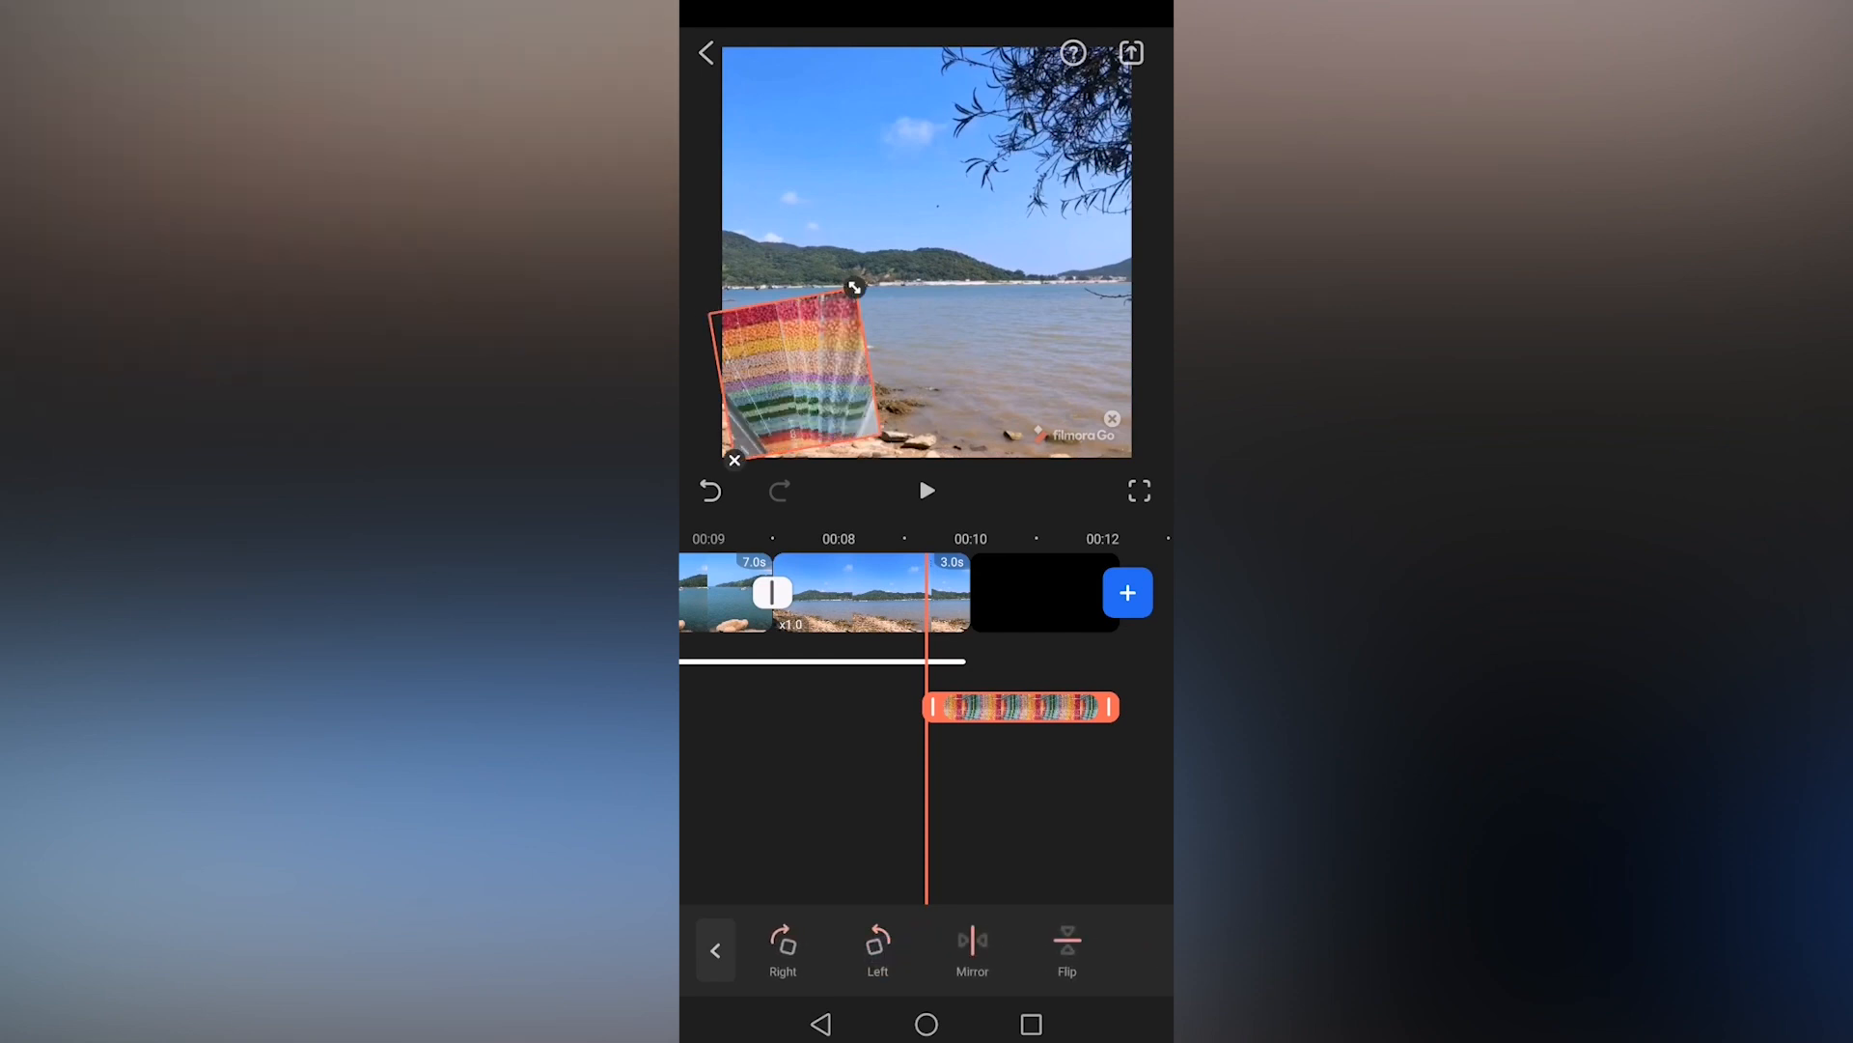
click(878, 949)
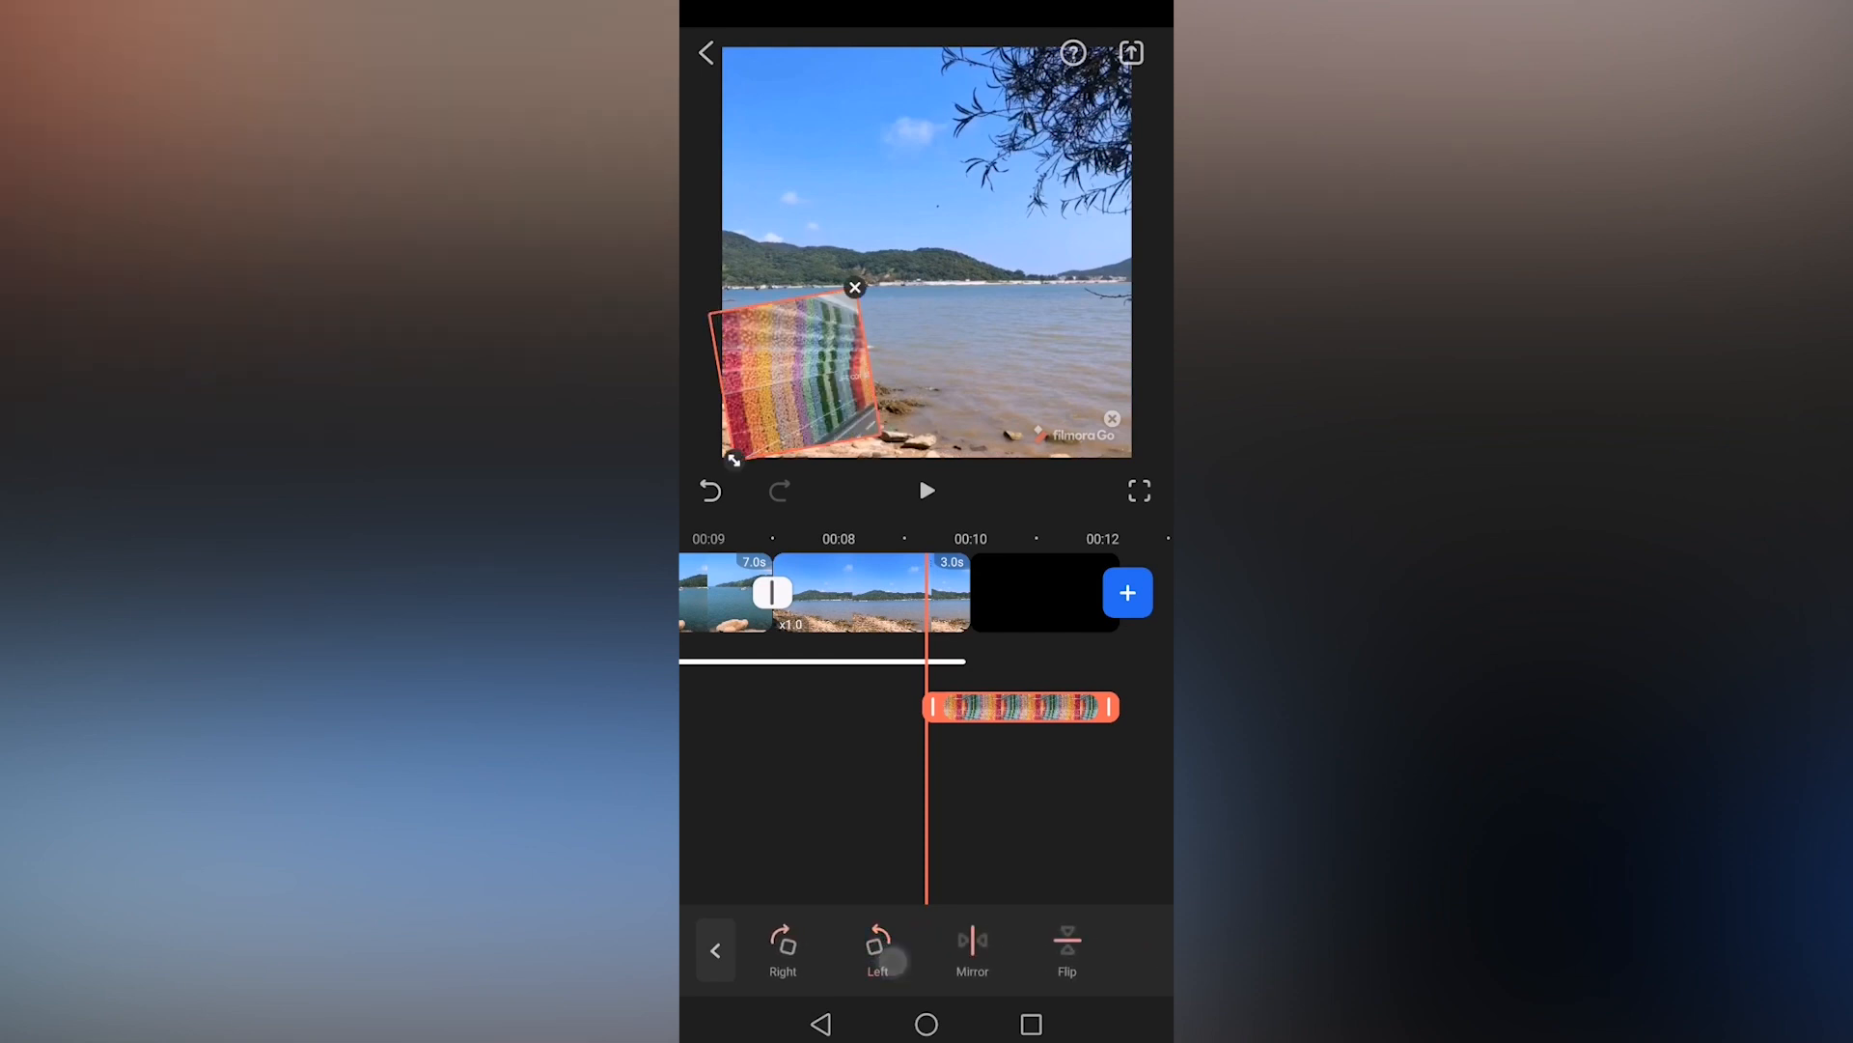